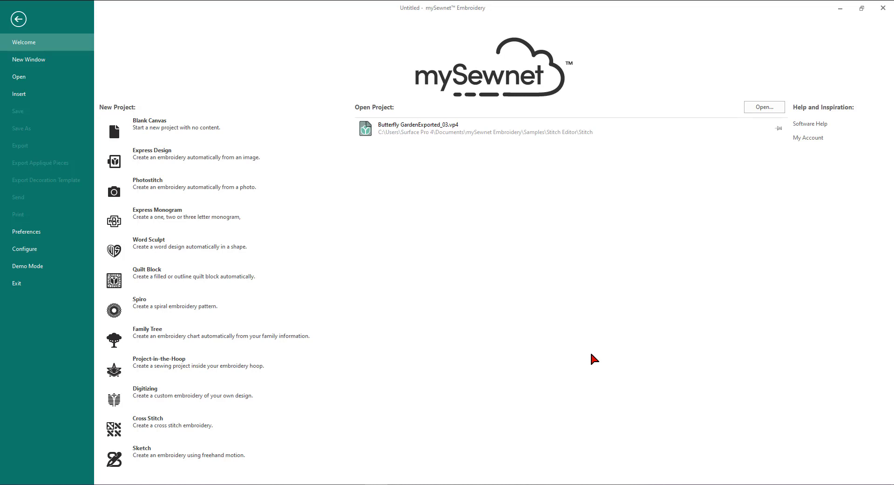
{"action": "mouse_move", "coordinate": [469, 288]}
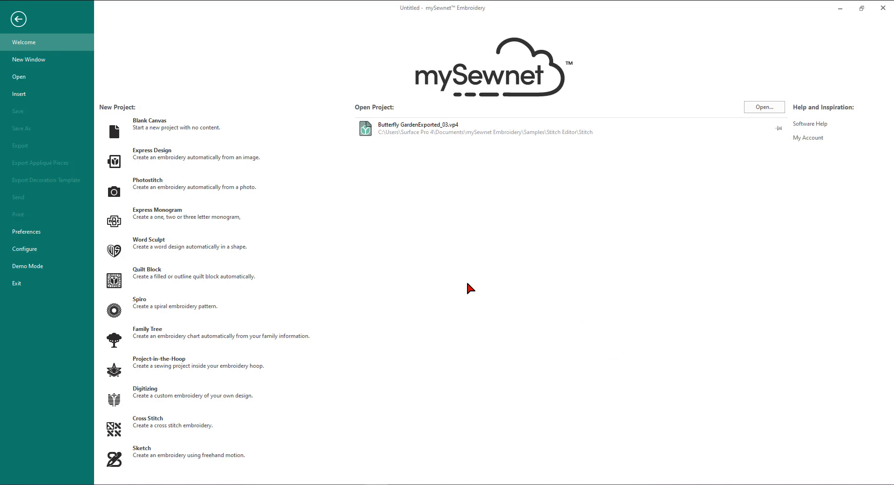
{"action": "mouse_move", "coordinate": [166, 132]}
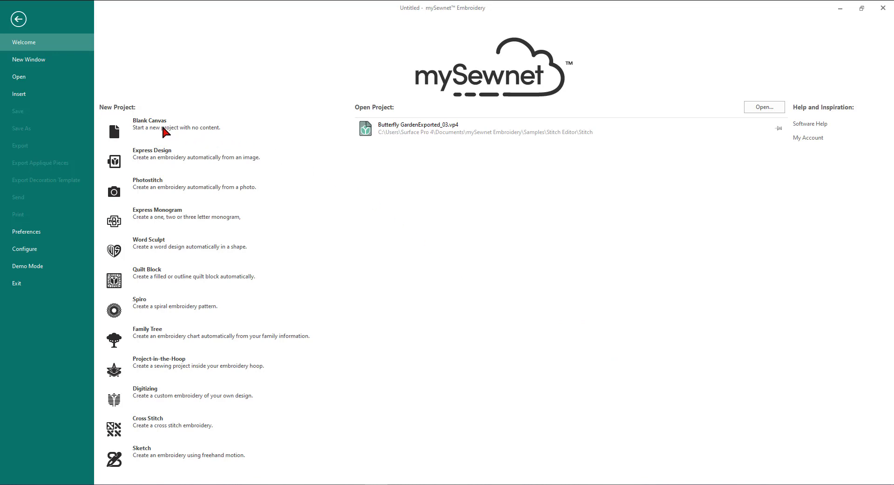
- Start a blank canvas and choose the 360mm x 200mm Designer Royal Hoop
{"action": "left_click", "coordinate": [149, 124]}
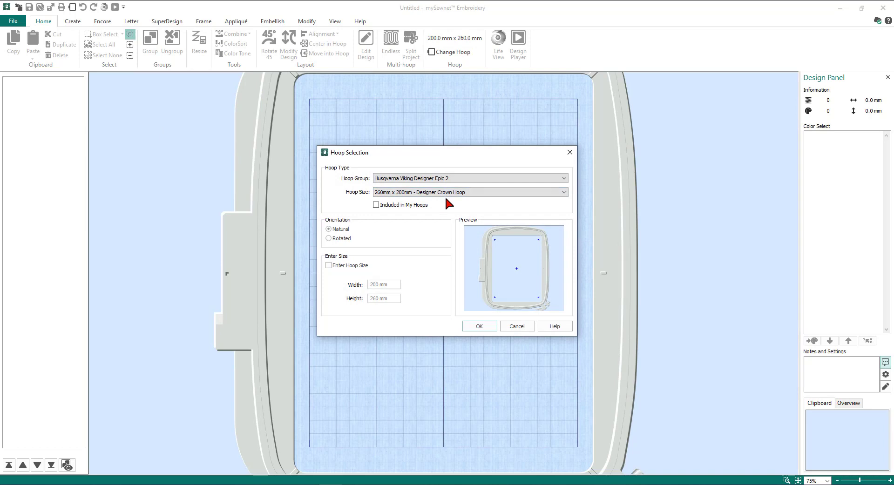
{"action": "left_click", "coordinate": [562, 192]}
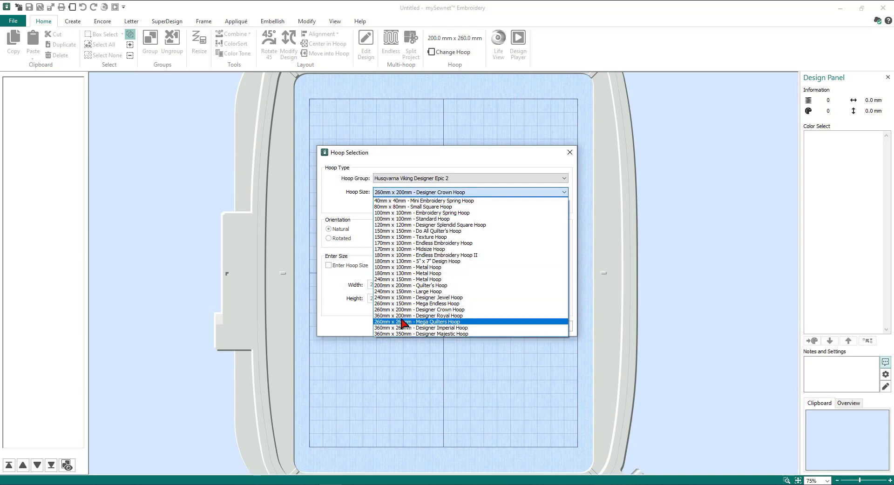
{"action": "mouse_move", "coordinate": [408, 316]}
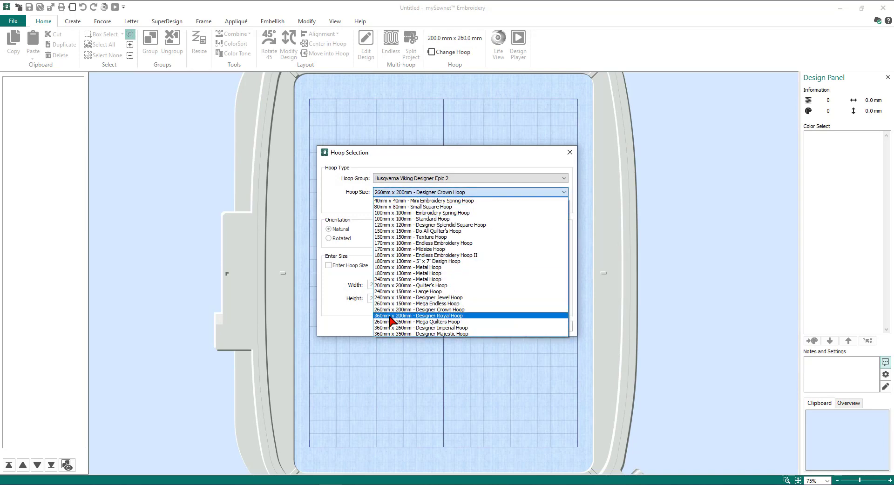
{"action": "left_click", "coordinate": [419, 316]}
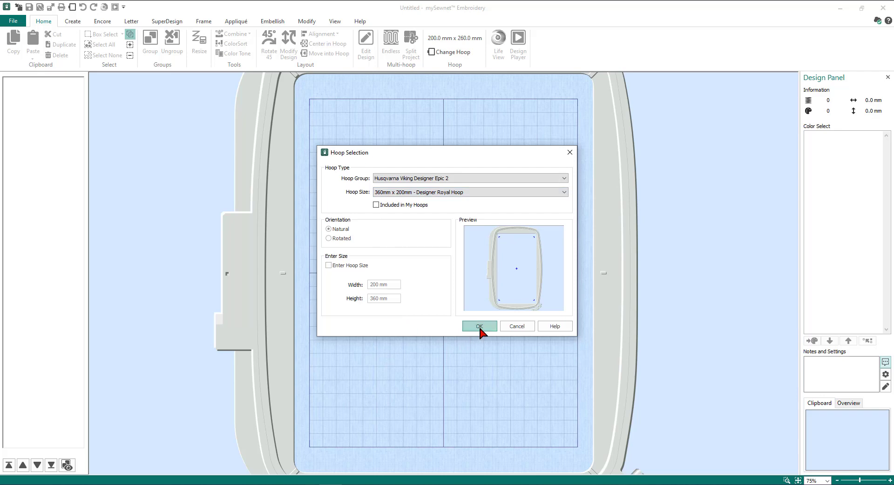
{"action": "left_click", "coordinate": [479, 326]}
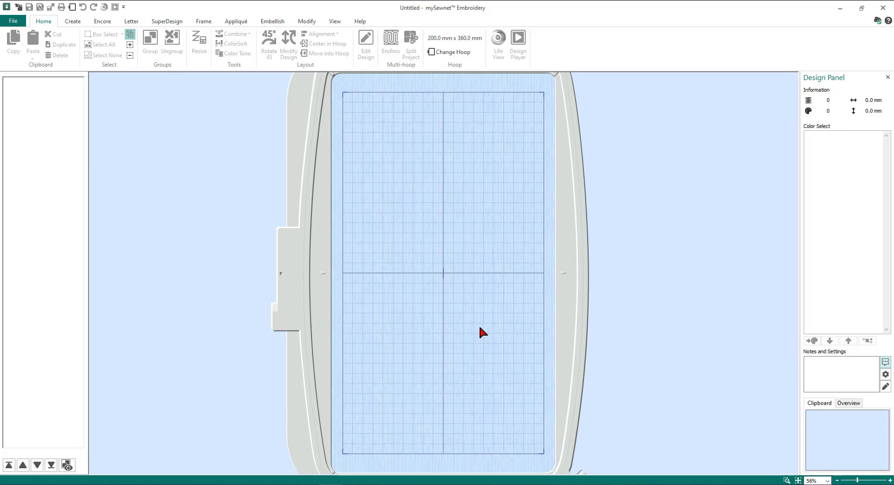
{"action": "mouse_move", "coordinate": [509, 317]}
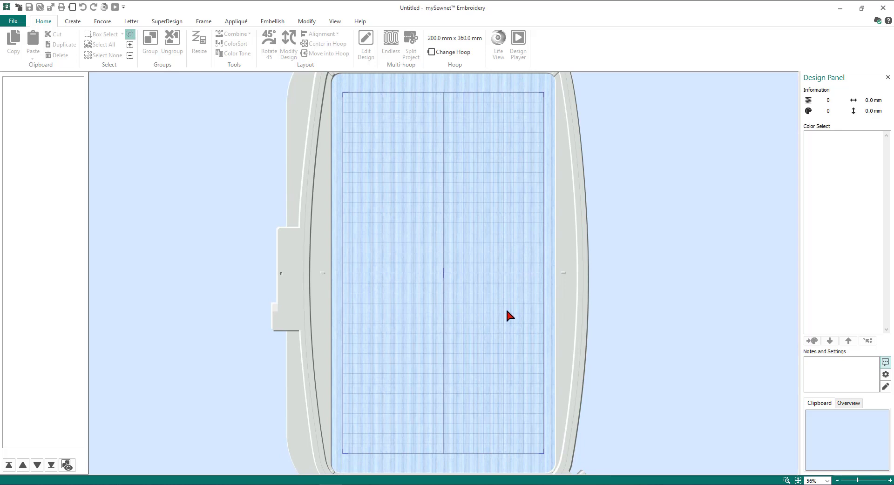
{"action": "mouse_move", "coordinate": [497, 309]}
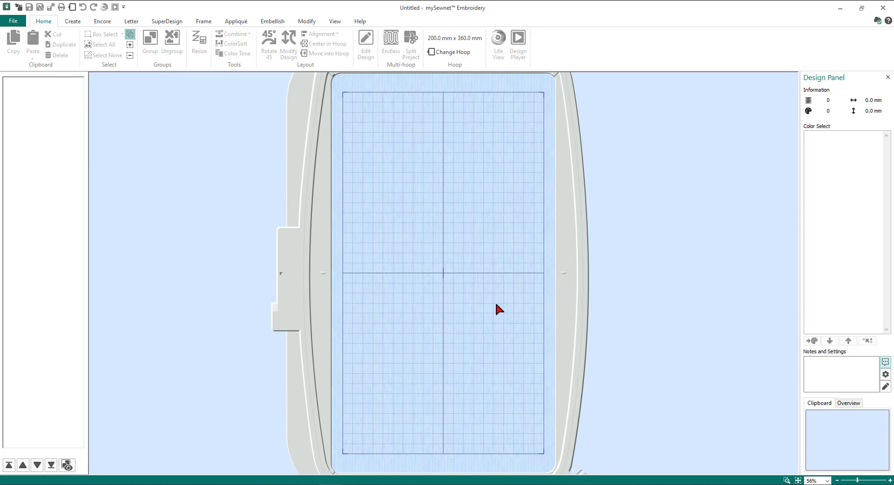
{"action": "mouse_move", "coordinate": [128, 148]}
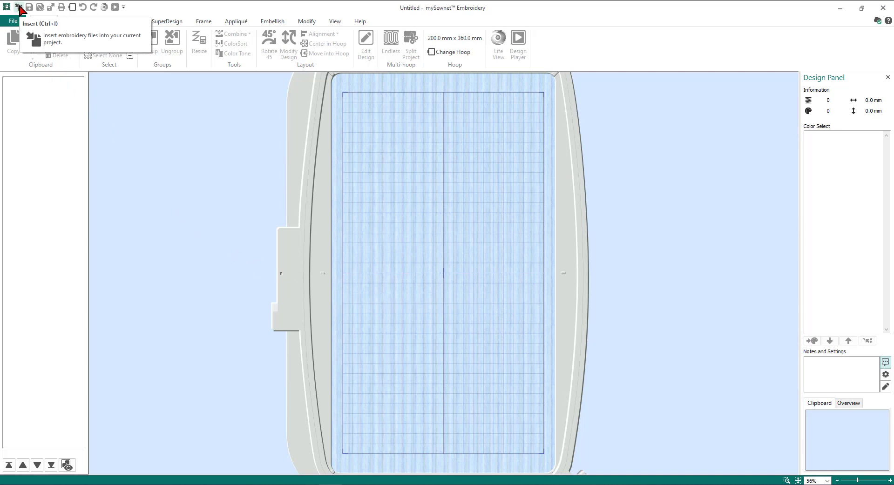
- Insert the Des128_05.hus flower design from the Demo designs folder
{"action": "left_click", "coordinate": [18, 6]}
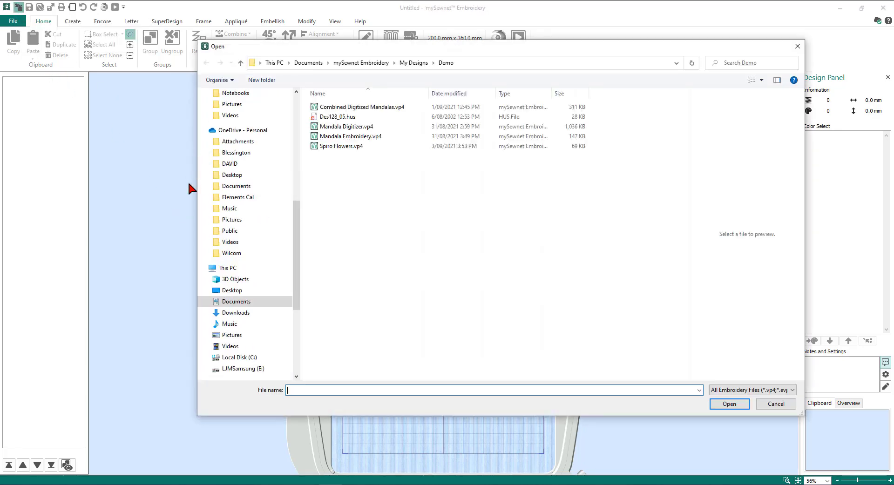
{"action": "mouse_move", "coordinate": [337, 117]}
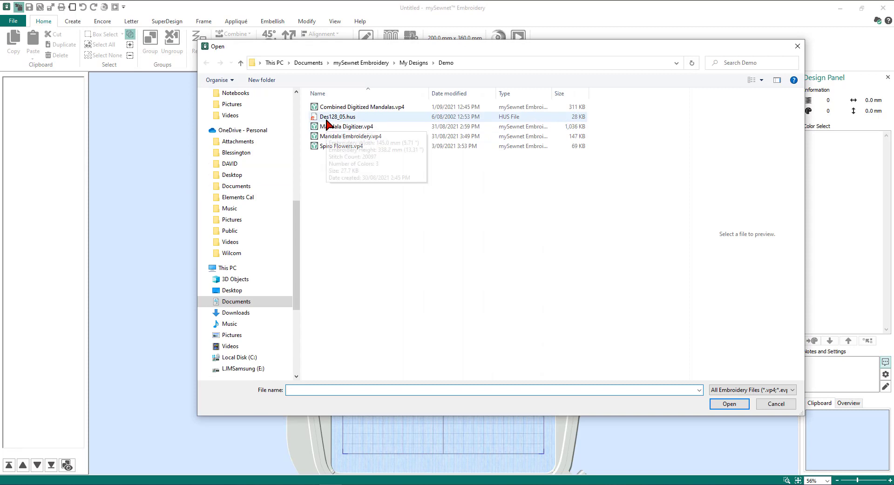
{"action": "mouse_move", "coordinate": [337, 117]}
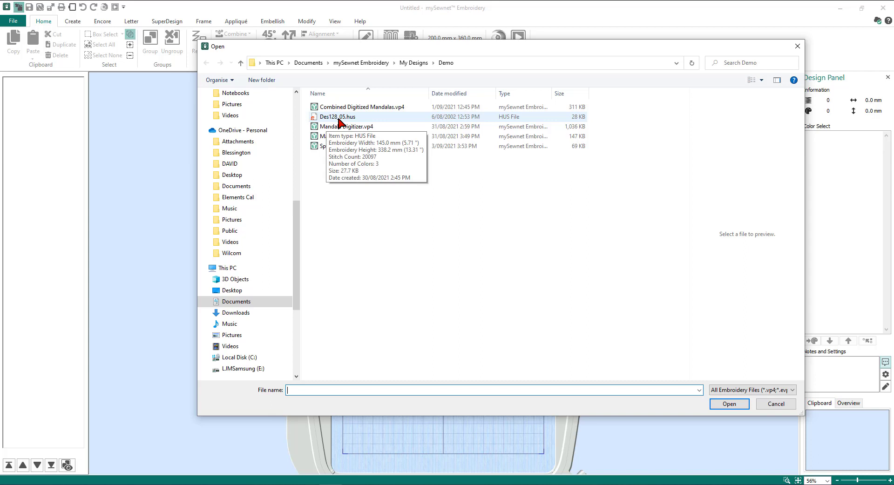
{"action": "mouse_move", "coordinate": [333, 123]}
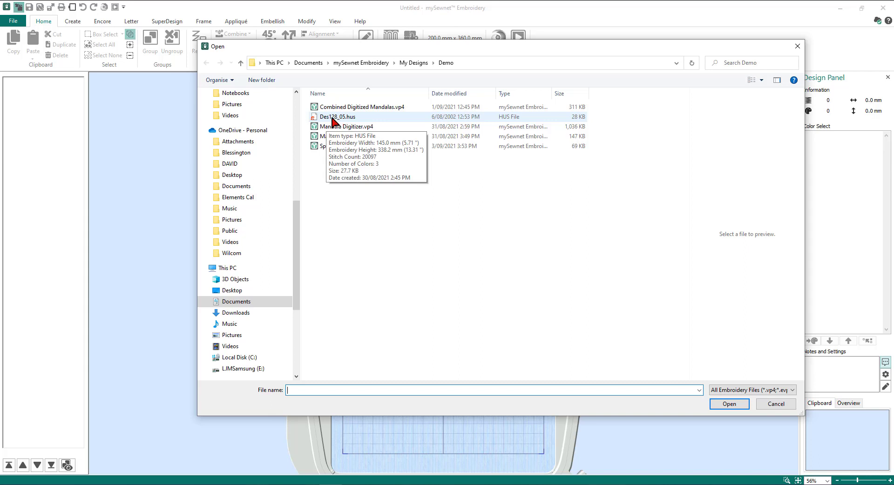
{"action": "left_click", "coordinate": [337, 117]}
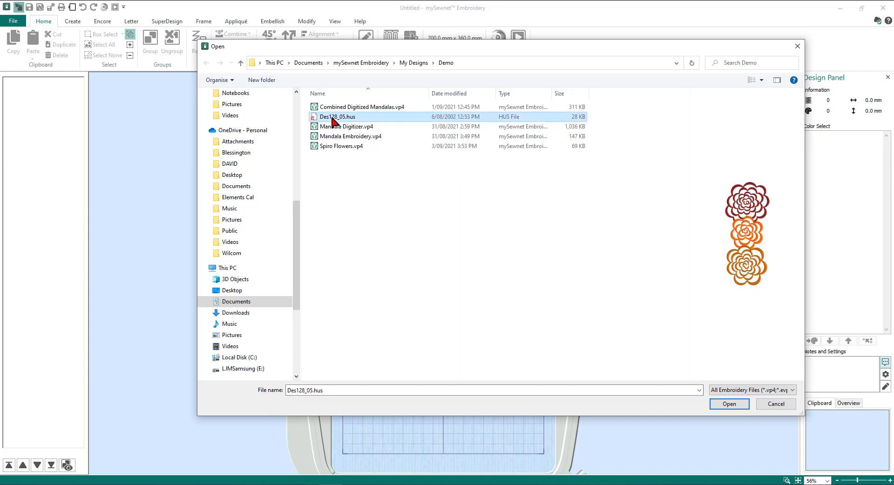
{"action": "left_click", "coordinate": [729, 403]}
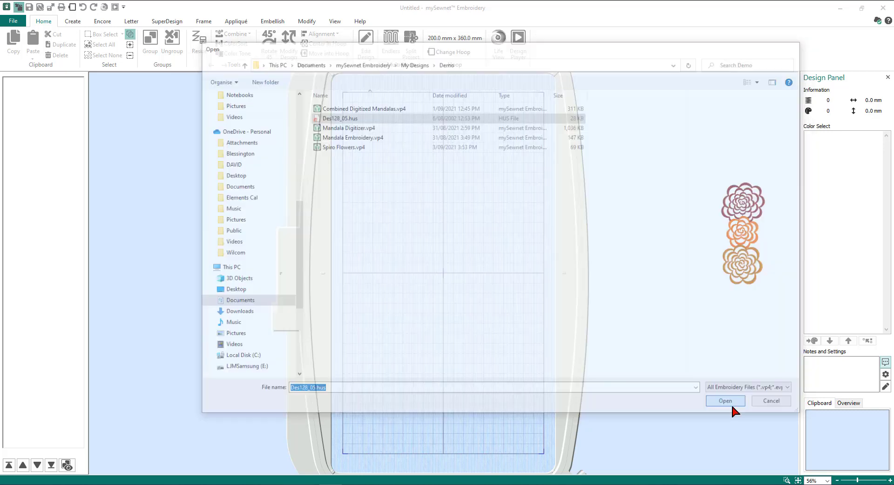
- Launch Edit Design on the selected three-flower design to open Stitch Editor
{"action": "left_click", "coordinate": [725, 400]}
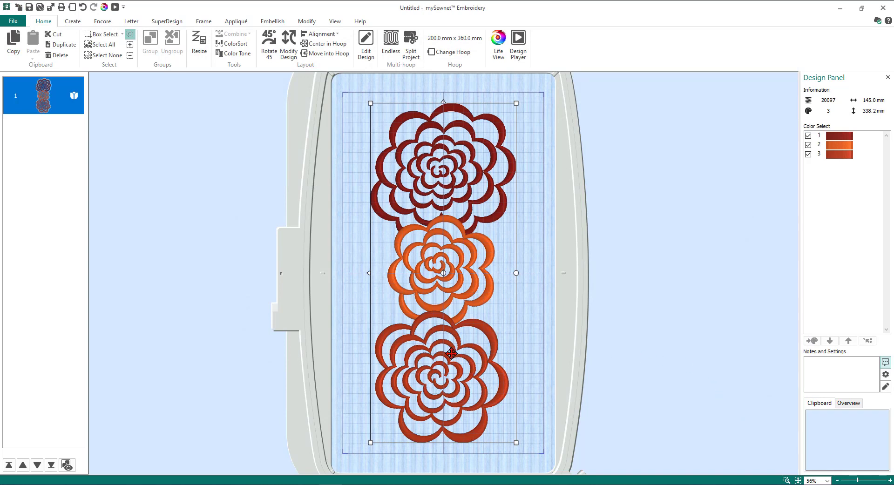
{"action": "mouse_move", "coordinate": [648, 295]}
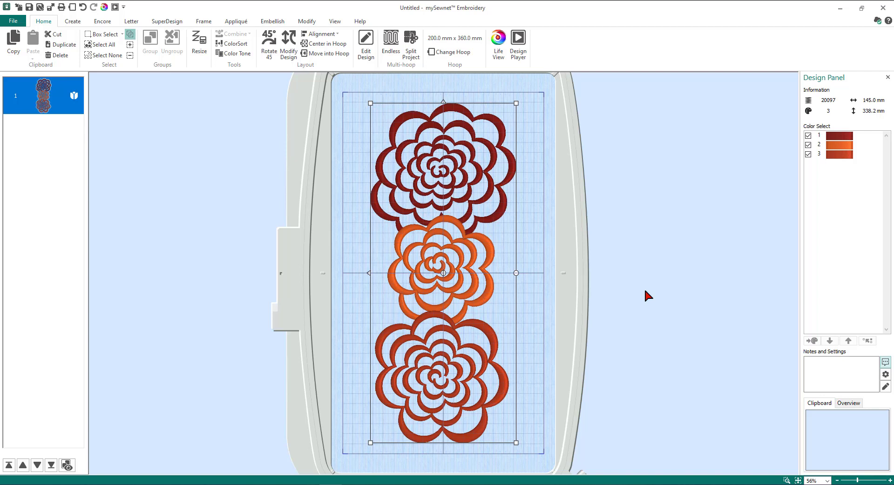
{"action": "mouse_move", "coordinate": [647, 291]}
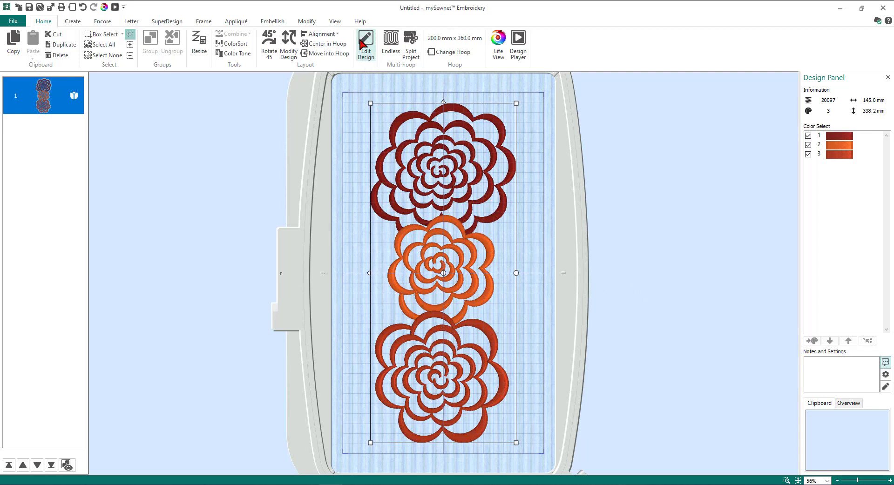
{"action": "mouse_move", "coordinate": [366, 46]}
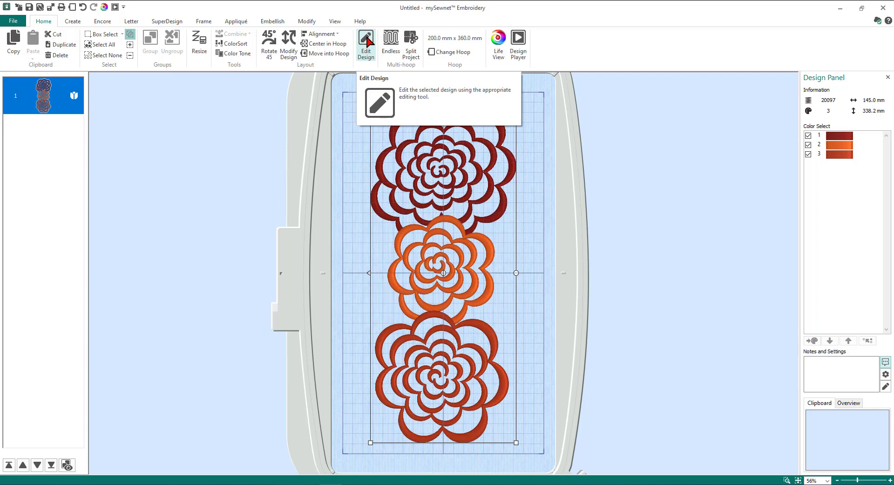
{"action": "left_click", "coordinate": [365, 46]}
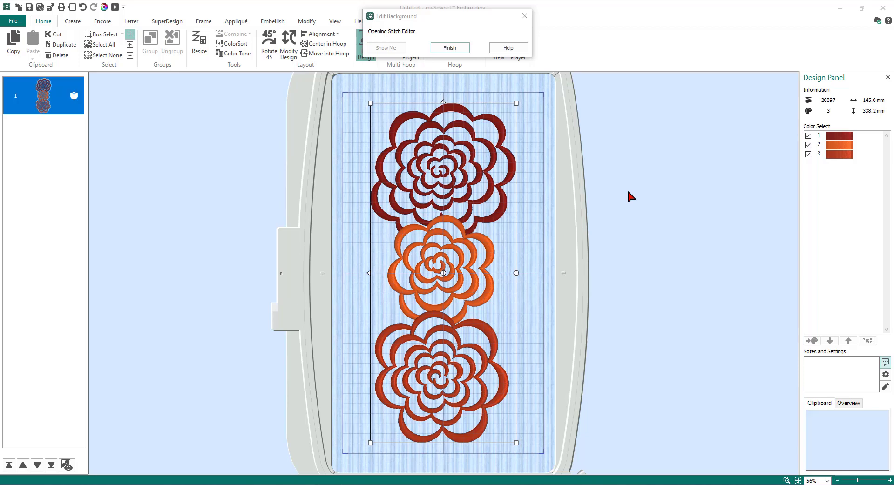
- Finish the Edit Background message so the design loads in Stitch Editor
{"action": "left_click", "coordinate": [449, 47]}
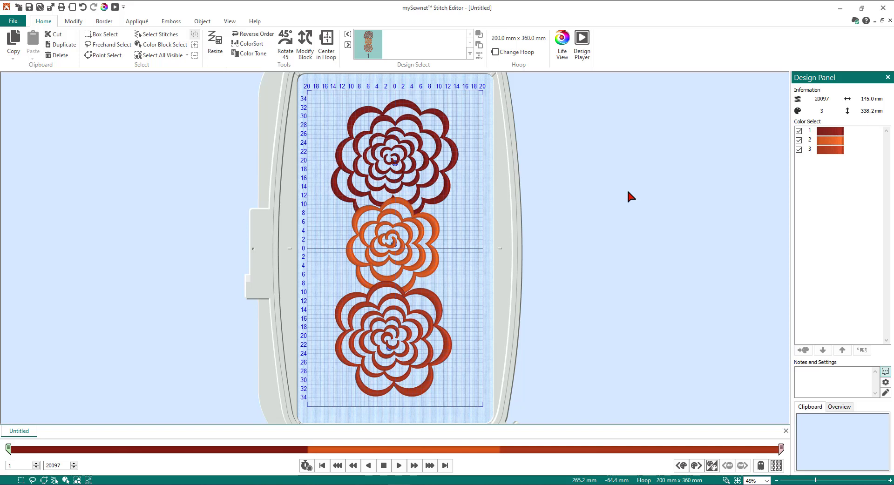
{"action": "mouse_move", "coordinate": [570, 205]}
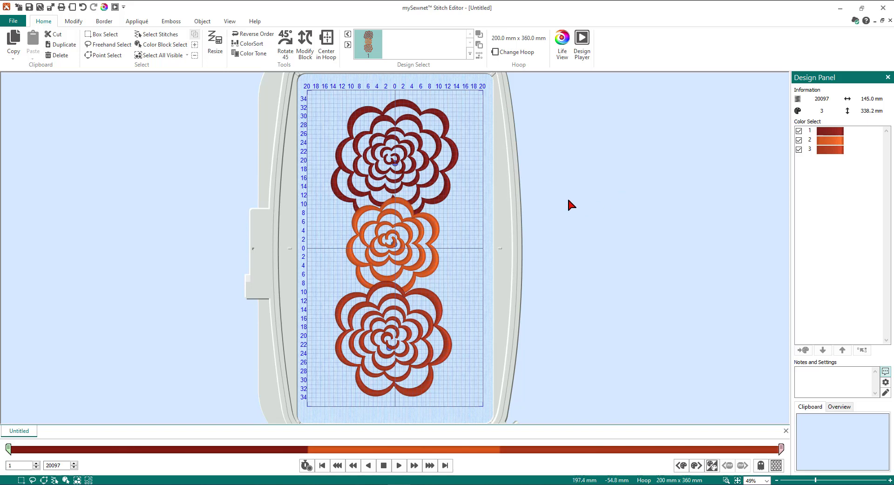
{"action": "mouse_move", "coordinate": [468, 17]}
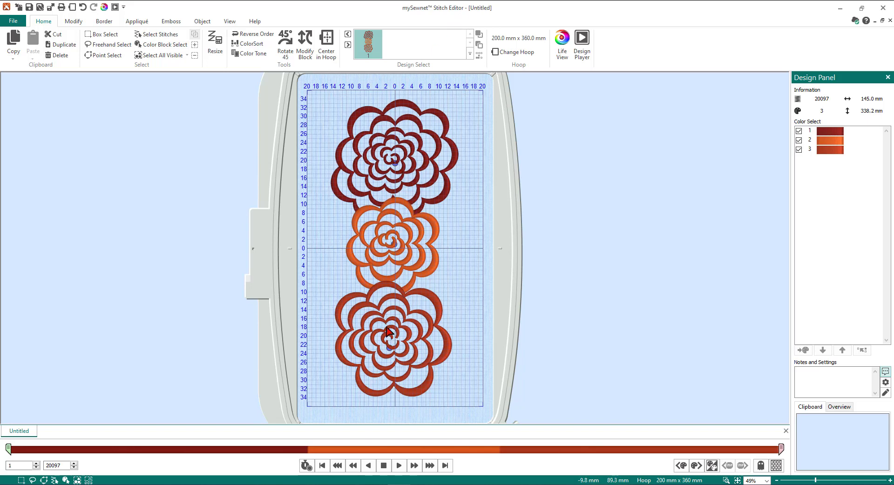
{"action": "mouse_move", "coordinate": [698, 215]}
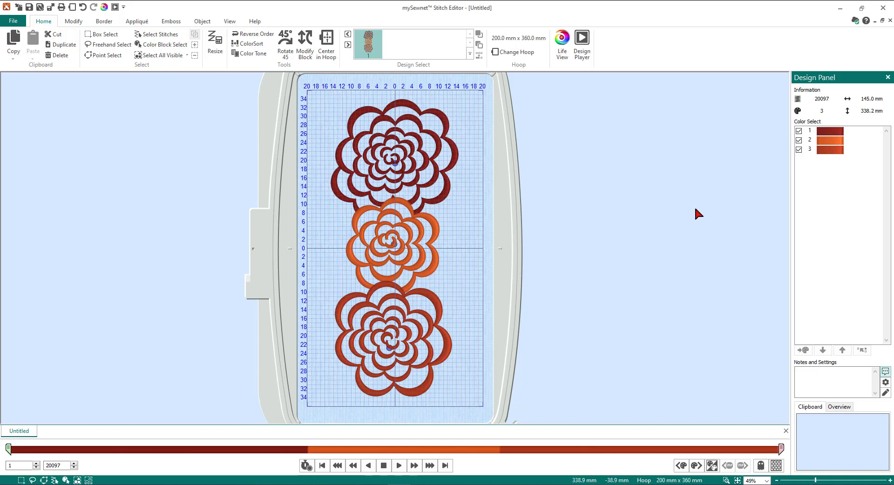
{"action": "mouse_move", "coordinate": [805, 161]}
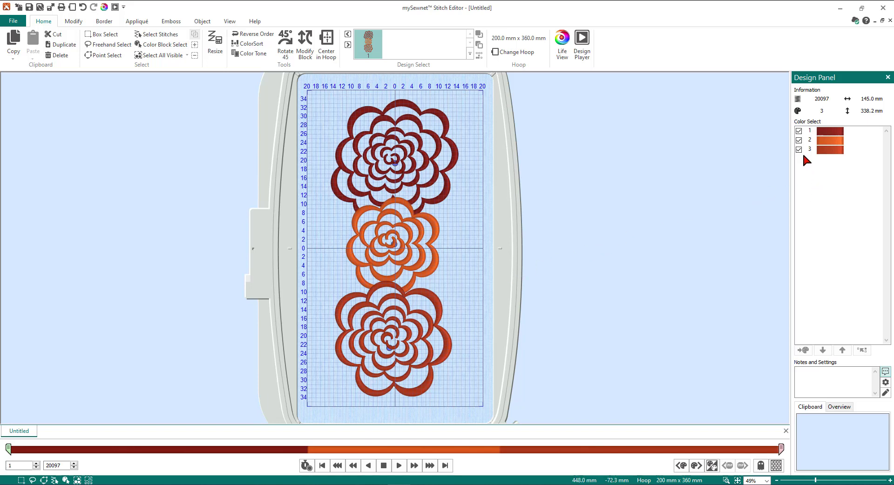
- Hide the bottom flower's colour, select all visible stitches and delete colours 1 and 2
{"action": "left_click", "coordinate": [830, 149]}
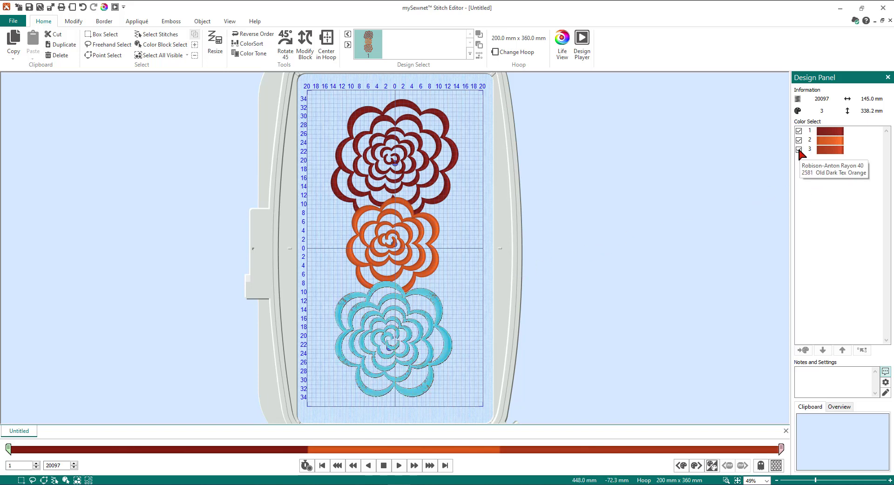
{"action": "left_click", "coordinate": [798, 149]}
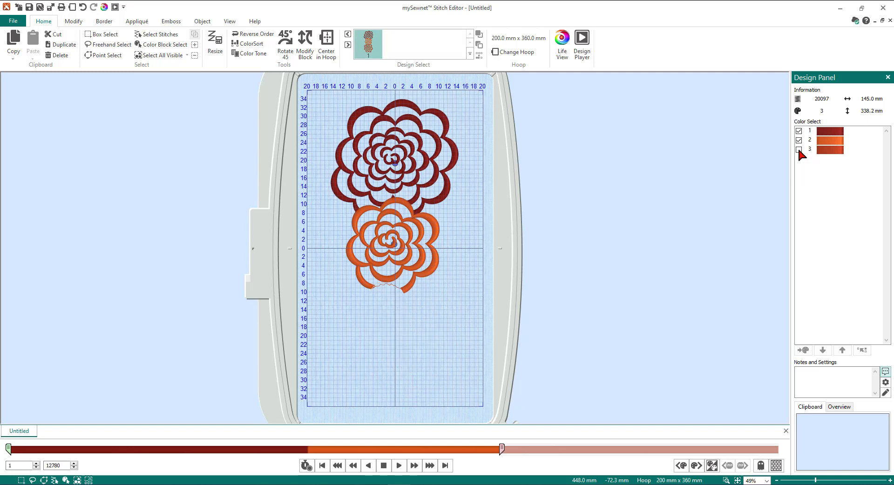
{"action": "left_click", "coordinate": [799, 149]}
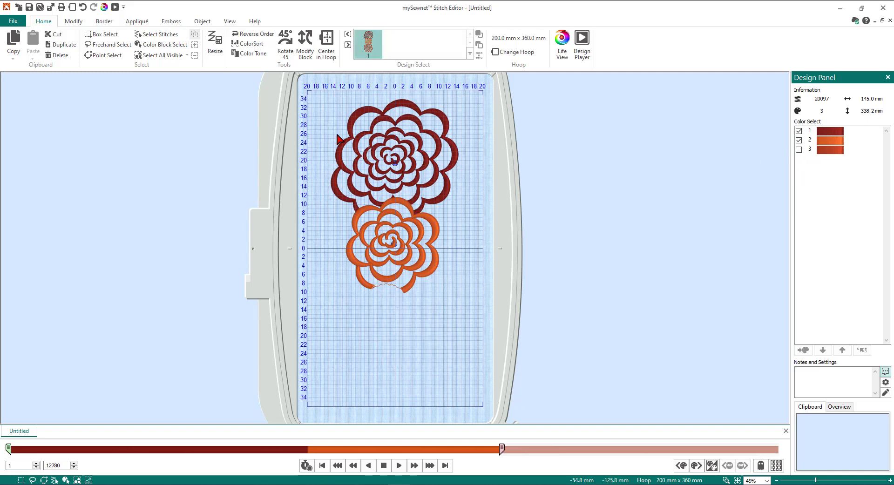
{"action": "mouse_move", "coordinate": [158, 55]}
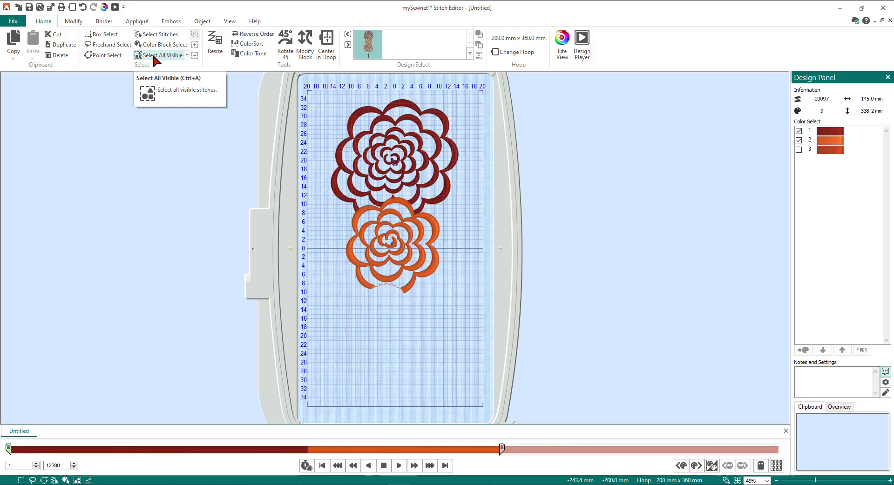
{"action": "left_click", "coordinate": [164, 55]}
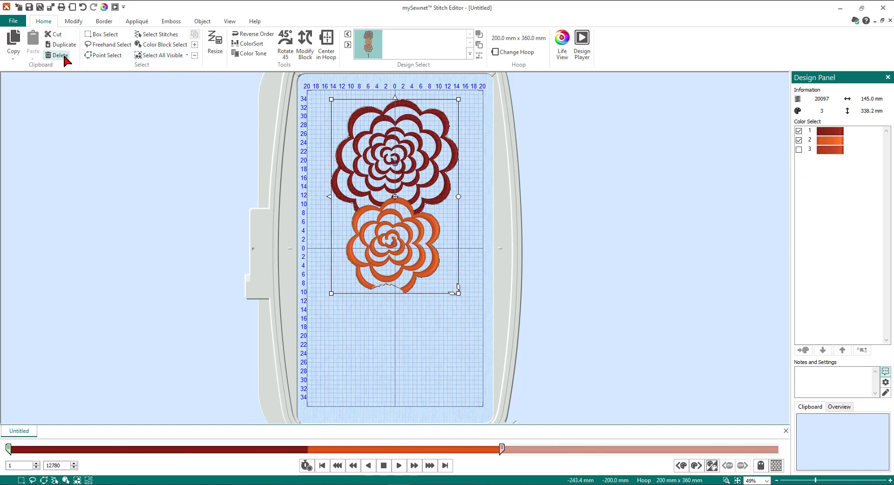
{"action": "left_click", "coordinate": [60, 55]}
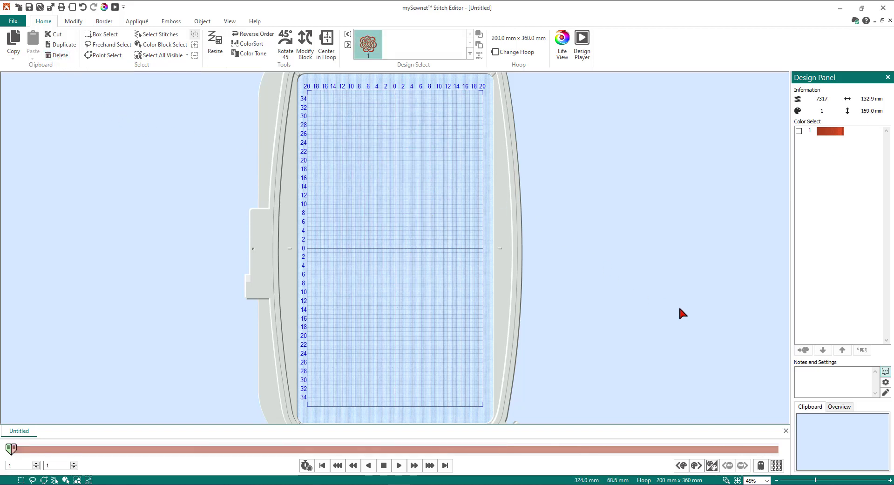
{"action": "mouse_move", "coordinate": [777, 468]}
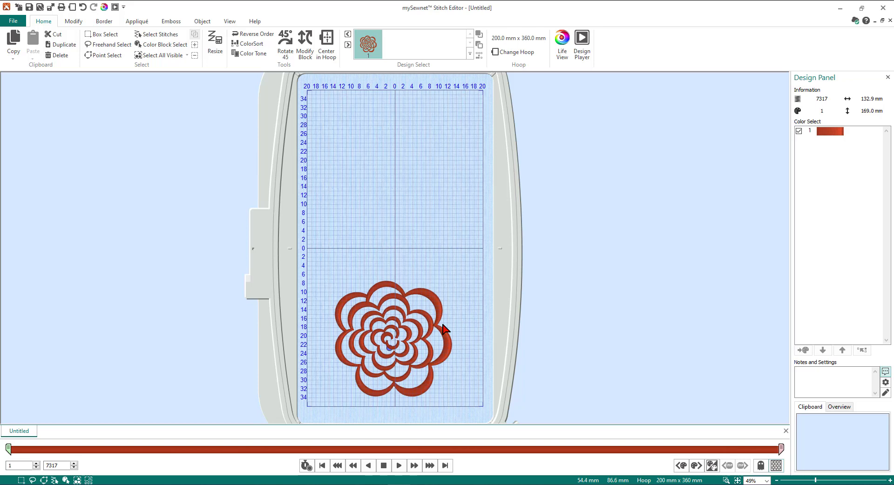
{"action": "mouse_move", "coordinate": [191, 83]}
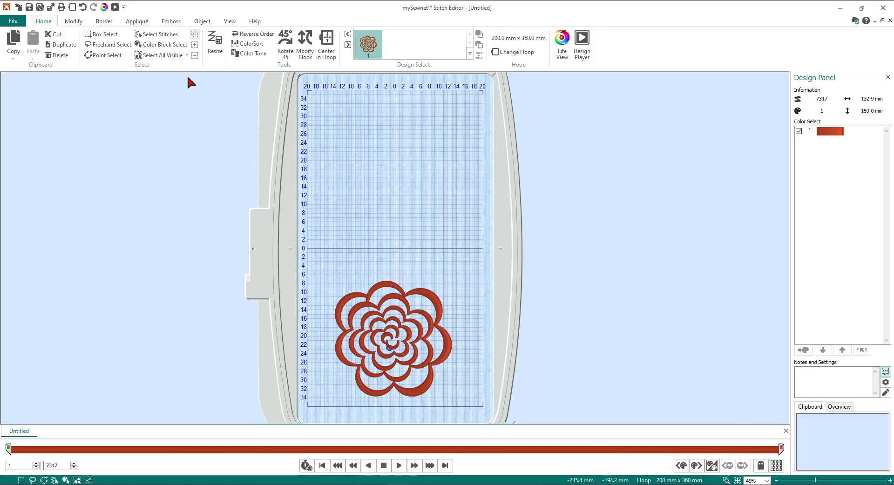
{"action": "mouse_move", "coordinate": [160, 55]}
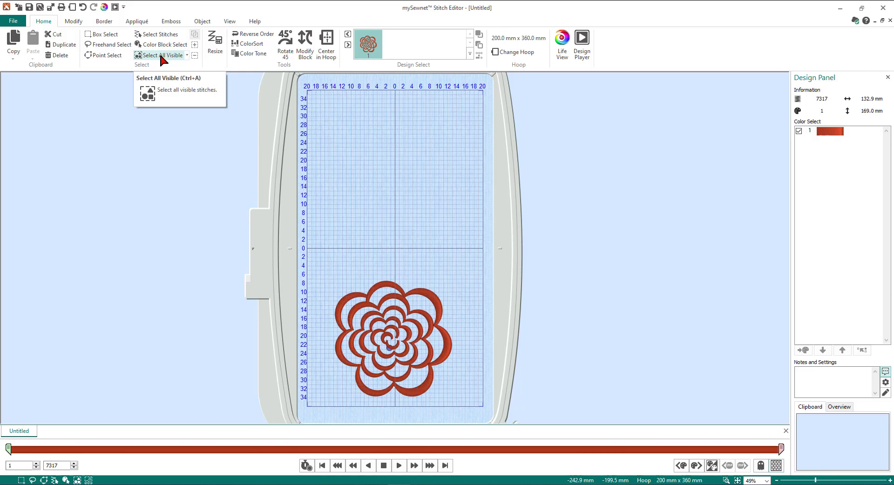
- Select every visible stitch of the remaining single-colour flower
{"action": "left_click", "coordinate": [160, 55]}
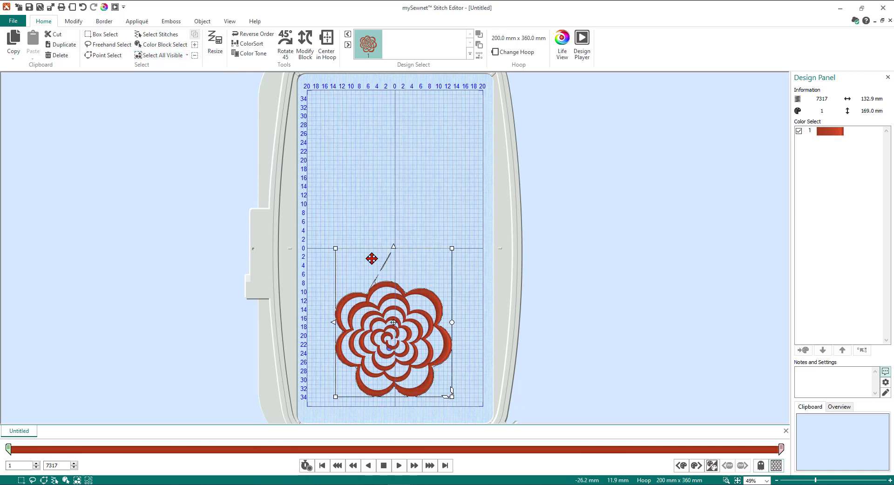
{"action": "mouse_move", "coordinate": [456, 317]}
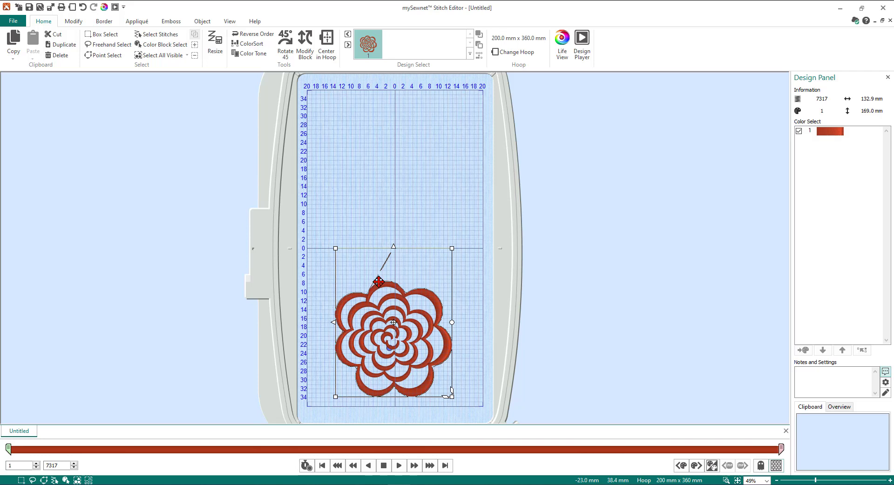
{"action": "mouse_move", "coordinate": [380, 153]}
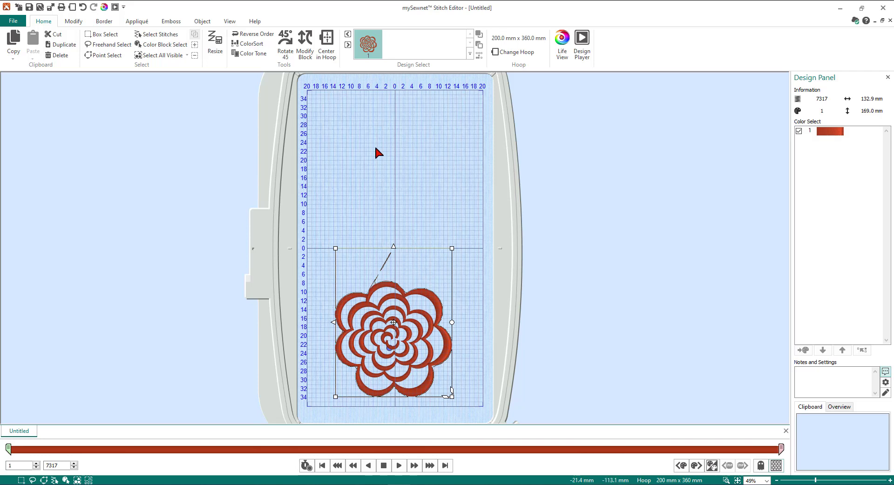
{"action": "mouse_move", "coordinate": [230, 26]}
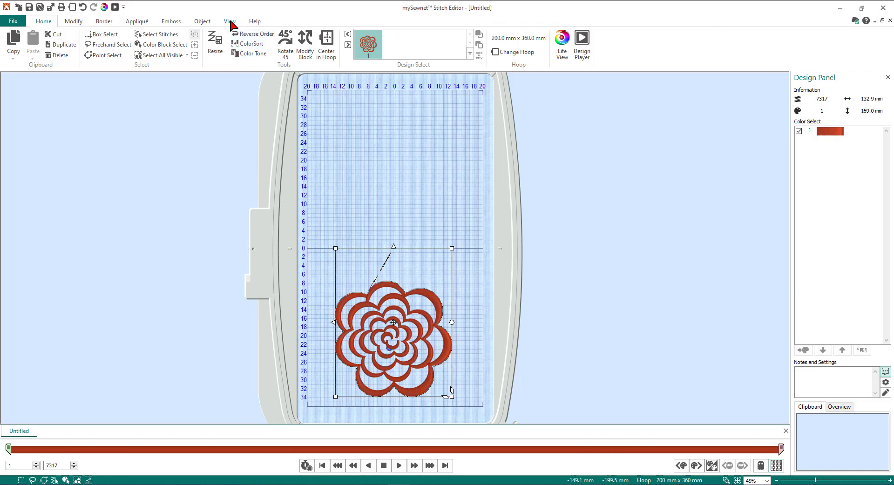
- Switch to 2D View with Stitch Points, revealing the jump line from the hoop centre
{"action": "left_click", "coordinate": [229, 21]}
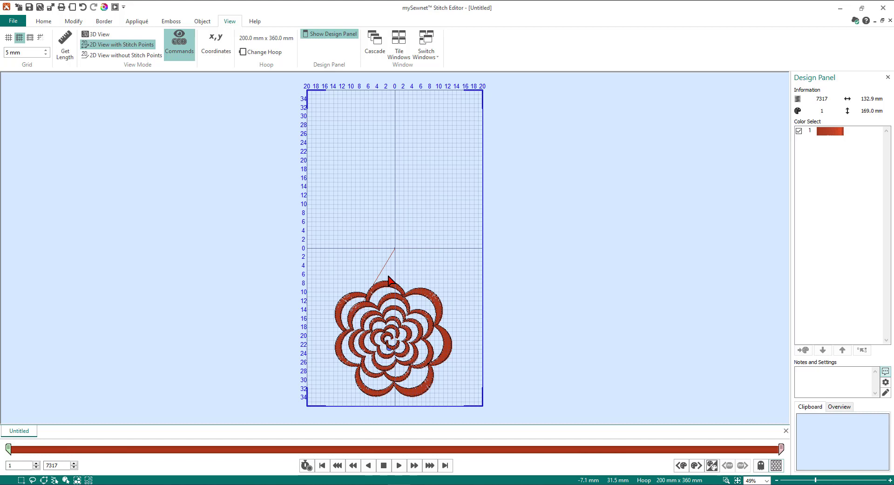
{"action": "mouse_move", "coordinate": [352, 332]}
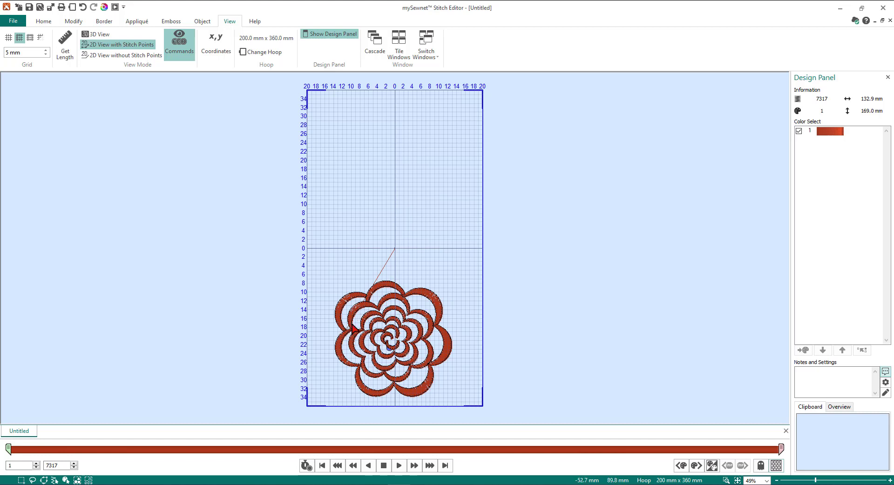
{"action": "mouse_move", "coordinate": [397, 256]}
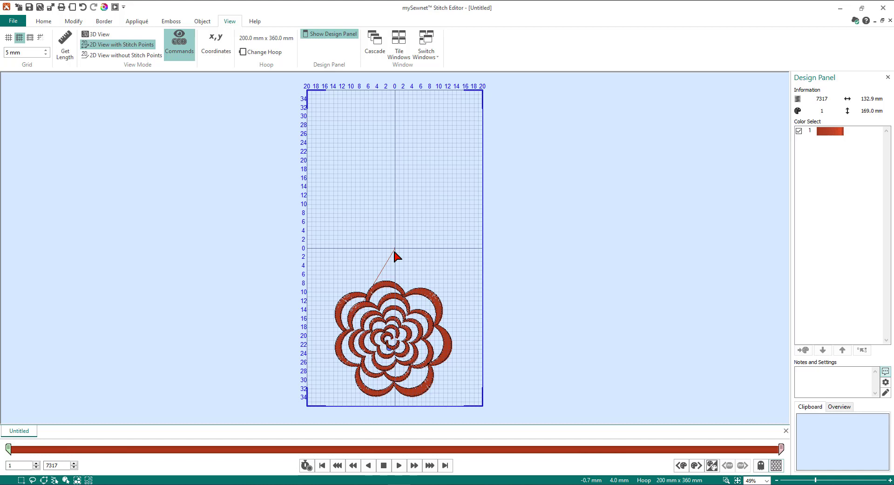
{"action": "mouse_move", "coordinate": [377, 279]}
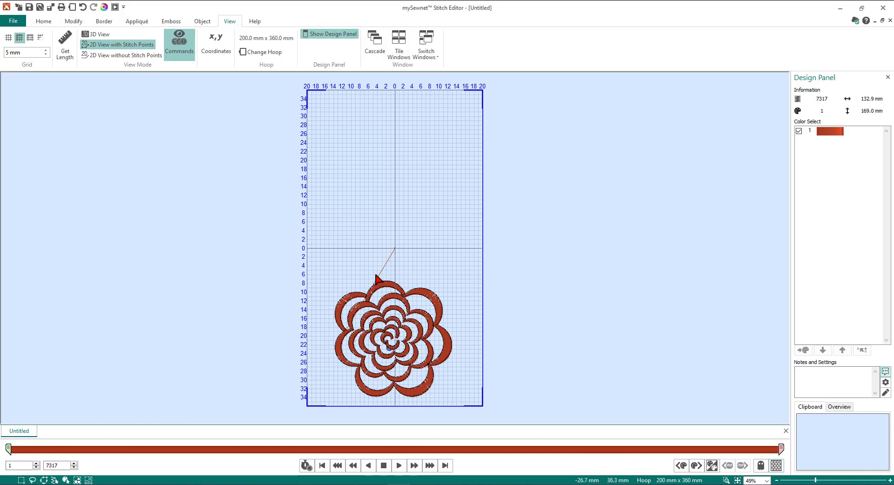
{"action": "mouse_move", "coordinate": [239, 177]}
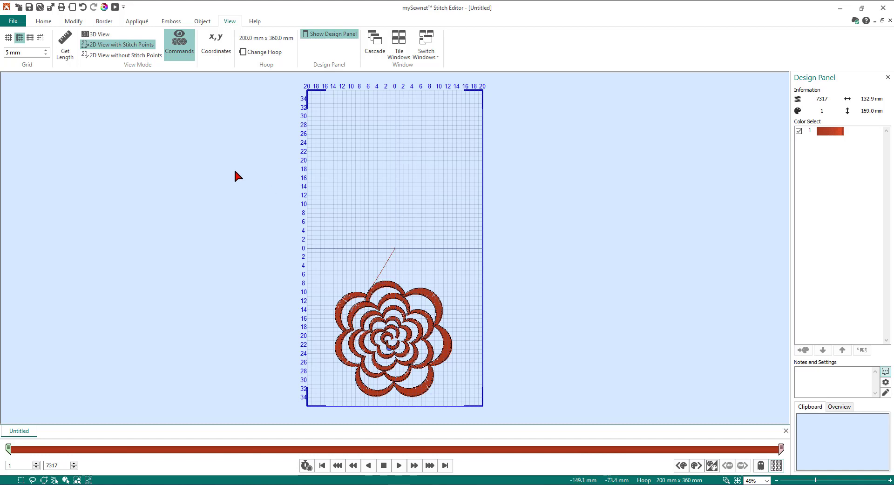
{"action": "left_click", "coordinate": [43, 22]}
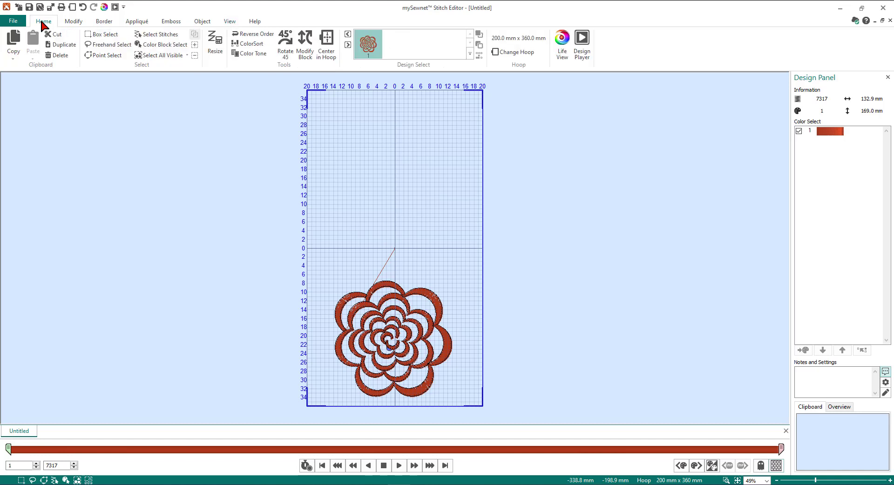
{"action": "mouse_move", "coordinate": [104, 35]}
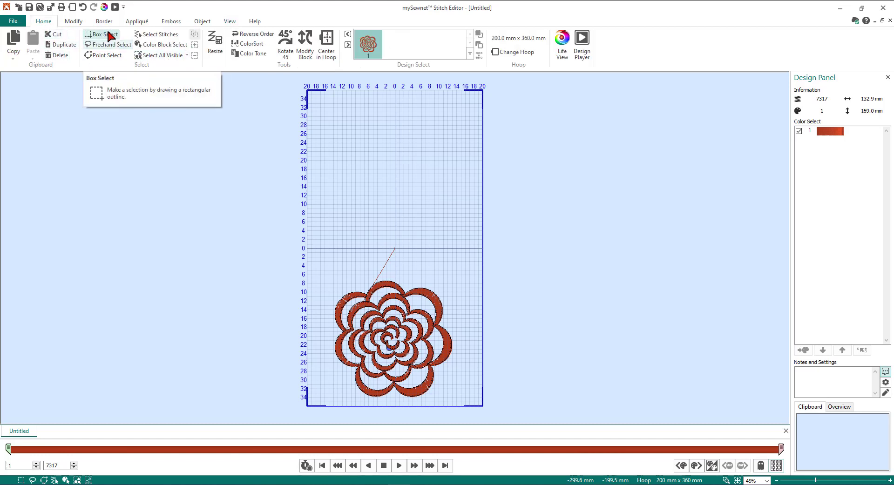
- Box-select the stray stitch at the hoop centre and delete it, leaving 7316 stitches
{"action": "left_click", "coordinate": [100, 35]}
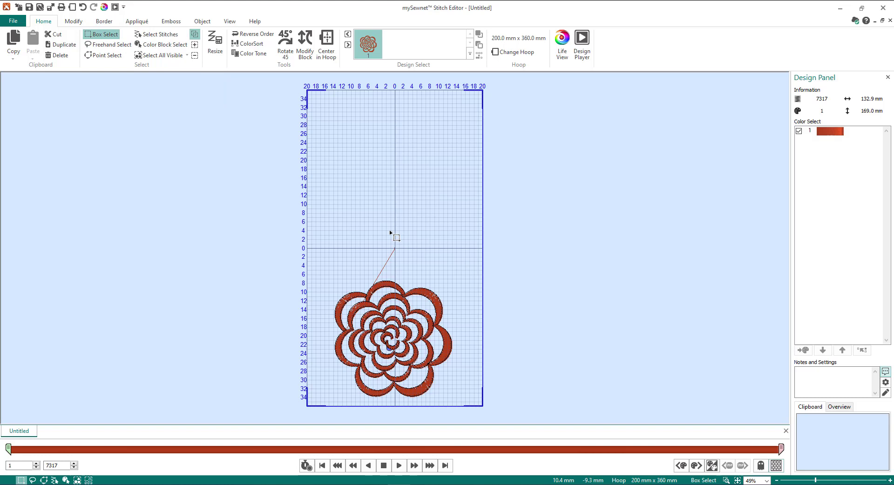
{"action": "left_click_drag", "start_coordinate": [390, 234], "coordinate": [419, 280]}
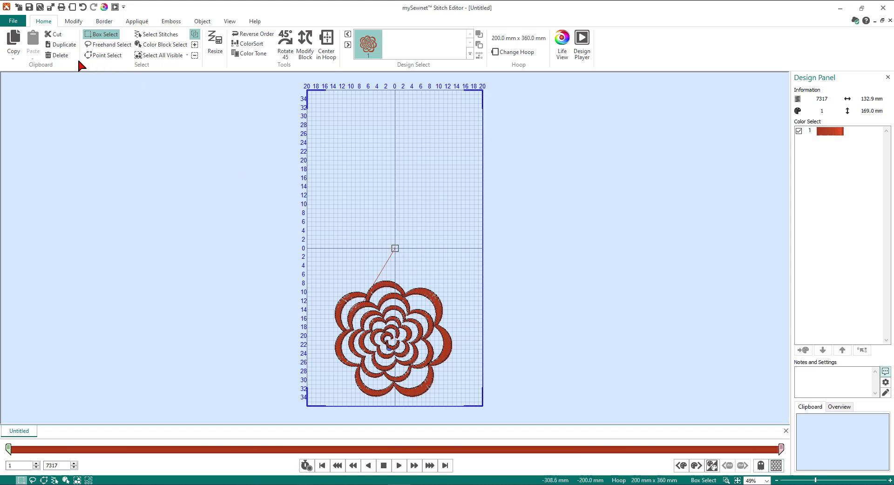
{"action": "left_click", "coordinate": [60, 55]}
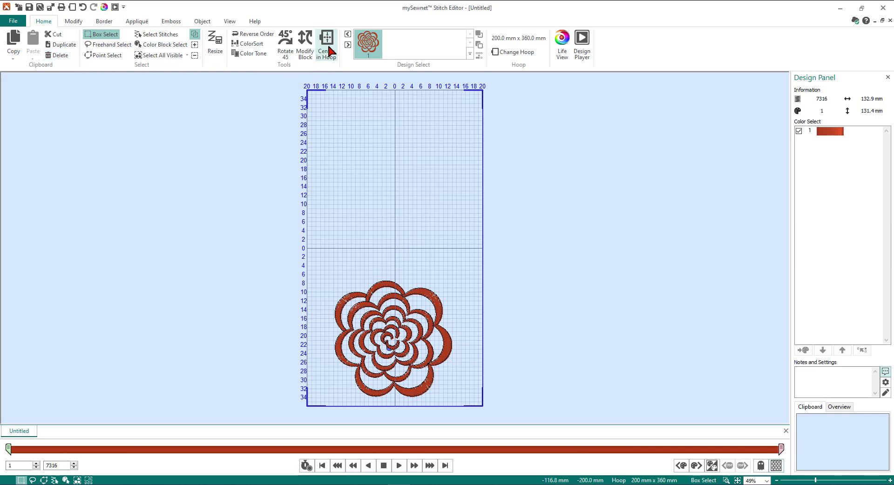
- Centre the flower in the hoop and change to the 200mm x 200mm Quilter's Hoop
{"action": "left_click", "coordinate": [327, 44]}
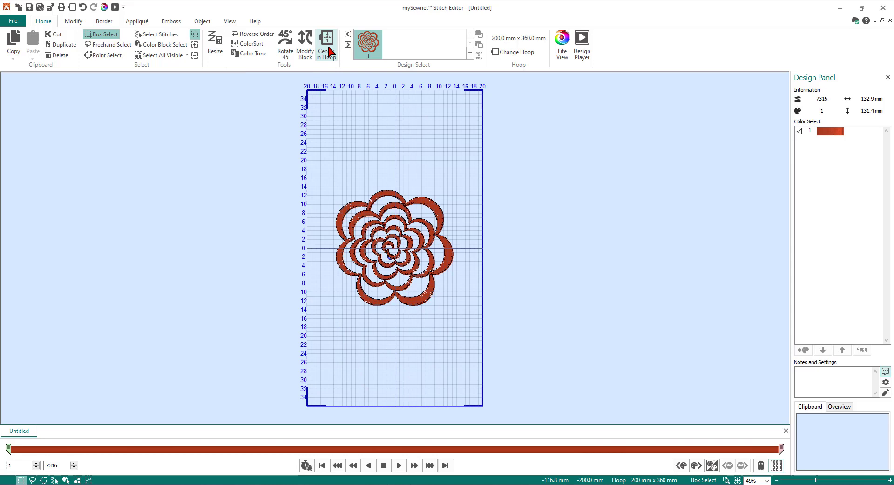
{"action": "mouse_move", "coordinate": [516, 52]}
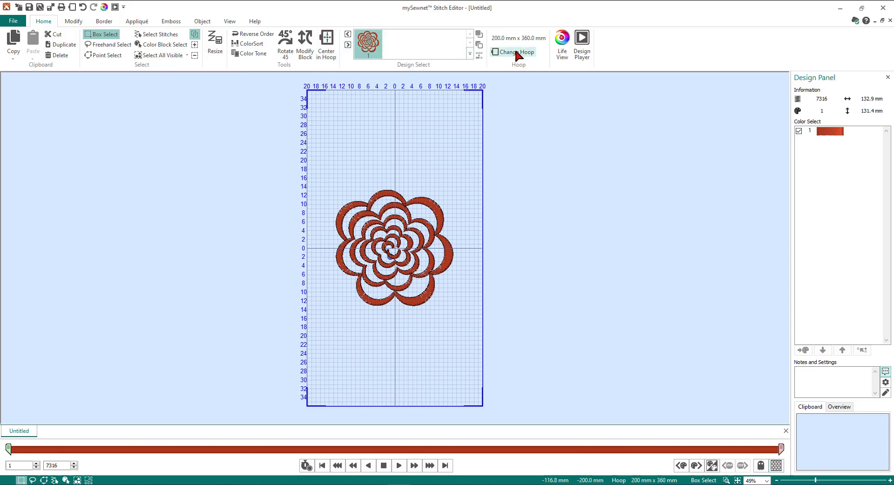
{"action": "left_click", "coordinate": [513, 52]}
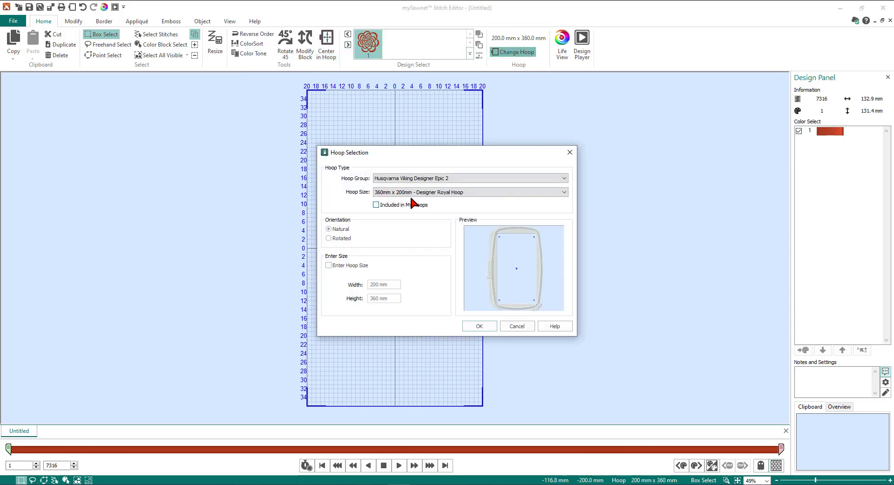
{"action": "left_click", "coordinate": [563, 192]}
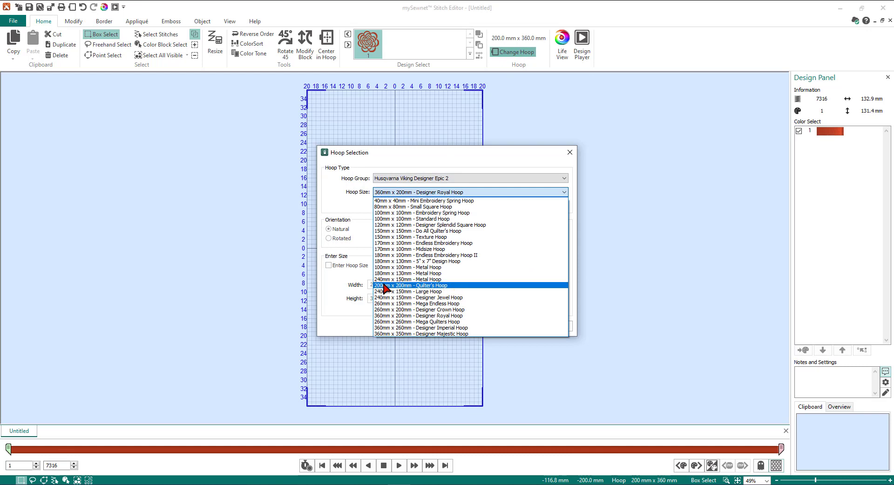
{"action": "left_click", "coordinate": [405, 285]}
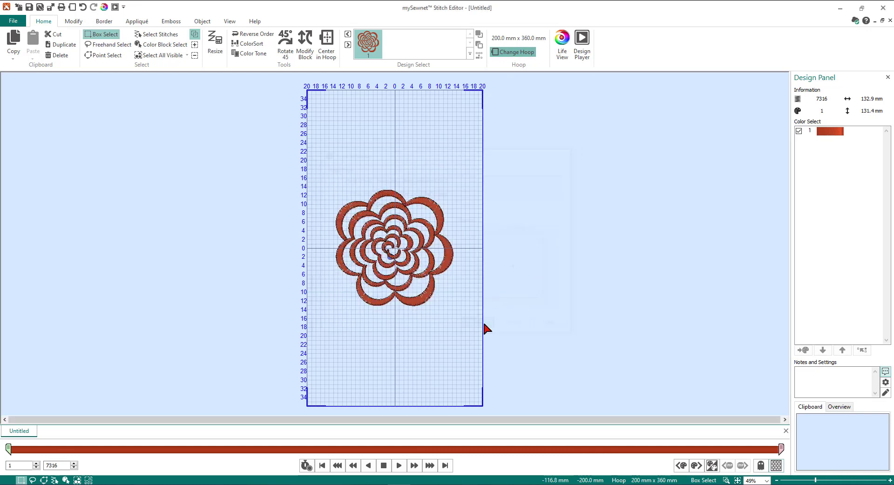
{"action": "left_click", "coordinate": [511, 52]}
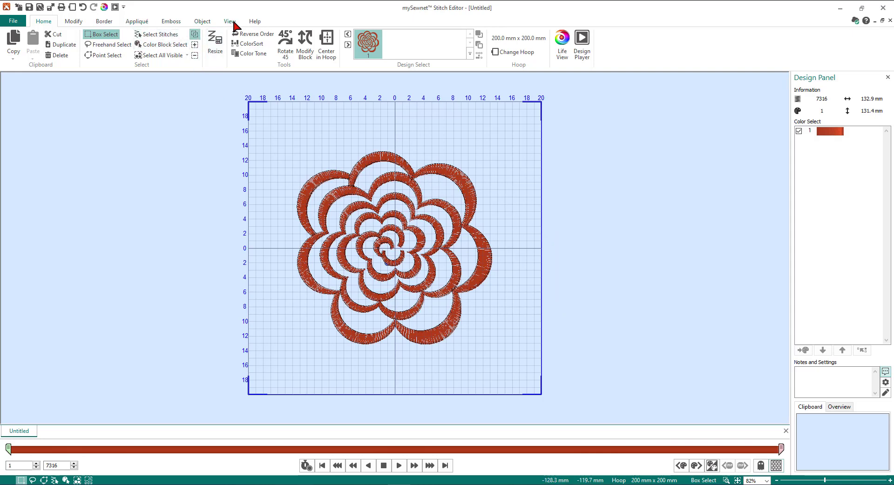
- Show the centred flower in realistic 3D View inside the square hoop
{"action": "left_click", "coordinate": [229, 21]}
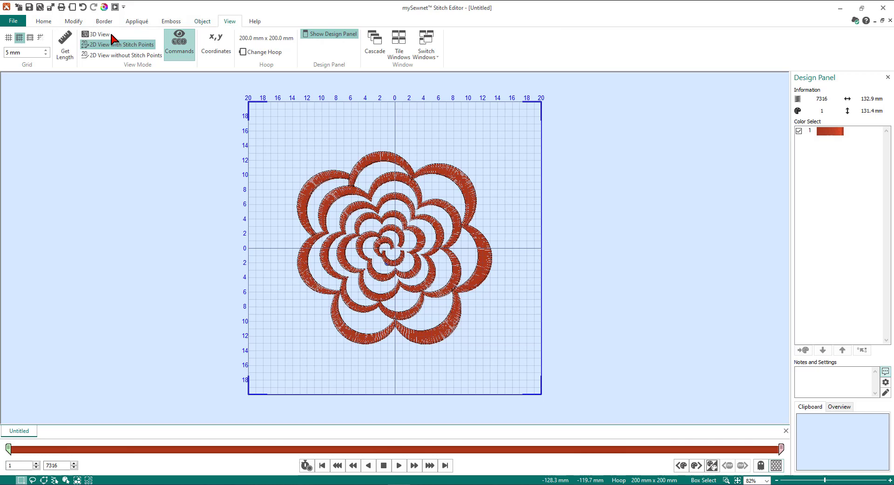
{"action": "left_click", "coordinate": [99, 34]}
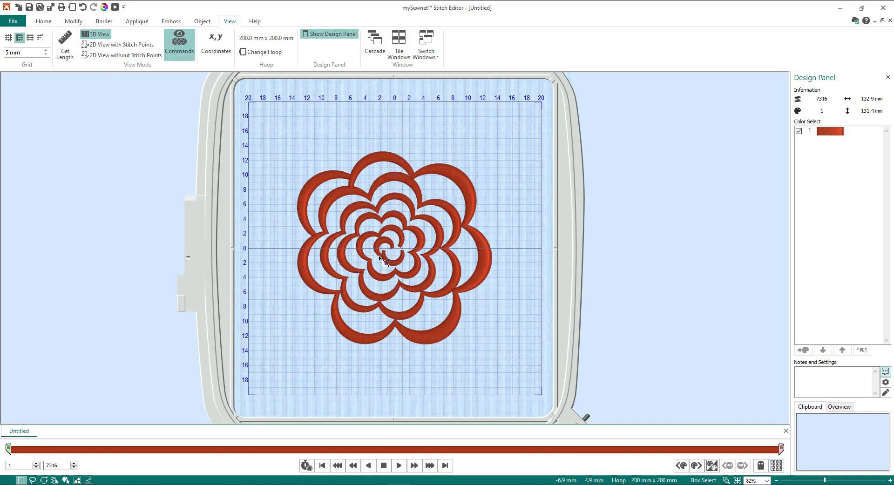
{"action": "mouse_move", "coordinate": [314, 155]}
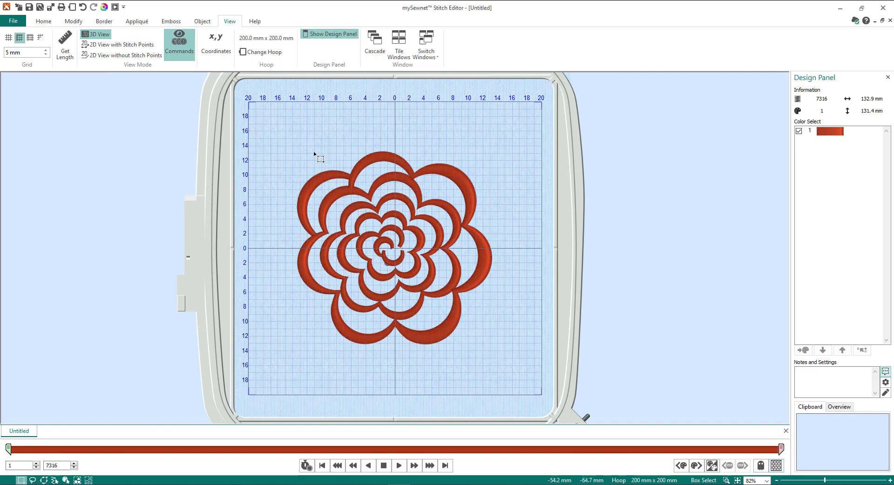
{"action": "mouse_move", "coordinate": [320, 158]}
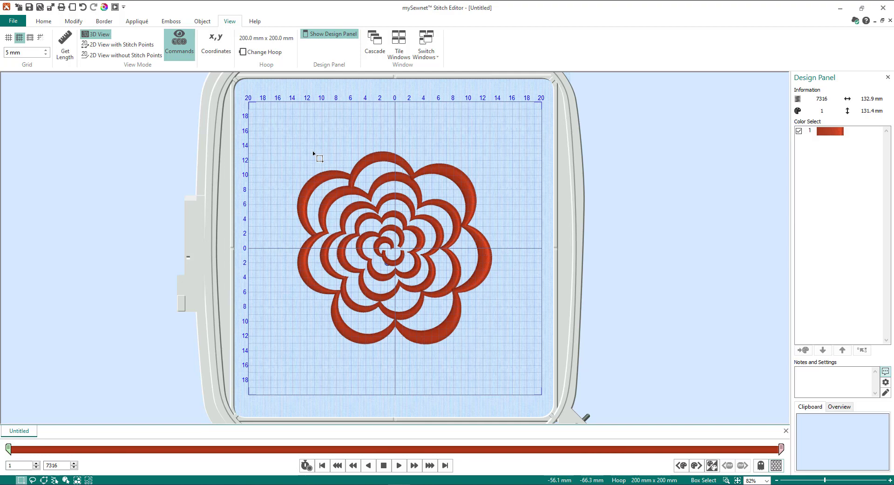
{"action": "mouse_move", "coordinate": [308, 126]}
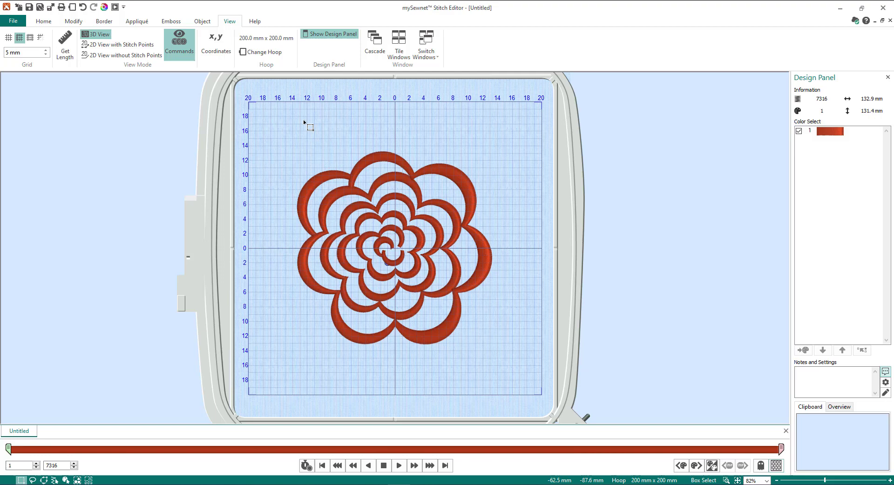
{"action": "mouse_move", "coordinate": [123, 149]}
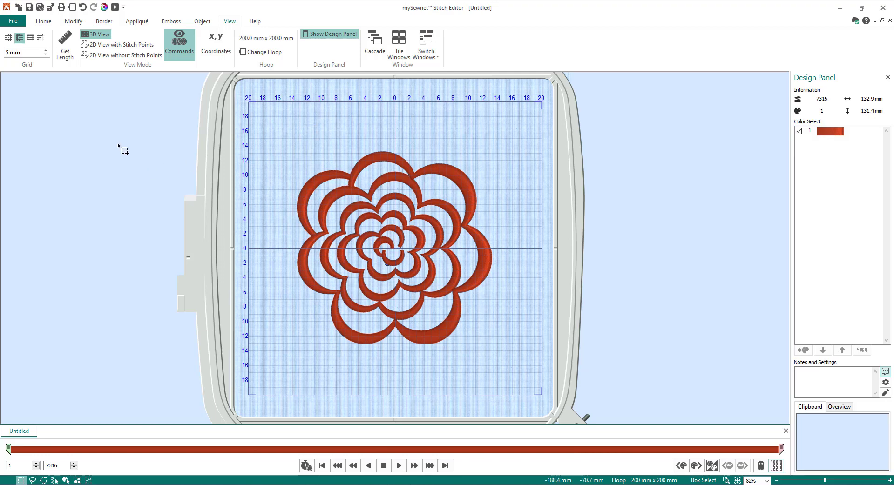
{"action": "mouse_move", "coordinate": [74, 27]}
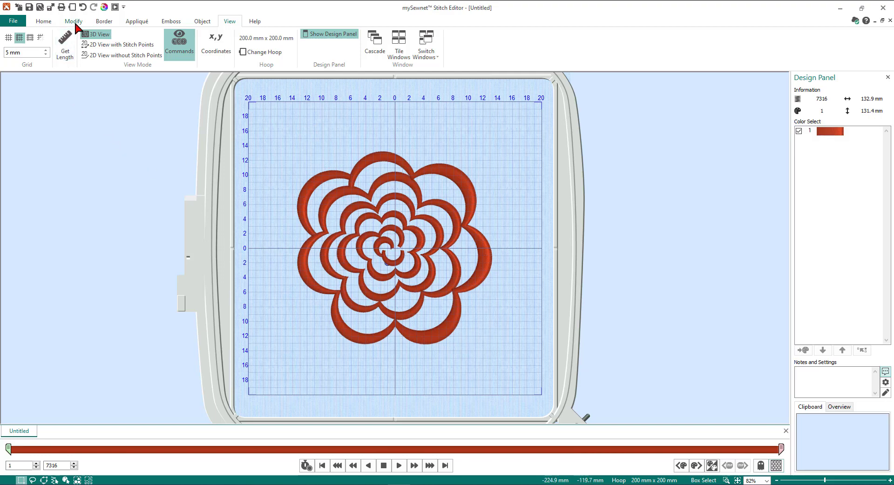
- From Modify, bring up Global Morphing Effects and preview Pinch across intensities, settling at 49
{"action": "left_click", "coordinate": [72, 21]}
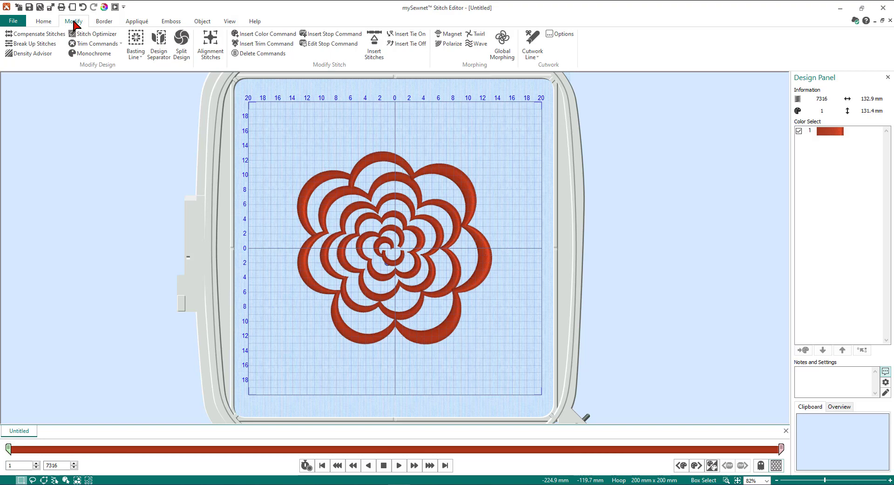
{"action": "mouse_move", "coordinate": [460, 59]}
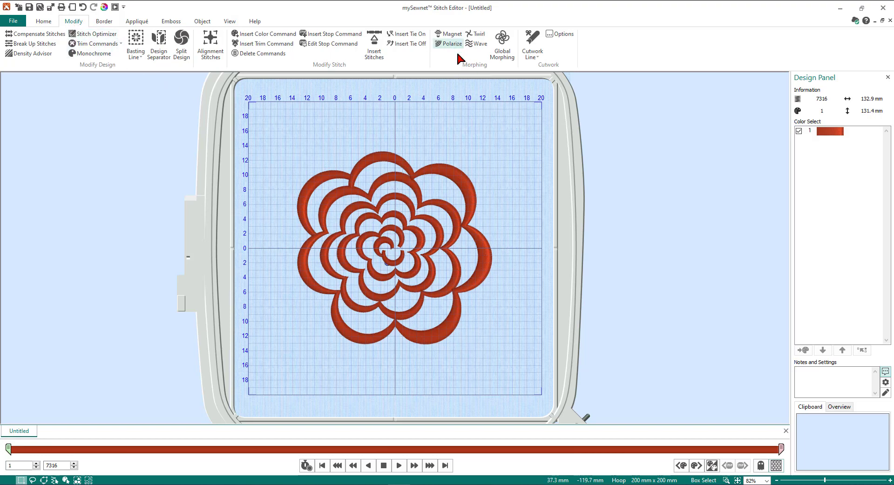
{"action": "mouse_move", "coordinate": [502, 45]}
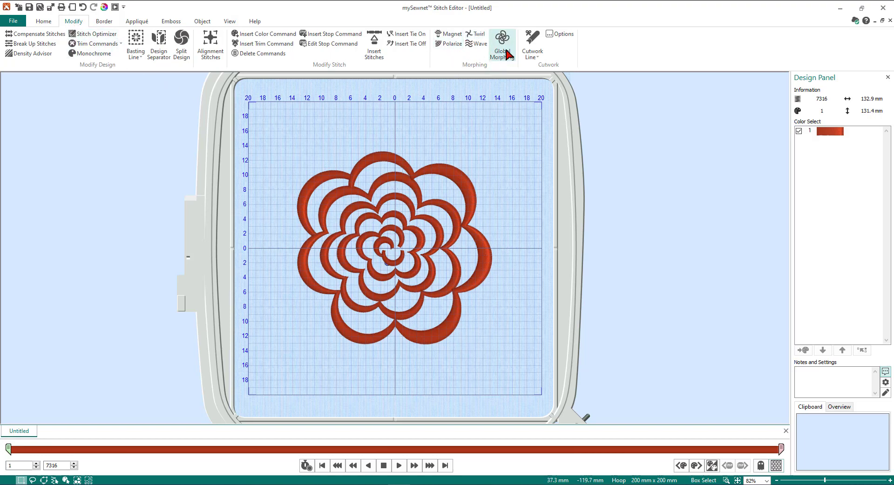
{"action": "left_click", "coordinate": [502, 46]}
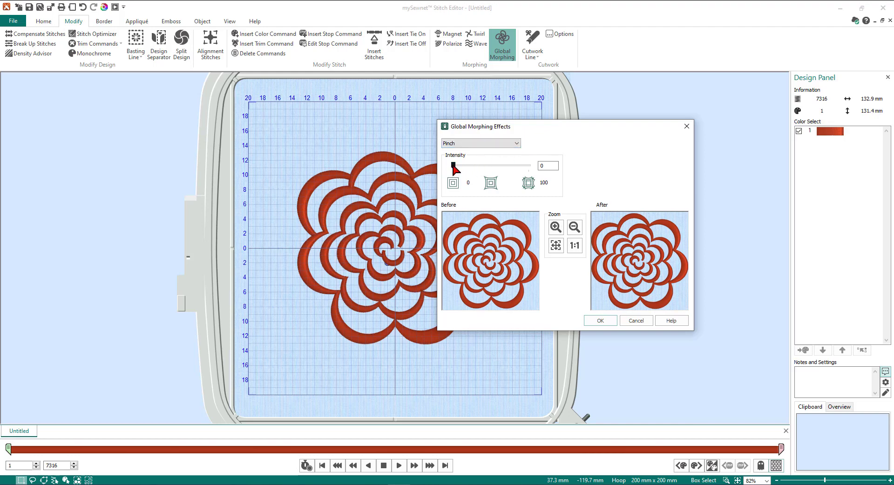
{"action": "left_click_drag", "start_coordinate": [454, 165], "coordinate": [473, 165]}
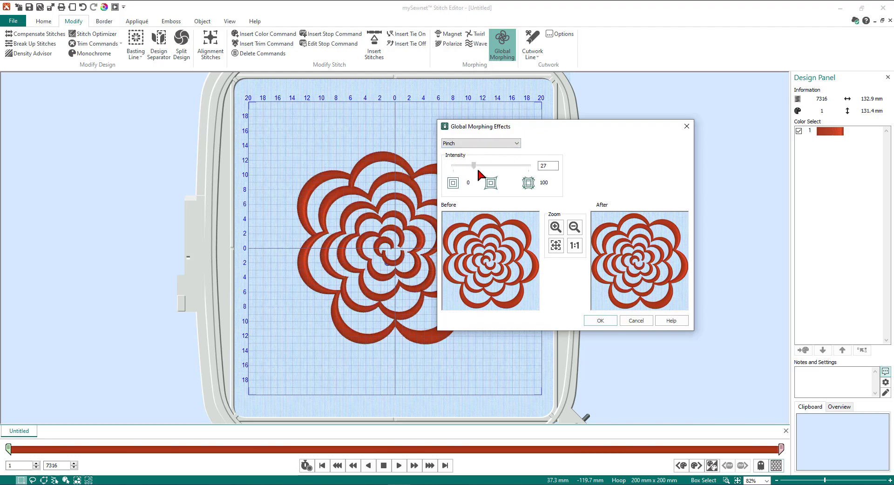
{"action": "left_click_drag", "start_coordinate": [475, 164], "coordinate": [492, 165]}
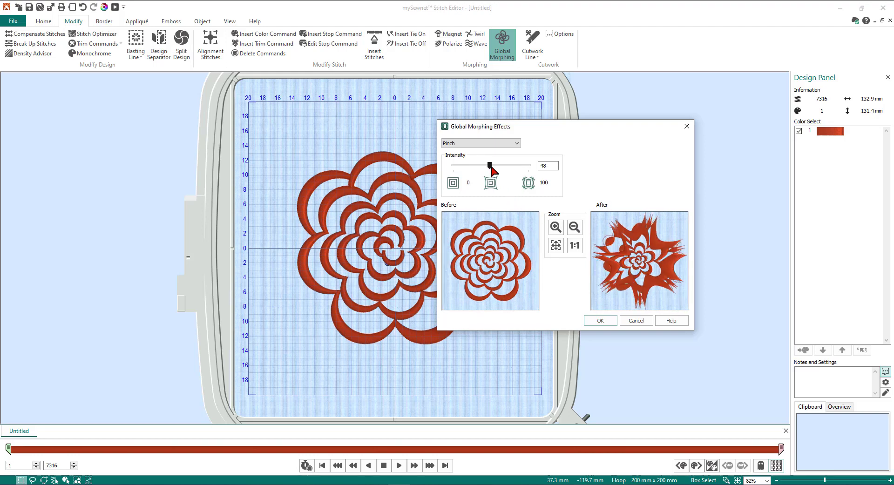
{"action": "left_click_drag", "start_coordinate": [492, 166], "coordinate": [526, 166]}
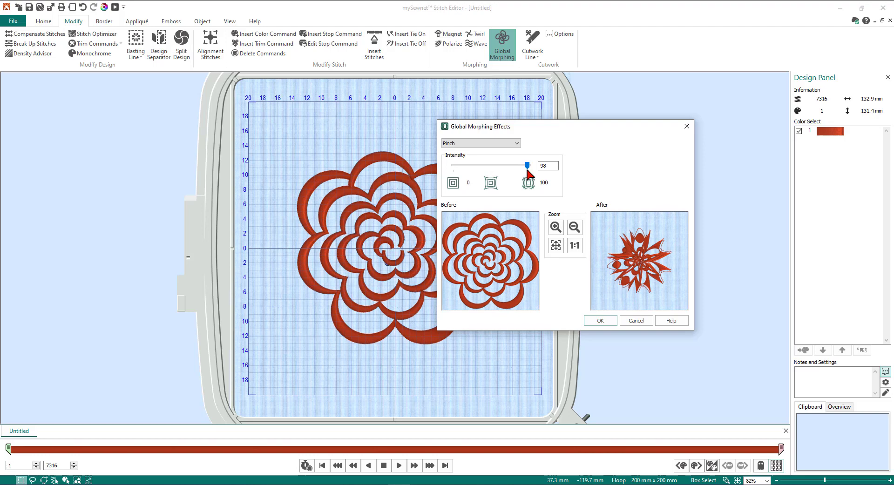
{"action": "left_click_drag", "start_coordinate": [528, 165], "coordinate": [513, 165]}
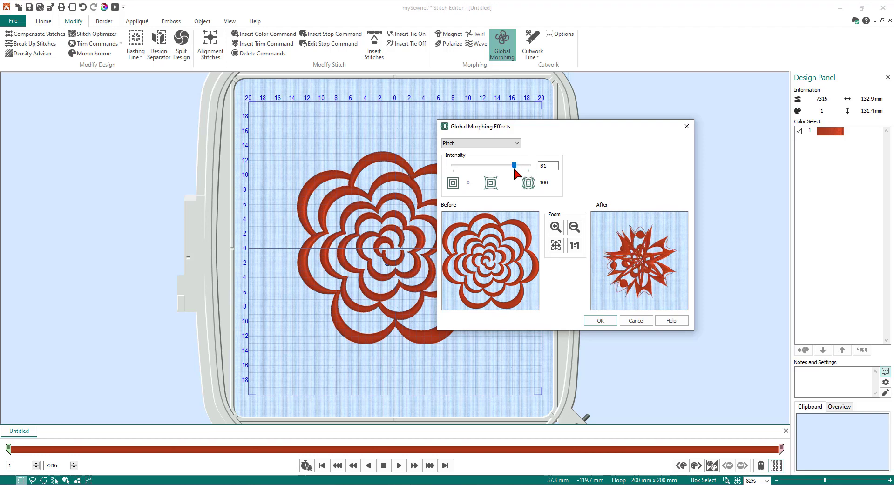
{"action": "left_click_drag", "start_coordinate": [515, 166], "coordinate": [499, 166]}
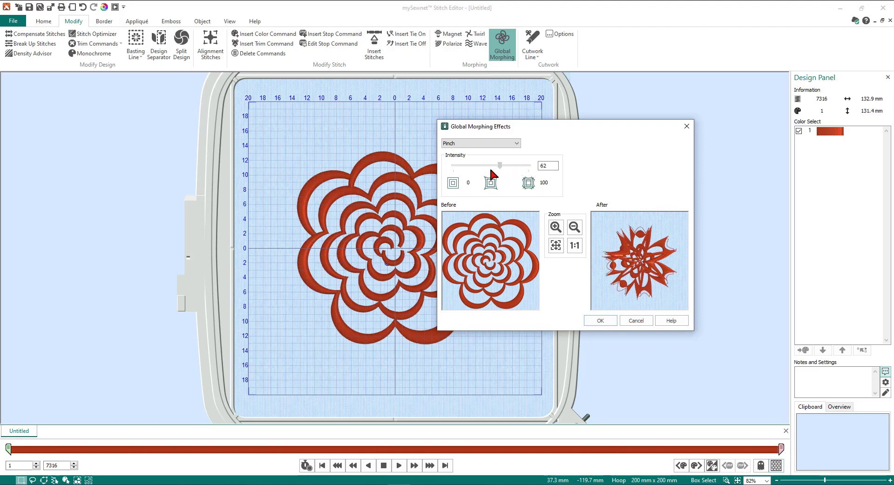
{"action": "left_click_drag", "start_coordinate": [499, 166], "coordinate": [491, 166]}
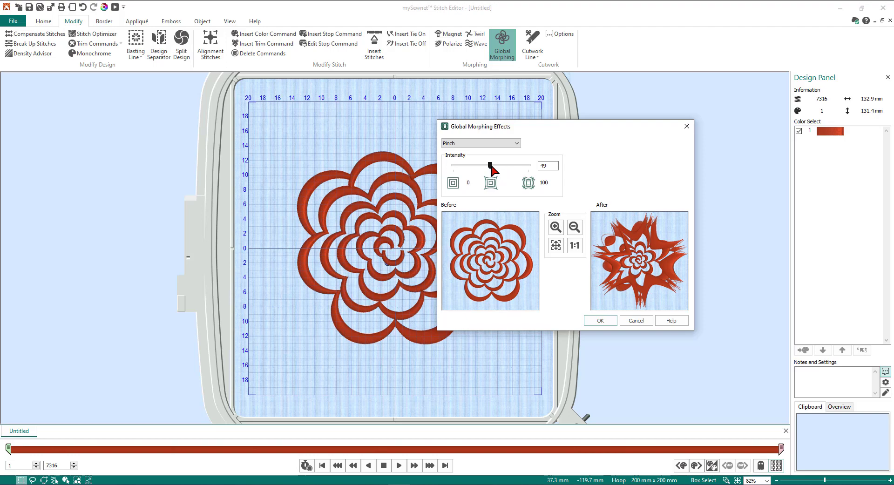
{"action": "mouse_move", "coordinate": [515, 159]}
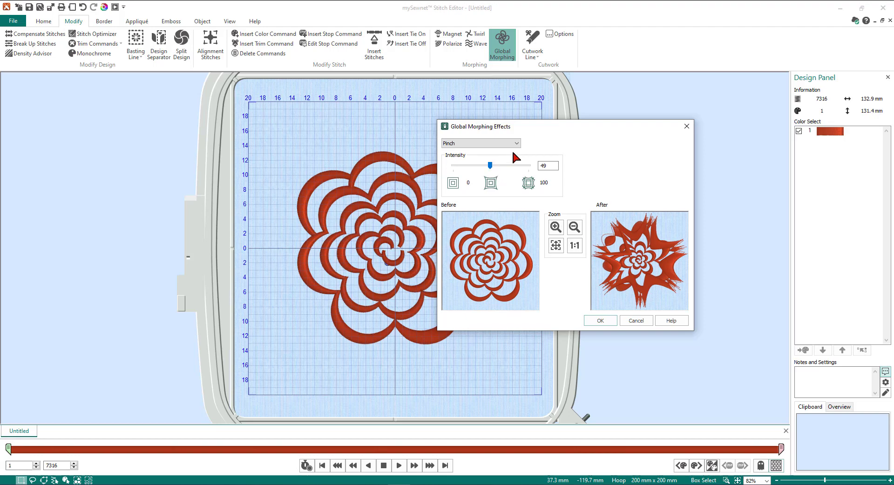
- Preview Skew Horizontal on the flower at intensities -26, -28, 32 and 48
{"action": "left_click", "coordinate": [516, 143]}
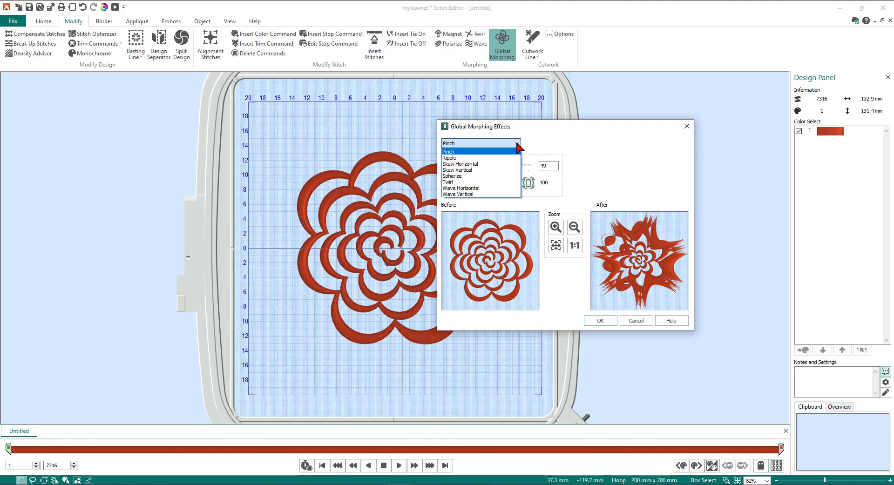
{"action": "mouse_move", "coordinate": [454, 159]}
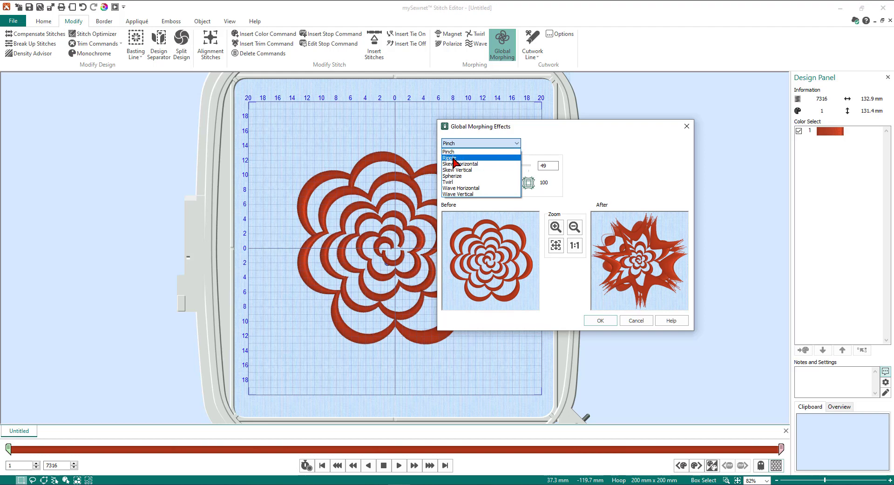
{"action": "mouse_move", "coordinate": [461, 164]}
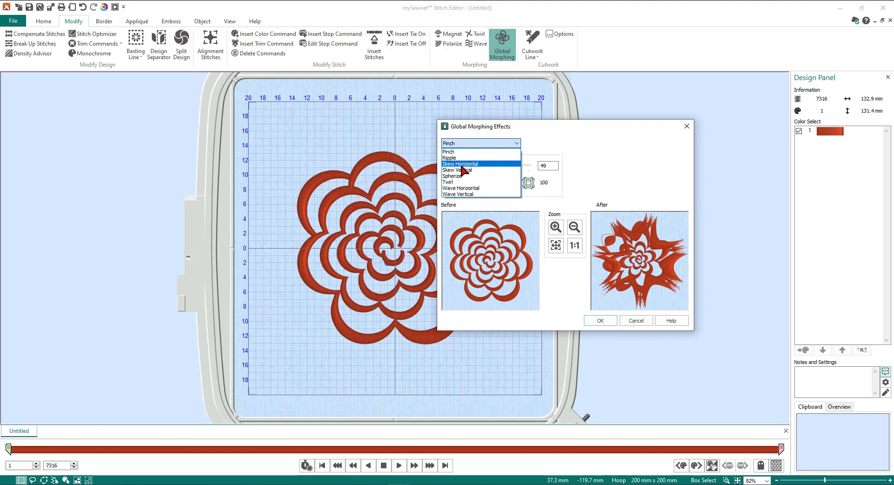
{"action": "left_click", "coordinate": [460, 164]}
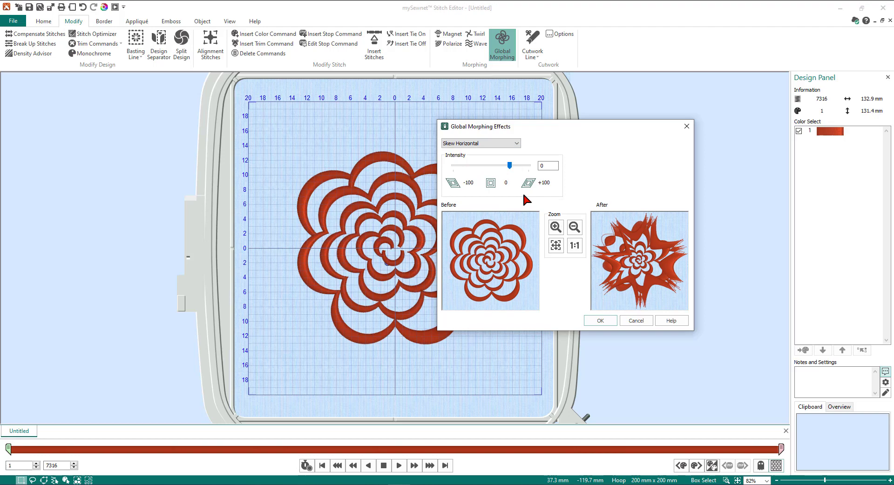
{"action": "left_click_drag", "start_coordinate": [509, 165], "coordinate": [482, 165]}
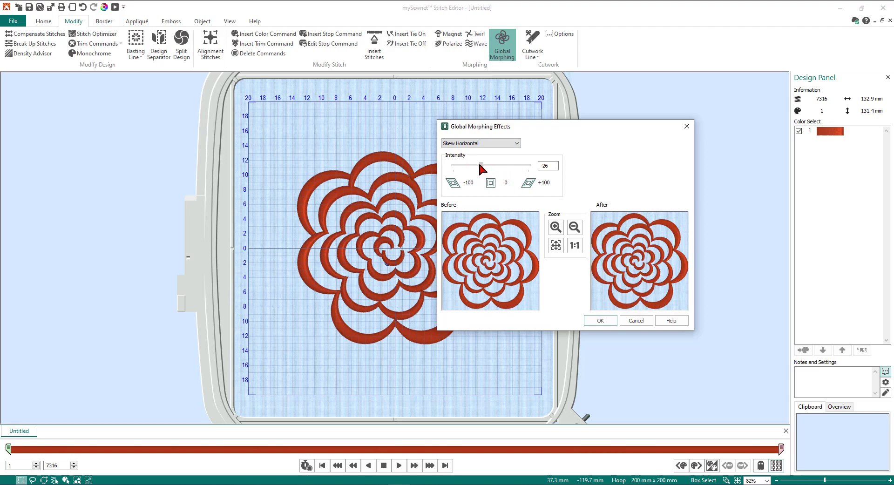
{"action": "left_click_drag", "start_coordinate": [486, 166], "coordinate": [482, 166]}
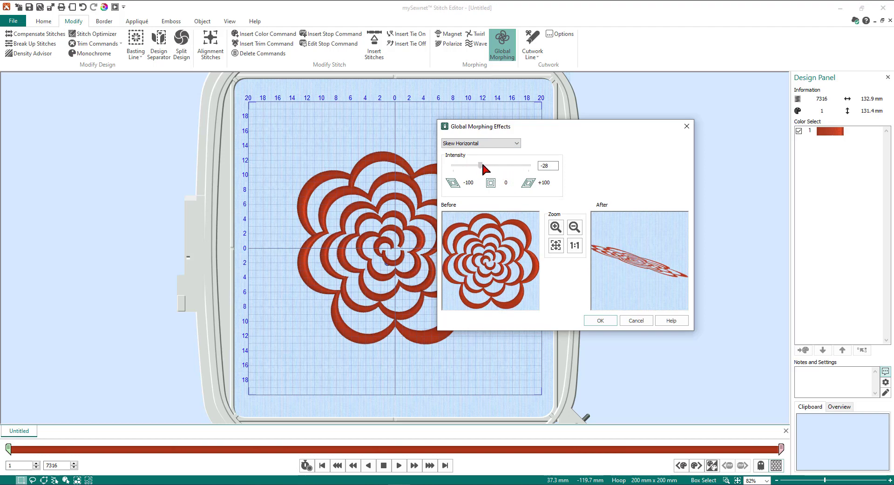
{"action": "left_click_drag", "start_coordinate": [478, 165], "coordinate": [506, 166]}
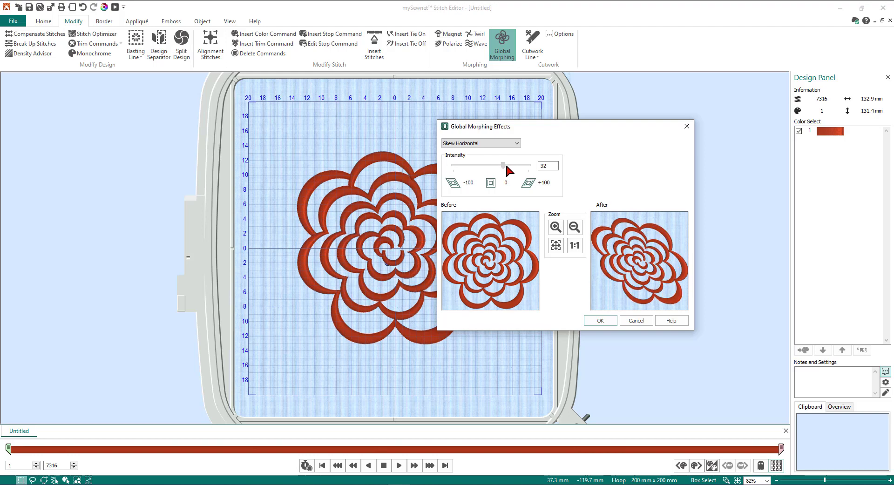
{"action": "left_click_drag", "start_coordinate": [497, 165], "coordinate": [509, 165]}
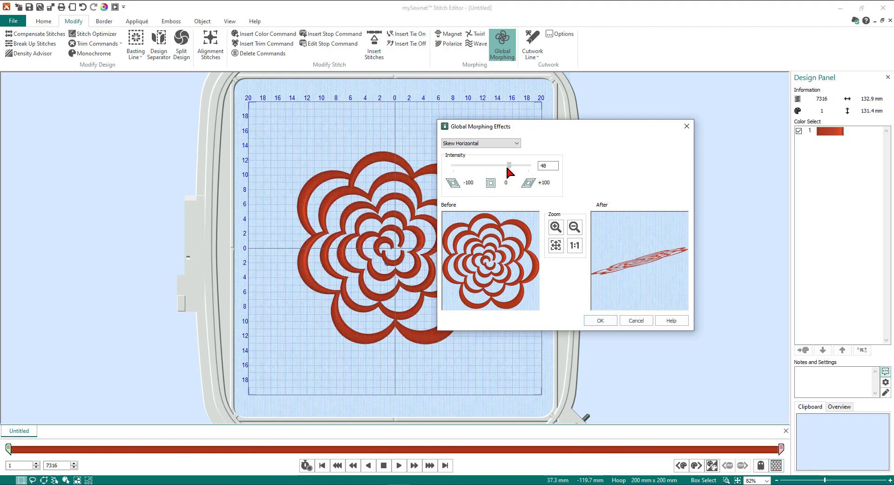
- Switch to Skew Vertical and preview it at 23, then -20
{"action": "left_click_drag", "start_coordinate": [510, 166], "coordinate": [504, 166]}
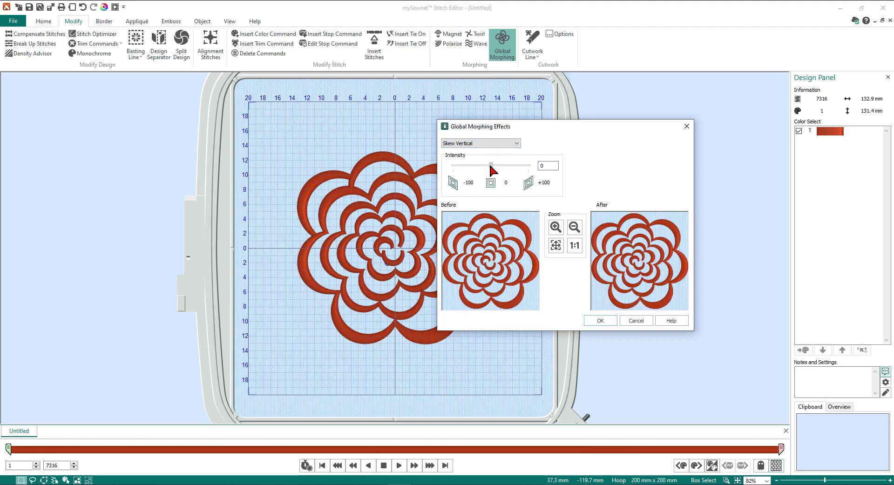
{"action": "left_click_drag", "start_coordinate": [492, 166], "coordinate": [501, 166]}
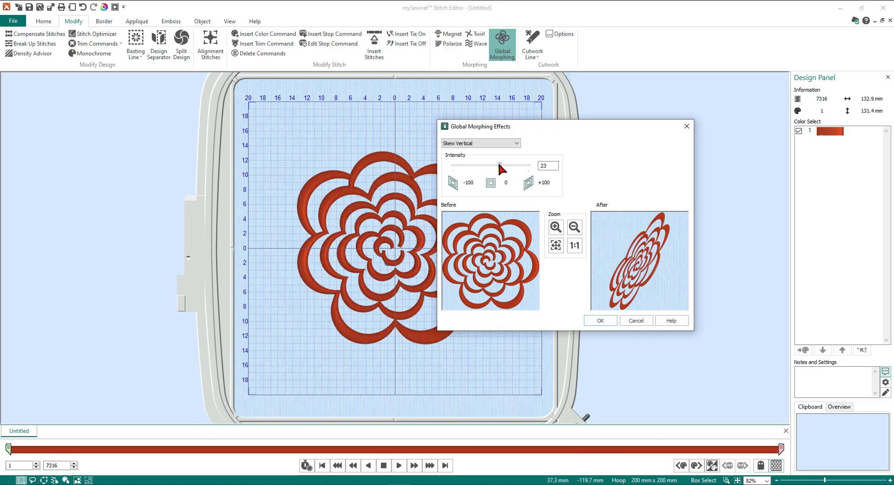
{"action": "left_click_drag", "start_coordinate": [500, 166], "coordinate": [484, 166]}
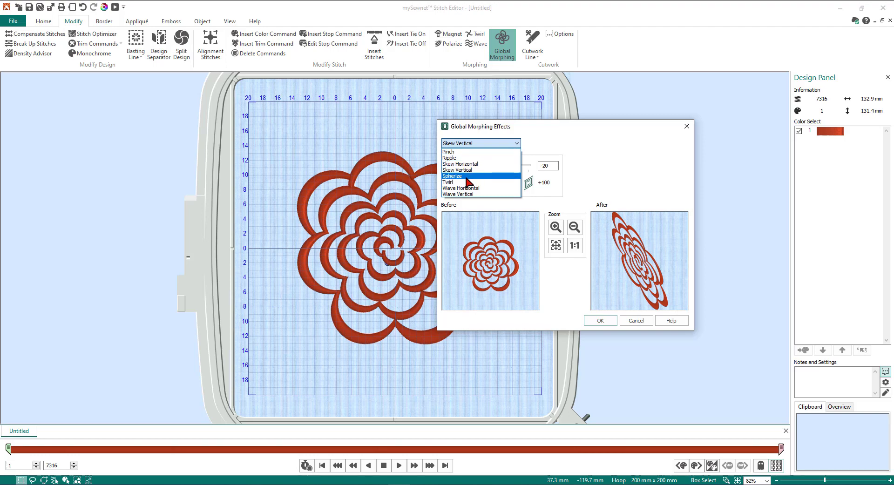
- Preview Spherize at intensities 35 through 84 and back down, ending at 24
{"action": "left_click", "coordinate": [453, 176]}
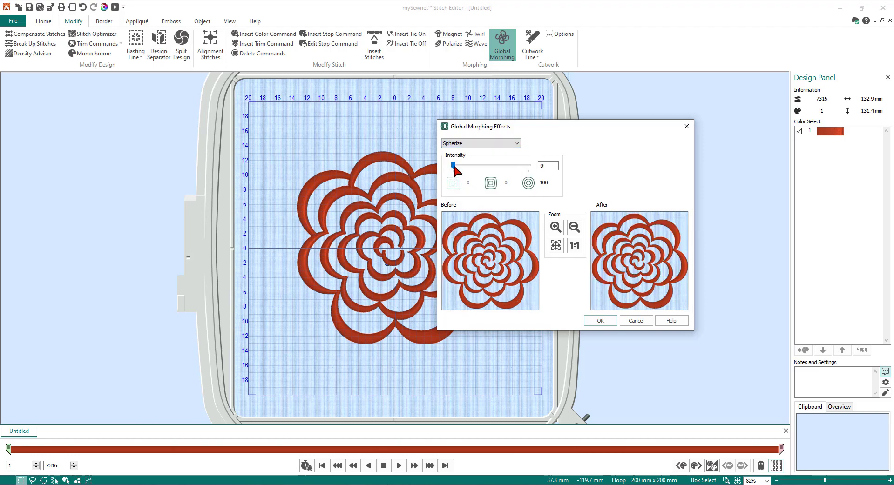
{"action": "left_click_drag", "start_coordinate": [456, 166], "coordinate": [488, 166]}
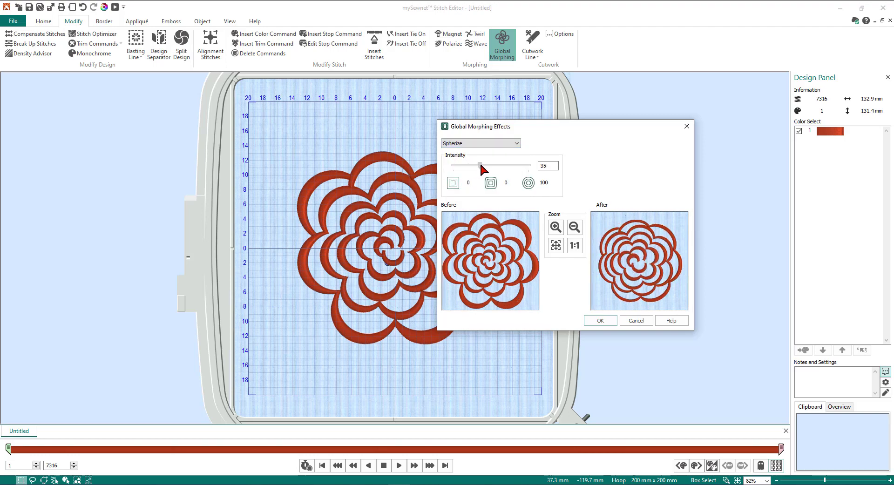
{"action": "left_click_drag", "start_coordinate": [473, 166], "coordinate": [491, 166]}
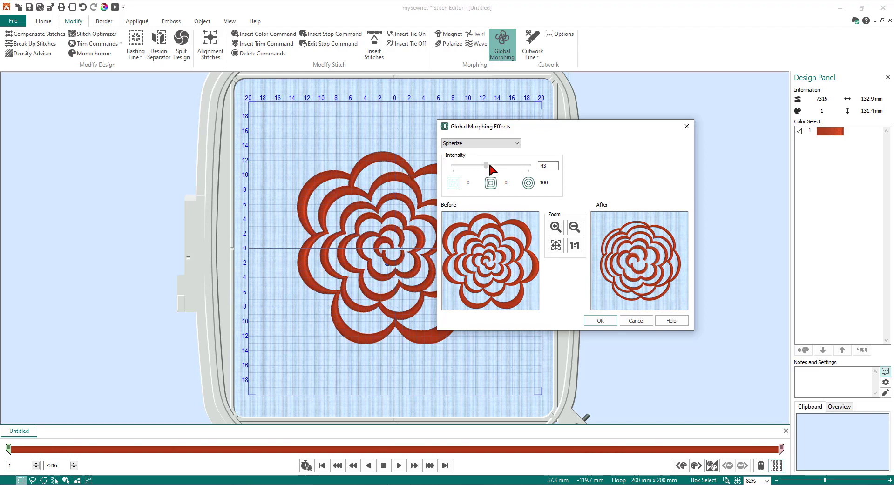
{"action": "left_click_drag", "start_coordinate": [484, 165], "coordinate": [510, 165]}
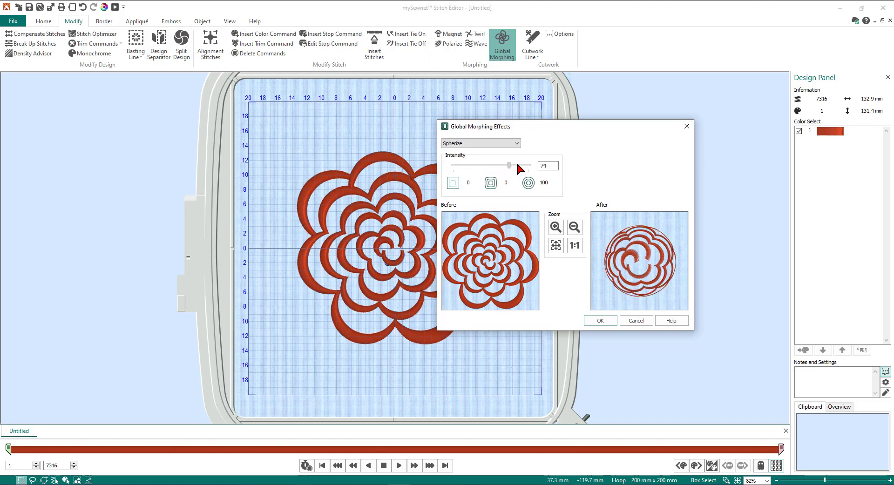
{"action": "left_click_drag", "start_coordinate": [510, 166], "coordinate": [516, 166]}
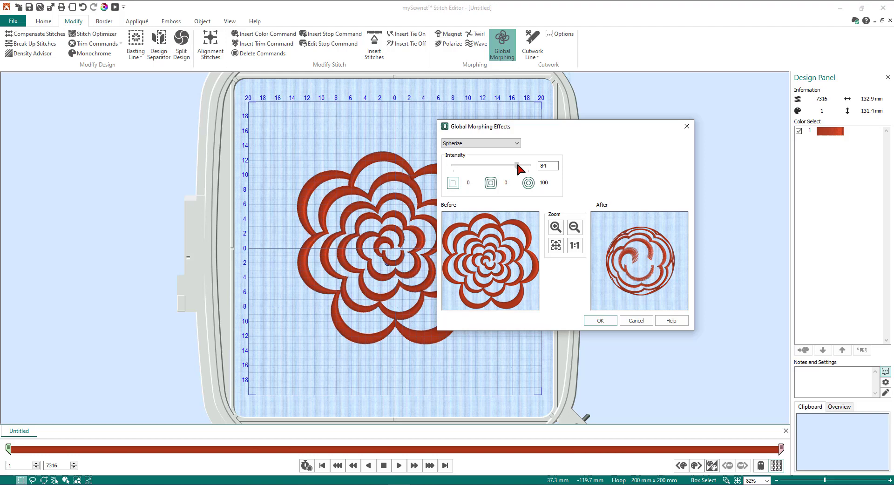
{"action": "left_click_drag", "start_coordinate": [518, 166], "coordinate": [493, 166]}
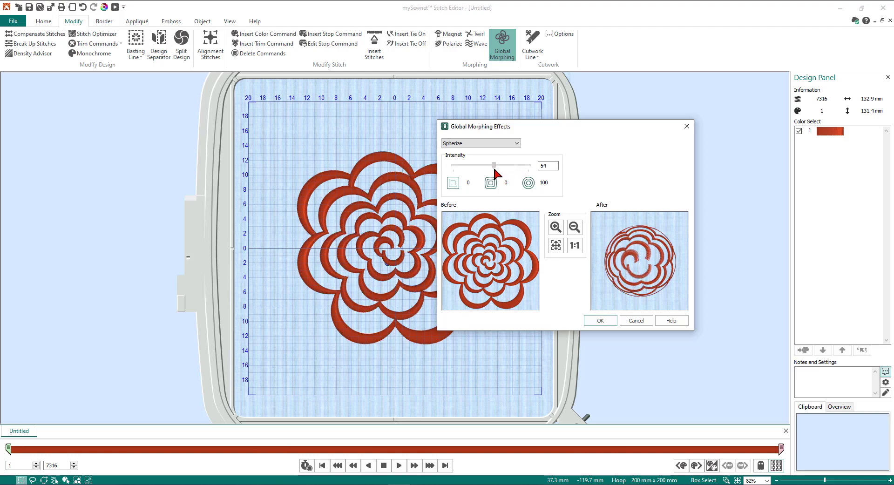
{"action": "left_click_drag", "start_coordinate": [495, 165], "coordinate": [474, 165]}
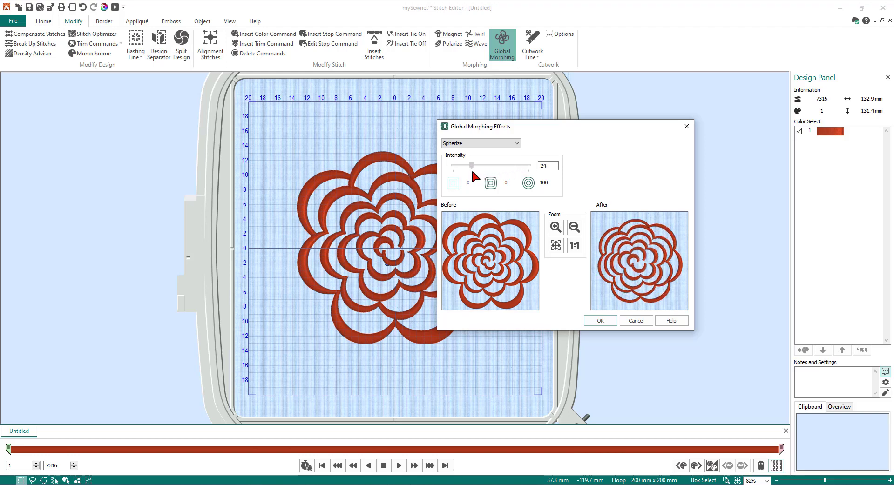
{"action": "left_click", "coordinate": [516, 144]}
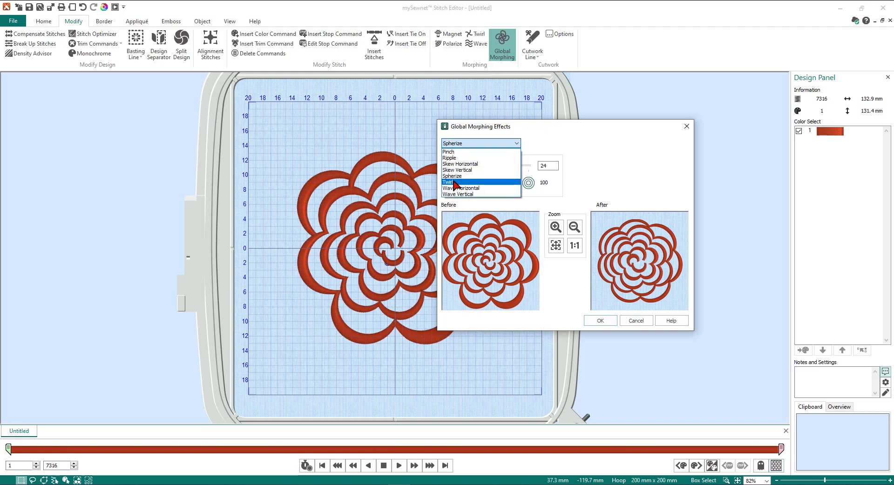
- Preview Twirl at a stronger positive strength, then negative values ending near -16
{"action": "left_click", "coordinate": [450, 182]}
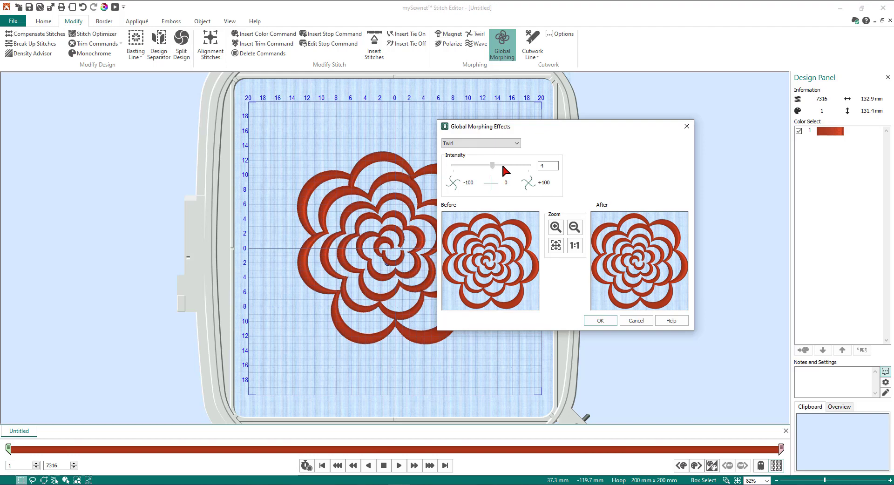
{"action": "left_click_drag", "start_coordinate": [492, 166], "coordinate": [509, 166]}
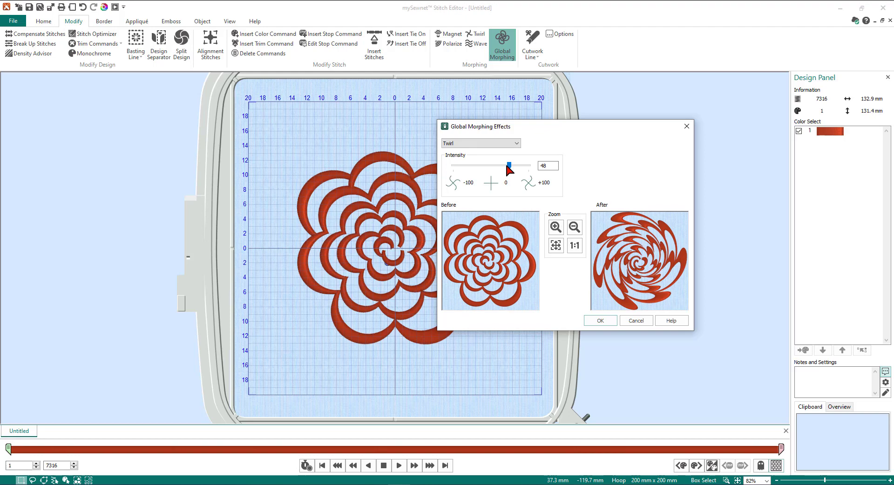
{"action": "left_click_drag", "start_coordinate": [508, 166], "coordinate": [485, 166]}
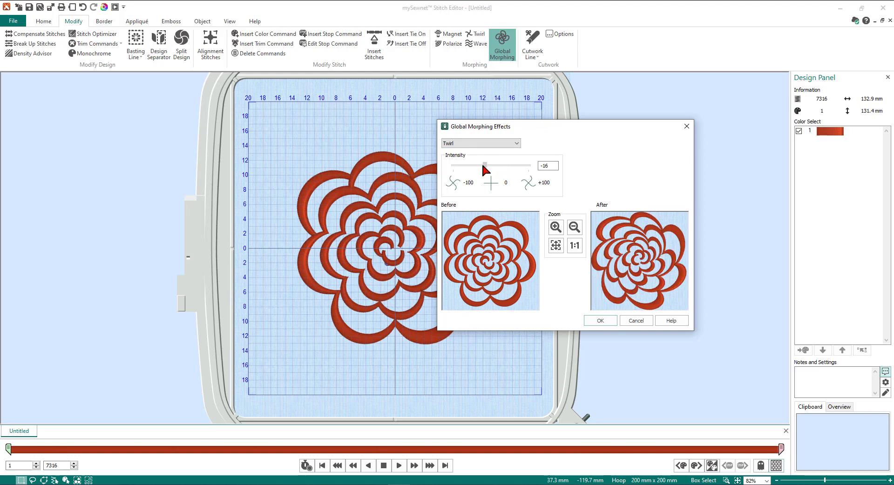
{"action": "left_click_drag", "start_coordinate": [485, 166], "coordinate": [469, 166]}
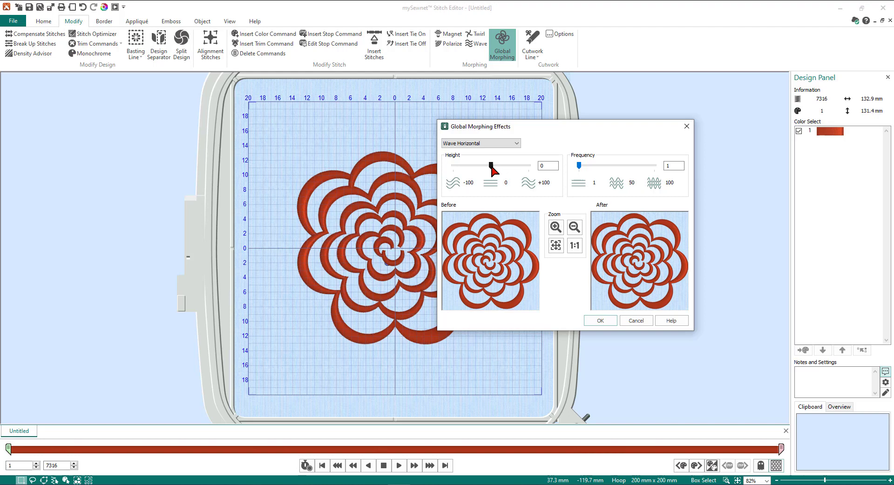
- Preview Wave Horizontal at height 63, frequency 68, then Wave Vertical at height -72, frequency 73
{"action": "left_click_drag", "start_coordinate": [489, 166], "coordinate": [500, 166]}
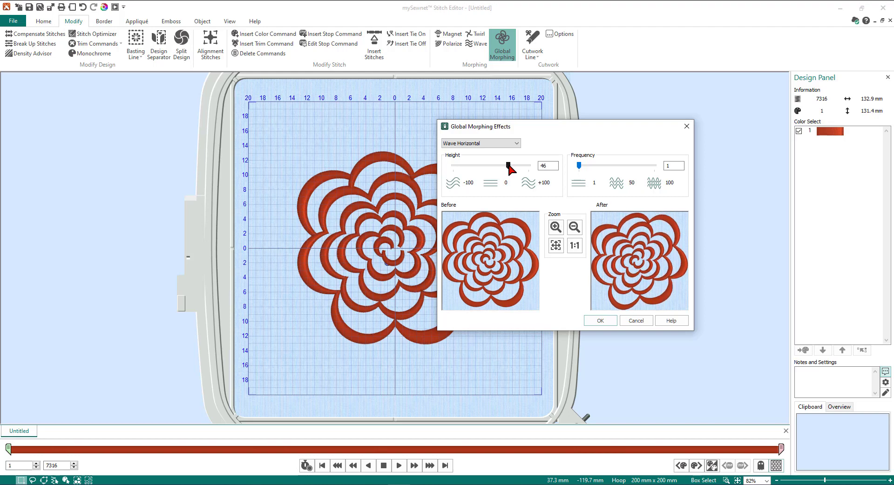
{"action": "left_click_drag", "start_coordinate": [510, 166], "coordinate": [507, 166]}
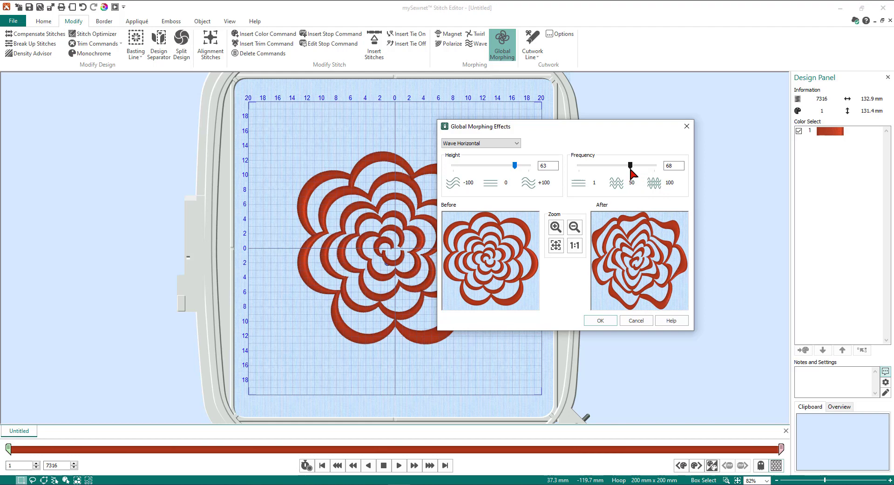
{"action": "left_click", "coordinate": [516, 143]}
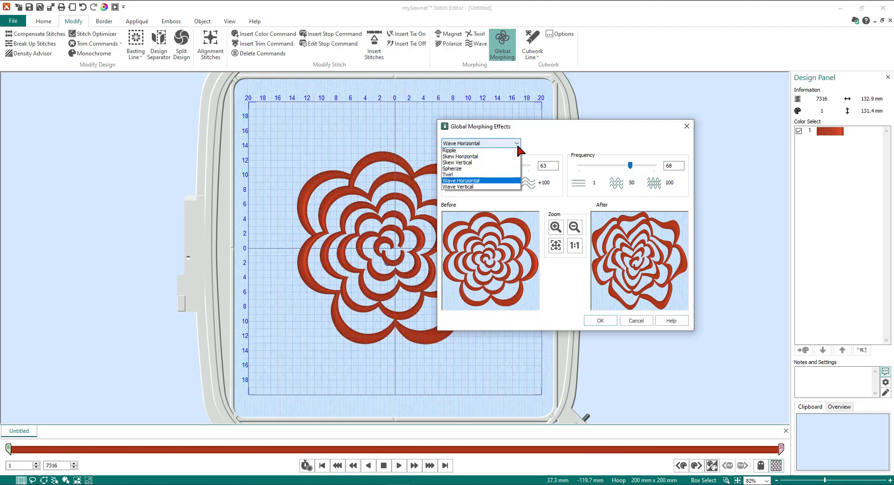
{"action": "left_click", "coordinate": [458, 186]}
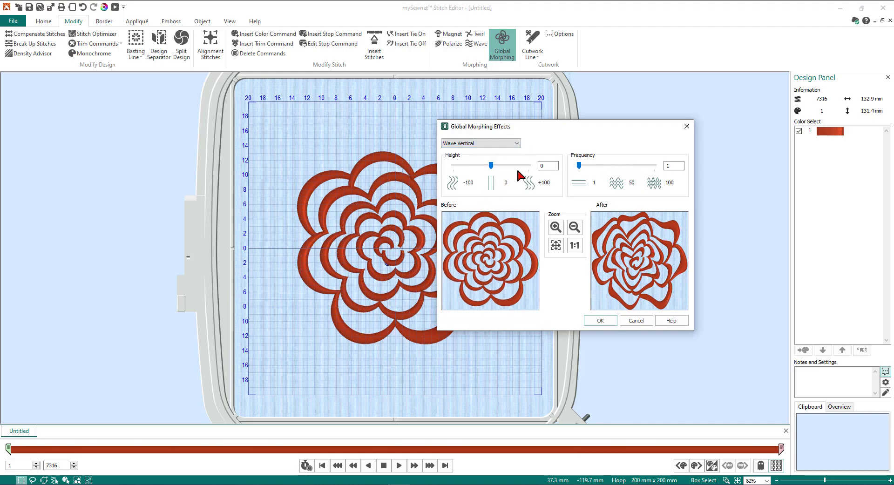
{"action": "left_click_drag", "start_coordinate": [491, 166], "coordinate": [484, 165]}
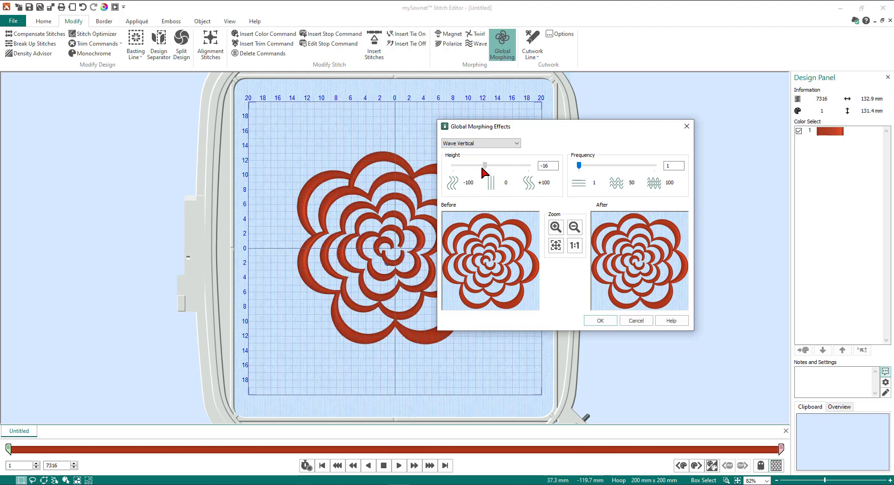
{"action": "left_click_drag", "start_coordinate": [484, 166], "coordinate": [467, 166]}
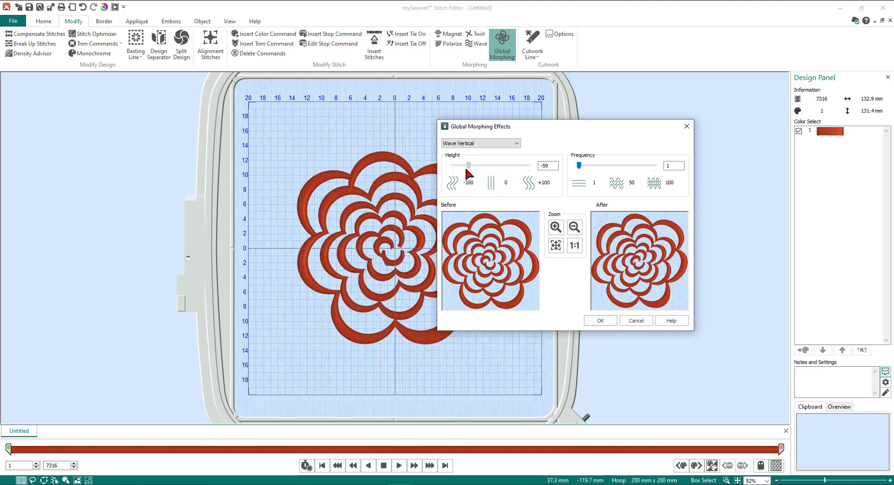
{"action": "left_click", "coordinate": [581, 166]}
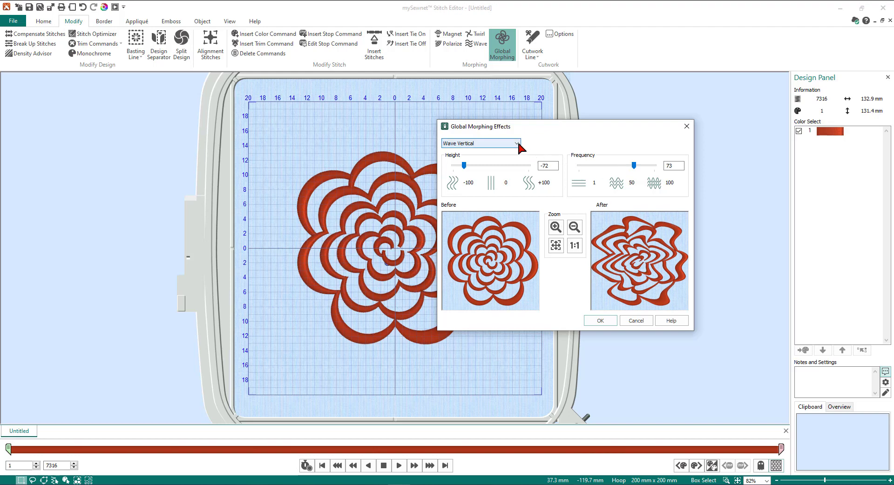
- Choose Ripple, set height 80 and frequency 50, and apply it to the flower
{"action": "left_click", "coordinate": [516, 143]}
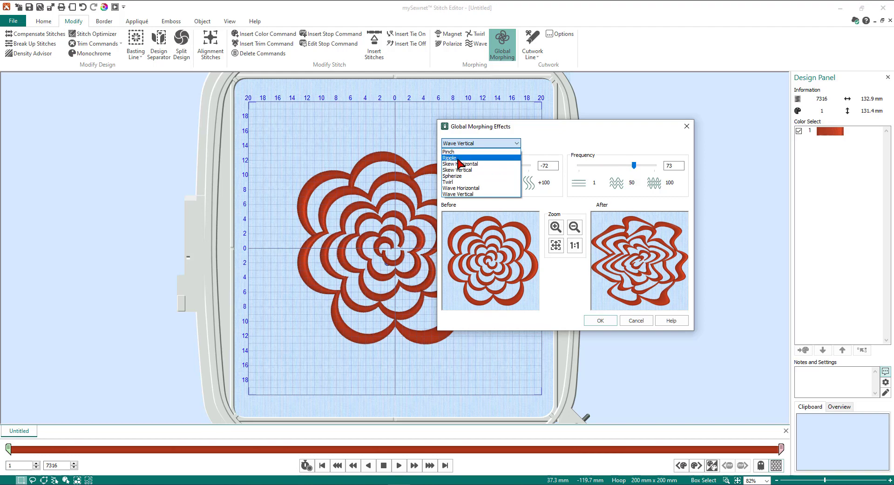
{"action": "left_click", "coordinate": [450, 158]}
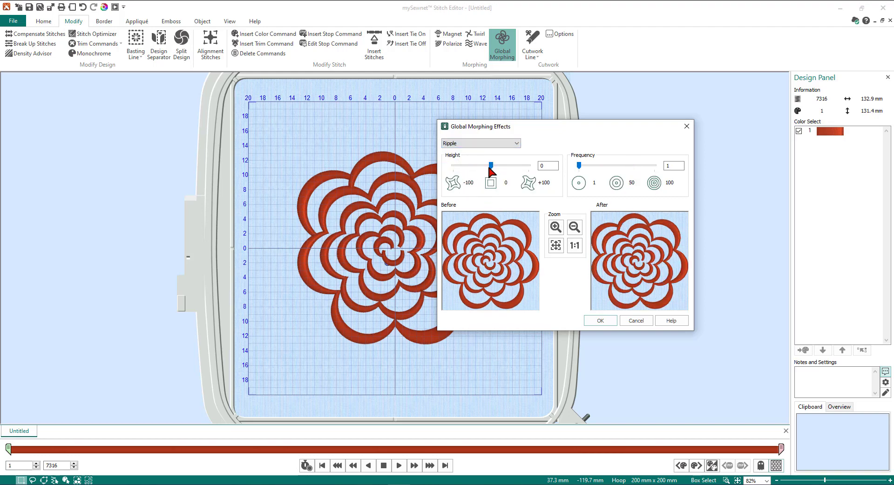
{"action": "left_click_drag", "start_coordinate": [492, 166], "coordinate": [493, 166]}
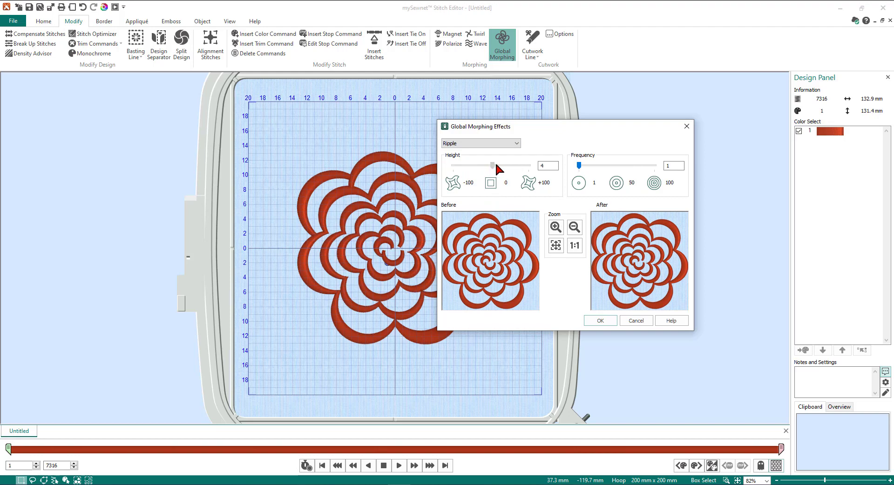
{"action": "left_click_drag", "start_coordinate": [491, 166], "coordinate": [525, 165]}
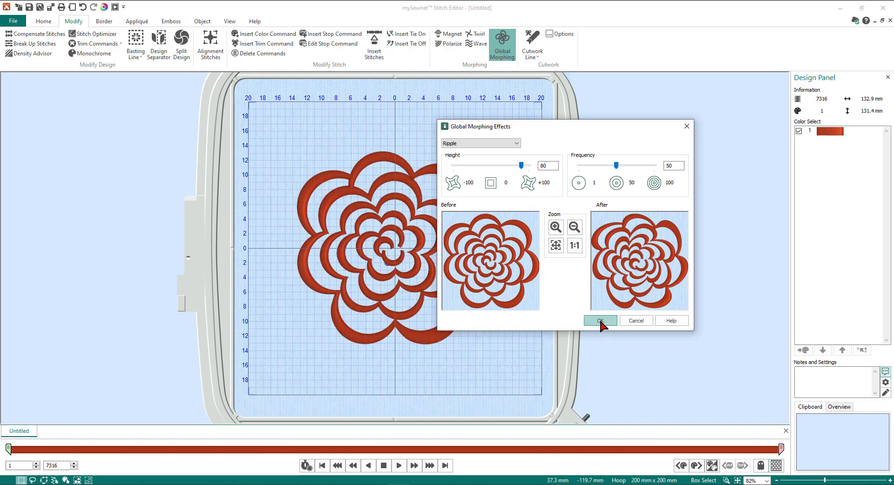
{"action": "left_click", "coordinate": [599, 320]}
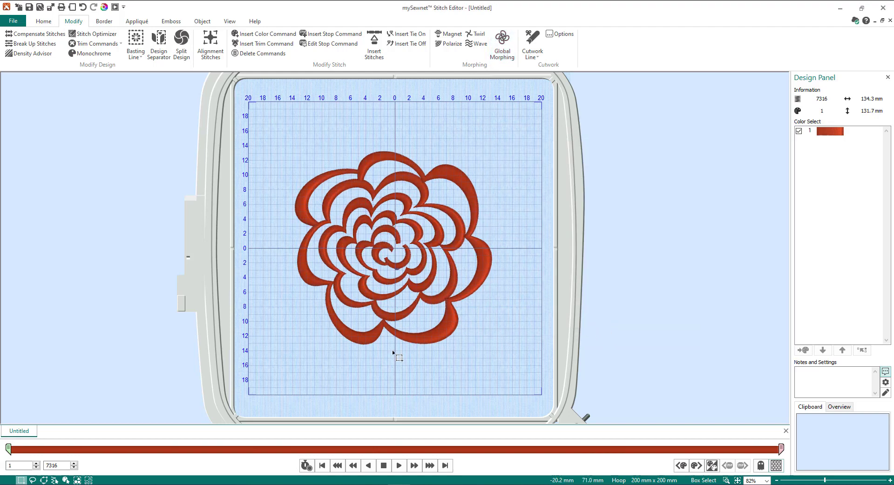
{"action": "mouse_move", "coordinate": [494, 342]}
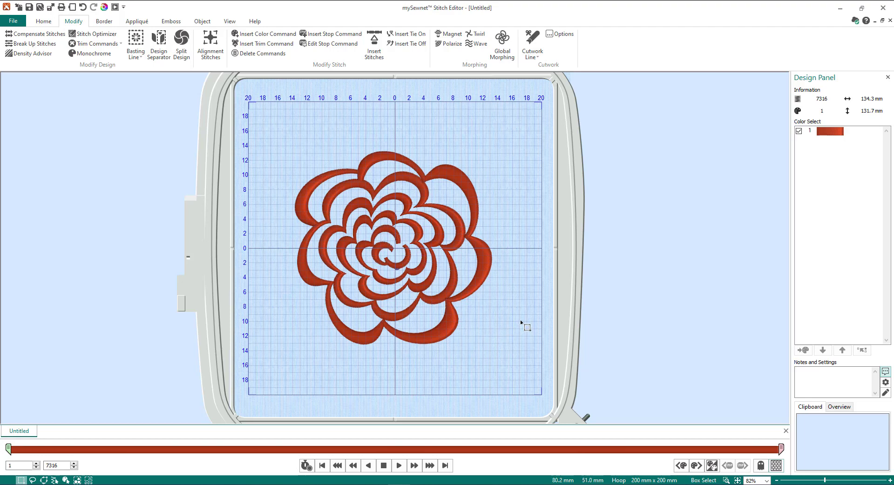
{"action": "mouse_move", "coordinate": [497, 345]}
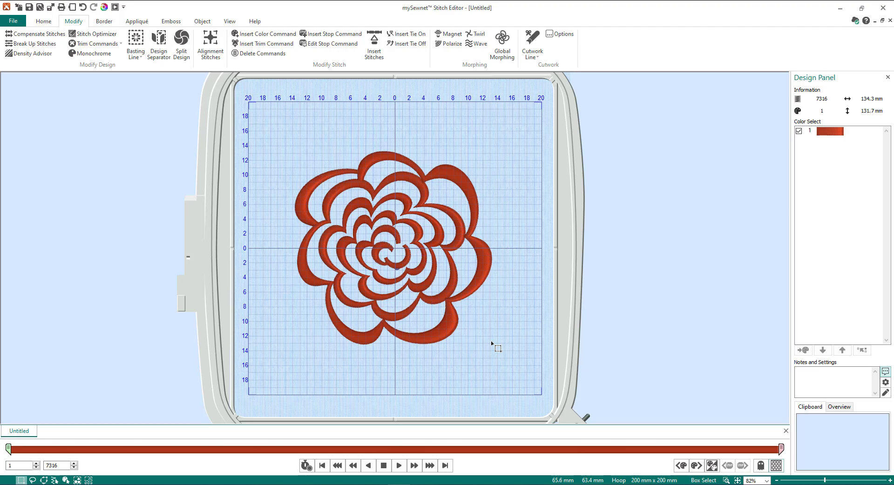
{"action": "mouse_move", "coordinate": [479, 326]}
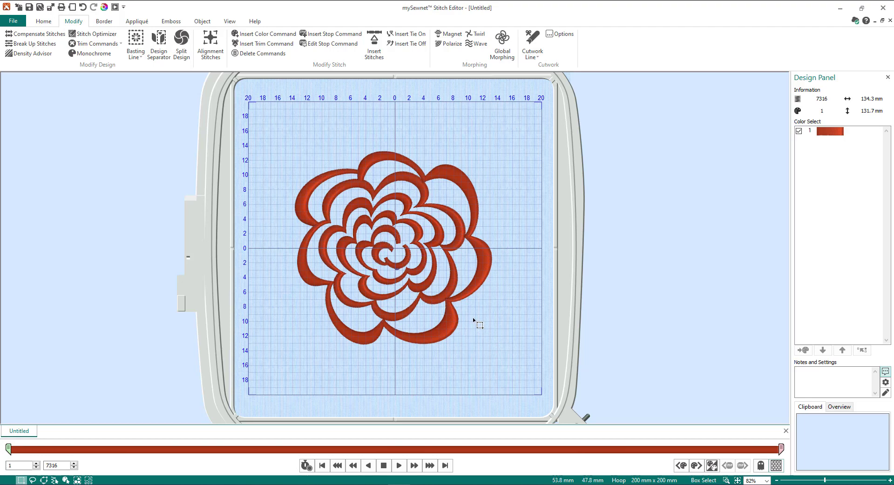
{"action": "mouse_move", "coordinate": [442, 269]}
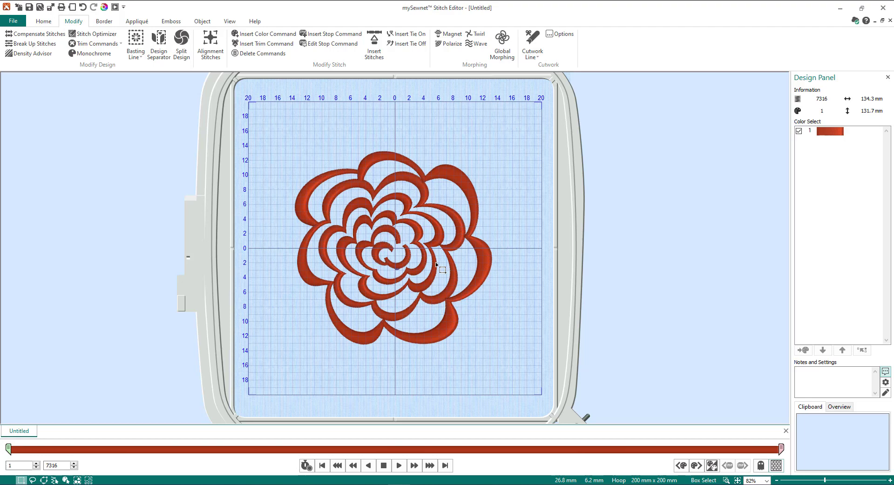
{"action": "mouse_move", "coordinate": [268, 141]}
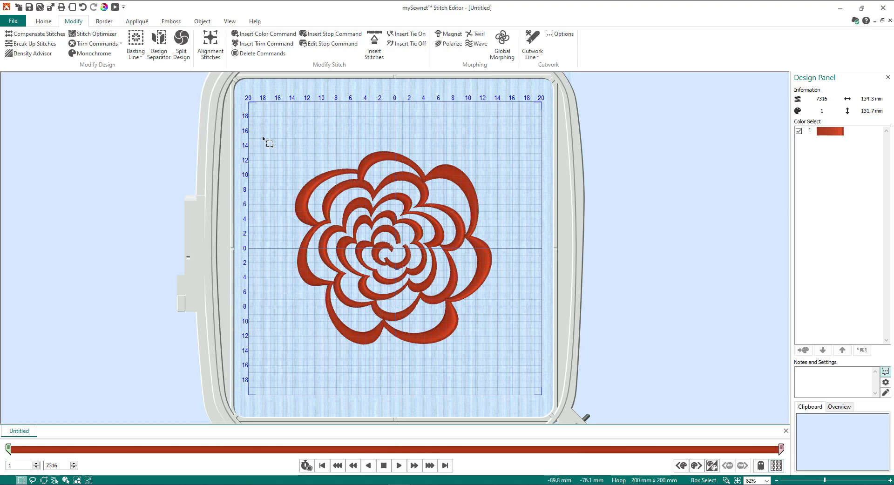
{"action": "mouse_move", "coordinate": [234, 26]}
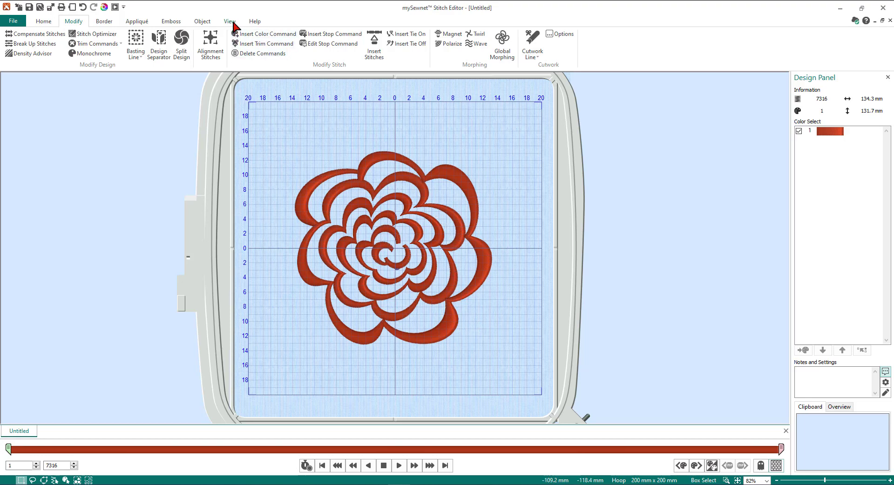
- Display the rippled flower in 2D View with Stitch Points
{"action": "left_click", "coordinate": [229, 21]}
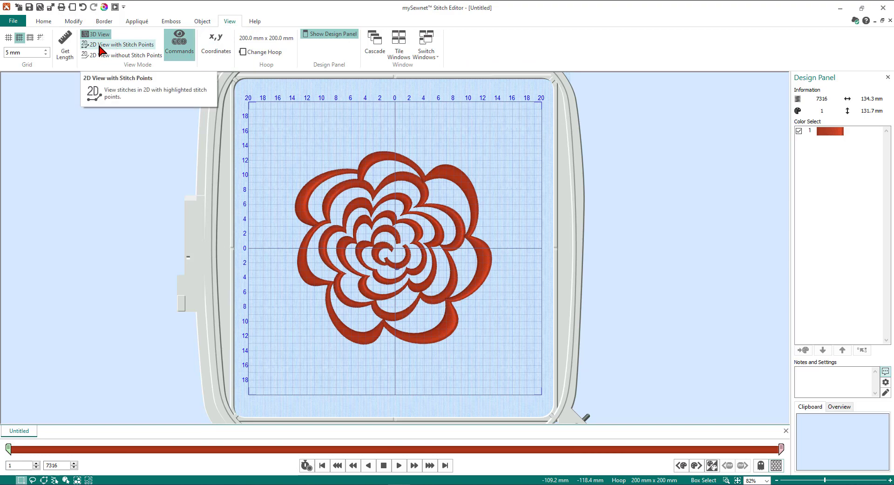
{"action": "left_click", "coordinate": [121, 43]}
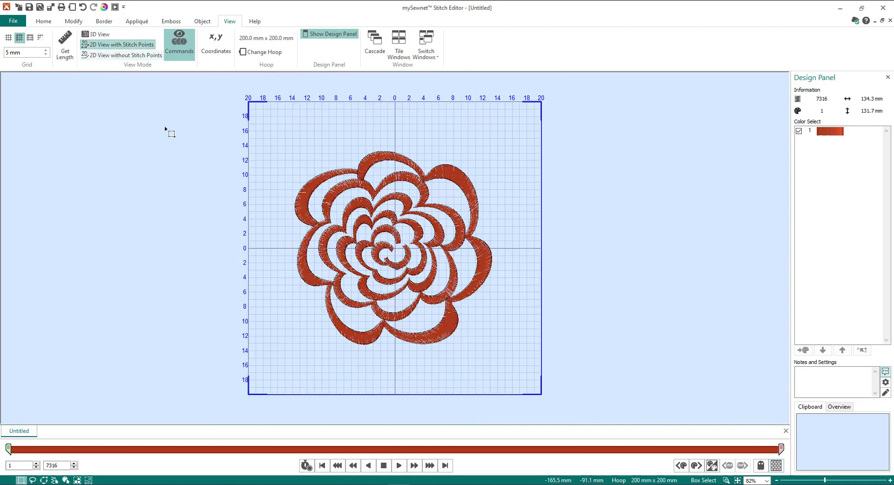
{"action": "mouse_move", "coordinate": [293, 166]}
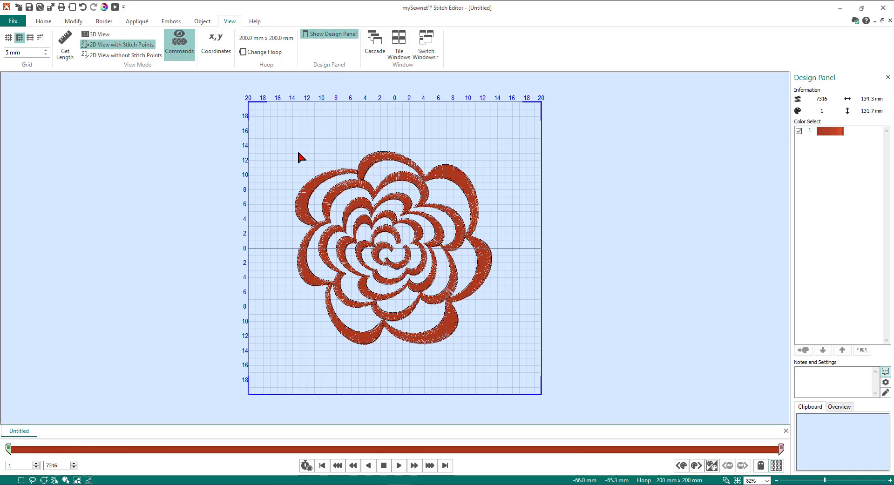
{"action": "mouse_move", "coordinate": [108, 45]}
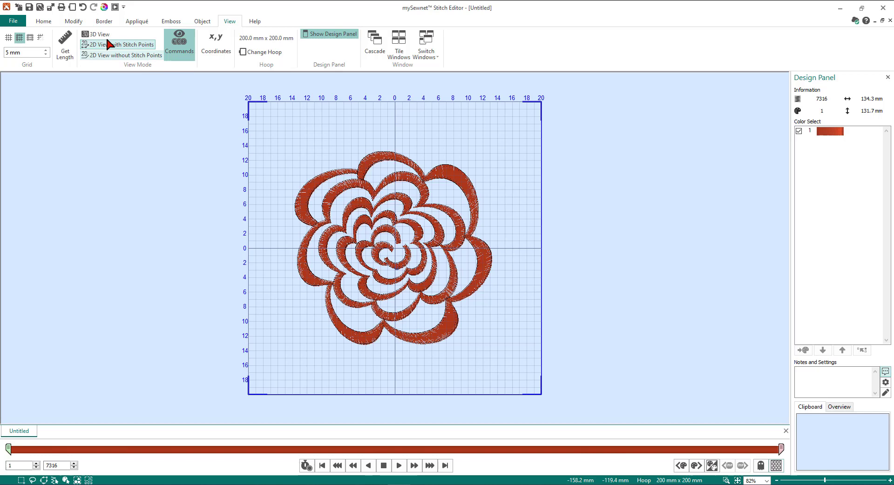
- Show the Border tools for adding an appliqué around the flower
{"action": "left_click", "coordinate": [104, 21]}
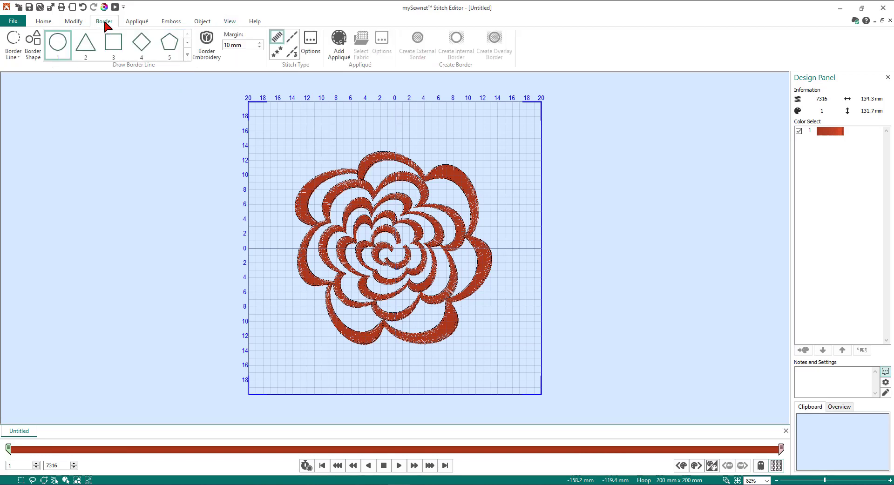
{"action": "mouse_move", "coordinate": [255, 87]}
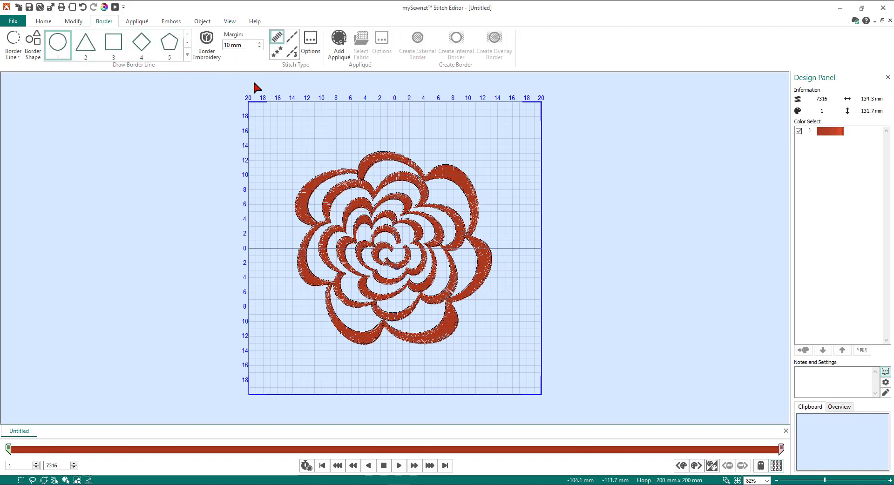
{"action": "mouse_move", "coordinate": [302, 73]}
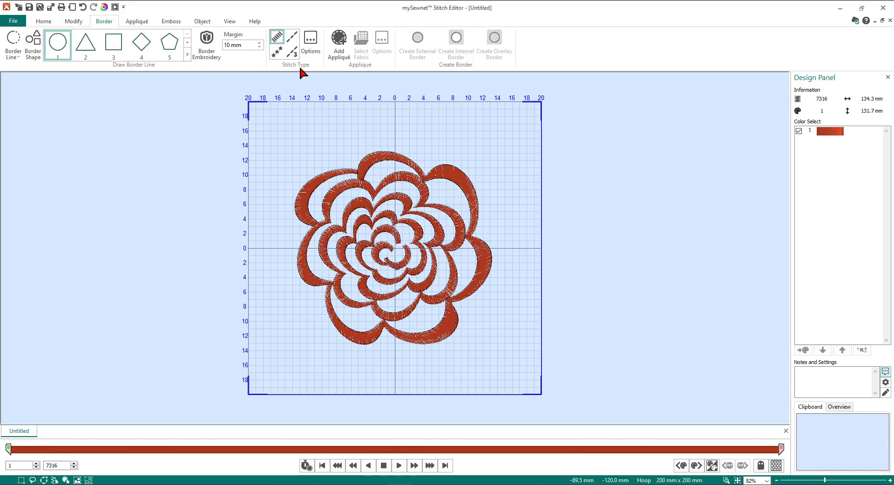
{"action": "mouse_move", "coordinate": [292, 45]}
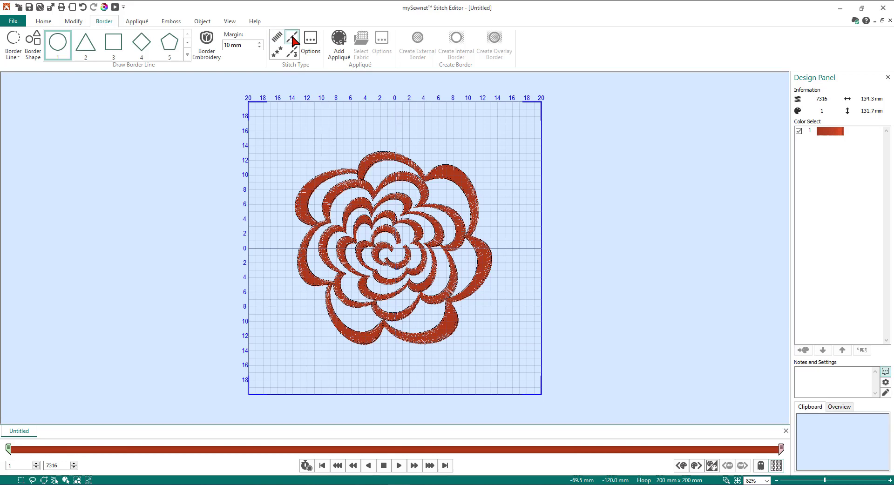
{"action": "mouse_move", "coordinate": [299, 62]}
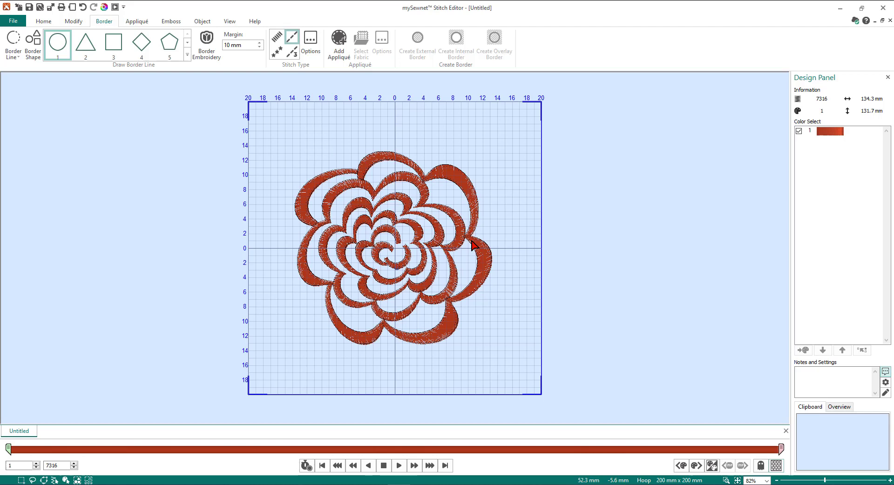
{"action": "mouse_move", "coordinate": [347, 346]}
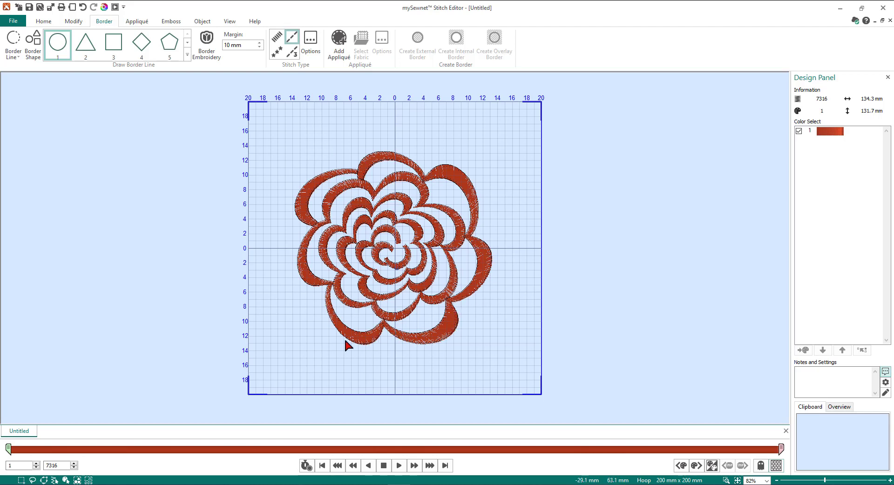
{"action": "mouse_move", "coordinate": [312, 68]}
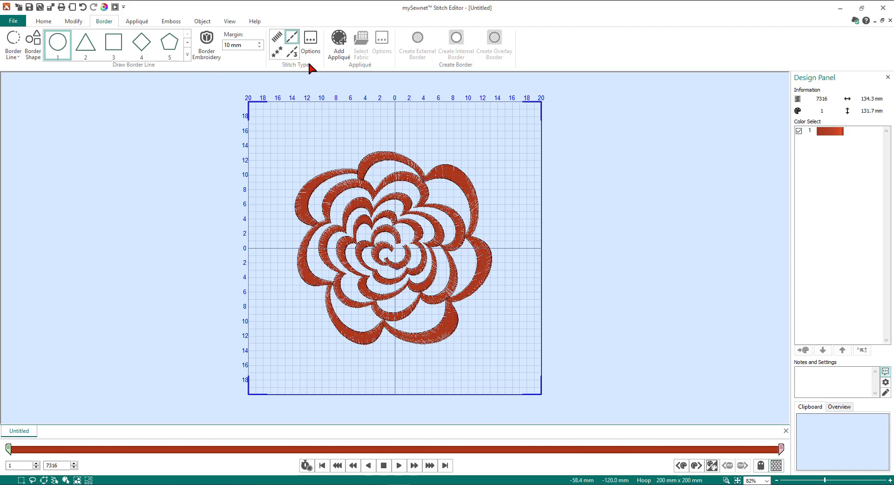
{"action": "mouse_move", "coordinate": [276, 40]}
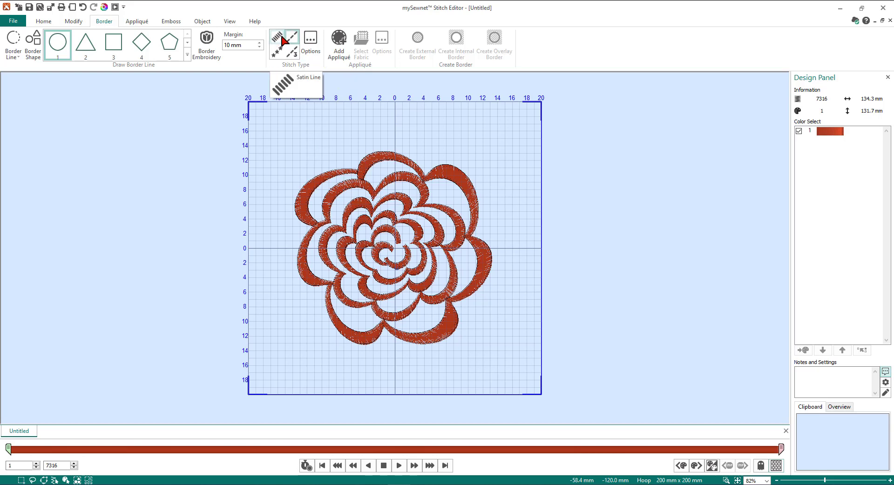
{"action": "mouse_move", "coordinate": [278, 61]}
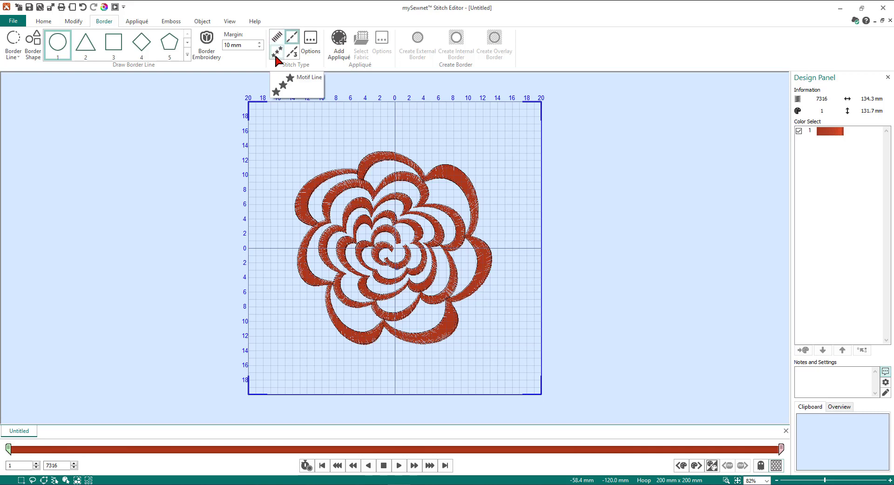
{"action": "mouse_move", "coordinate": [293, 53]}
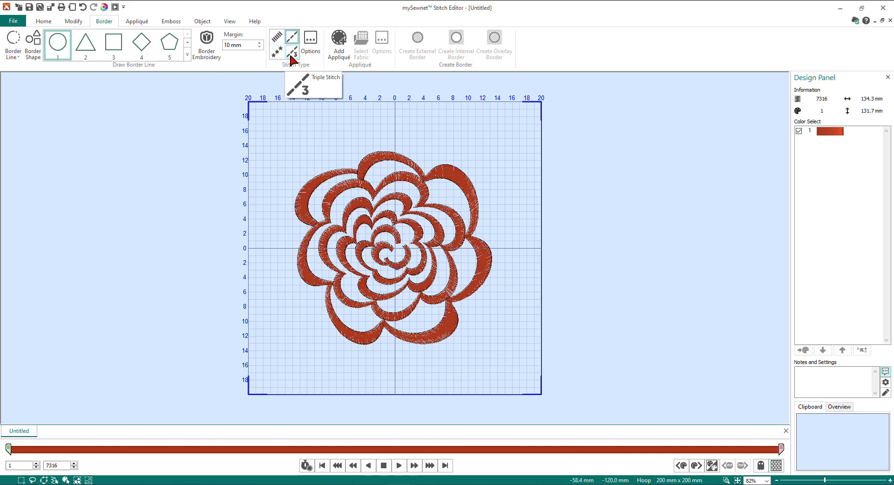
{"action": "mouse_move", "coordinate": [294, 43]}
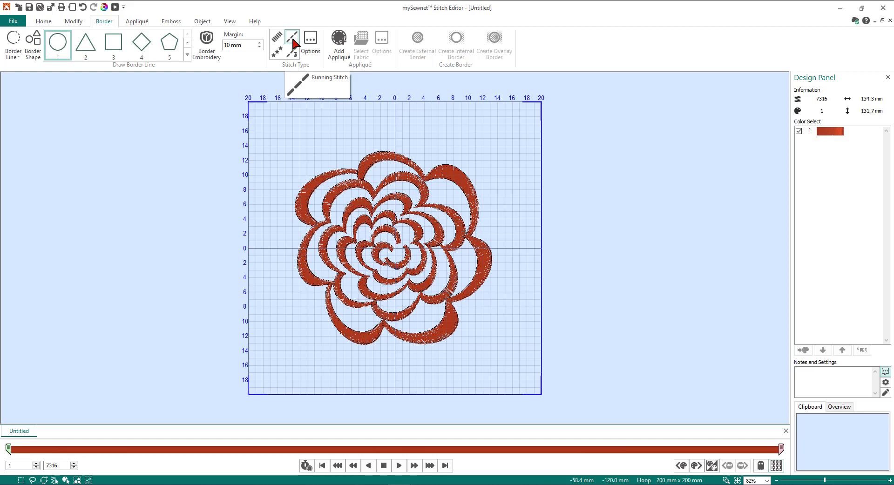
{"action": "mouse_move", "coordinate": [382, 38]}
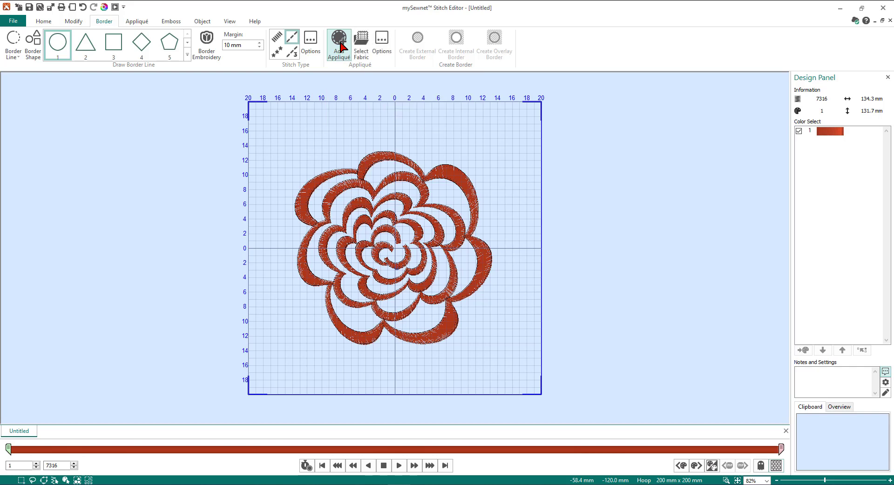
{"action": "mouse_move", "coordinate": [340, 67]}
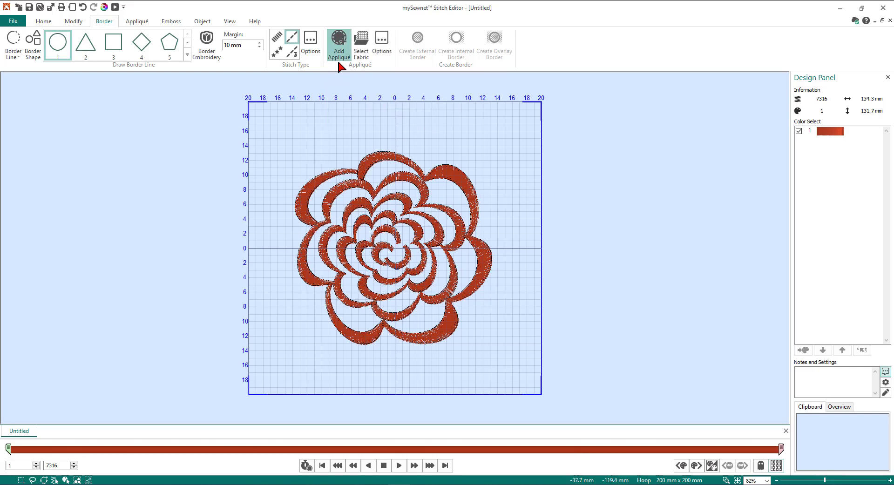
- Bring up Appliqué Selection and set the Appliqué Type to Fabric
{"action": "left_click", "coordinate": [361, 46]}
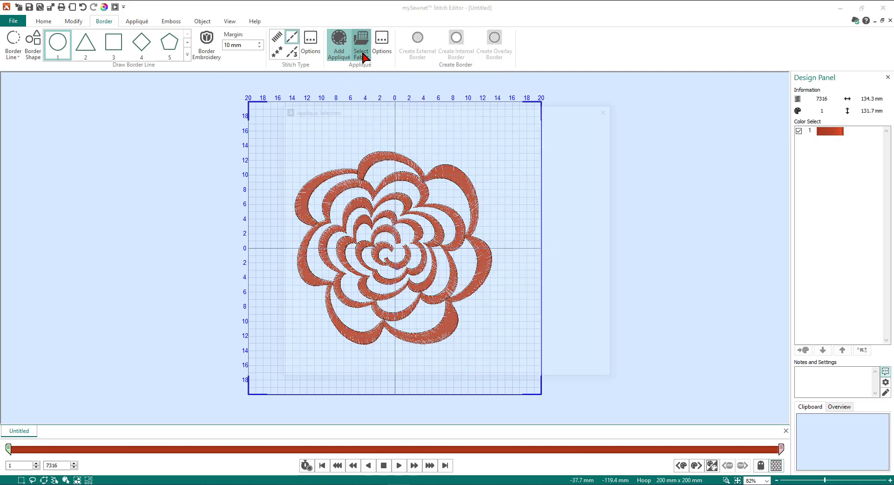
{"action": "left_click", "coordinate": [359, 45]}
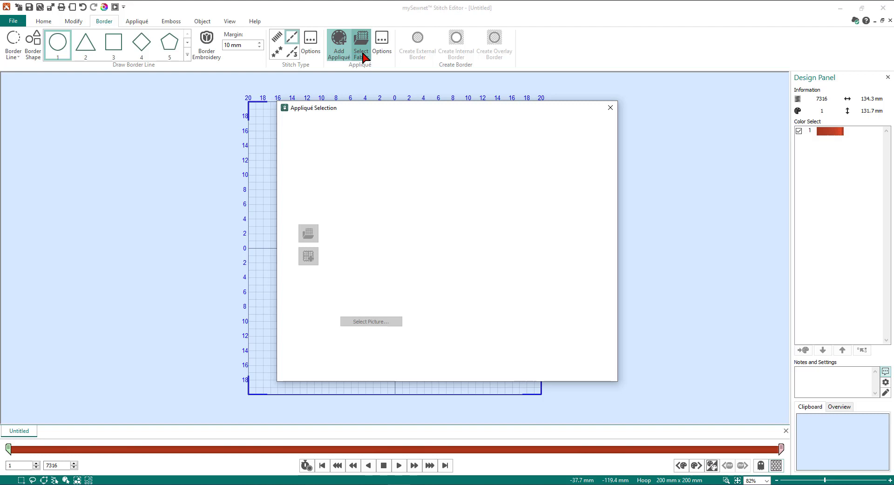
{"action": "left_click", "coordinate": [360, 45]}
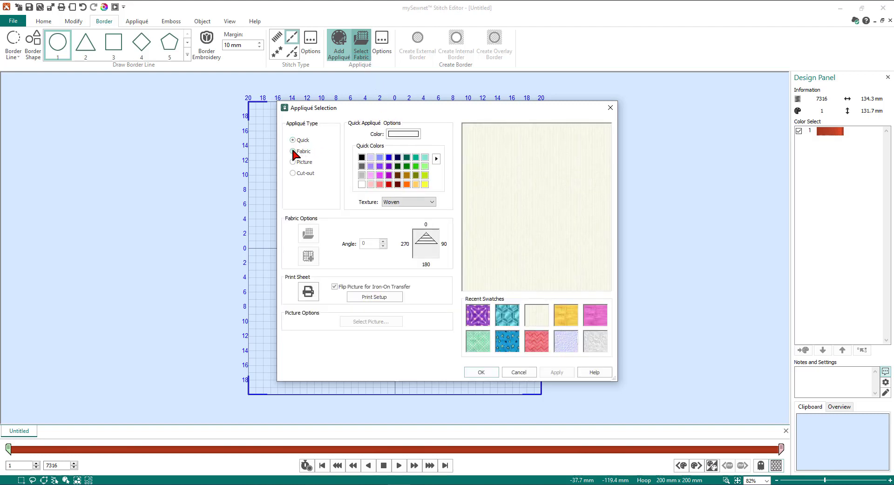
{"action": "left_click", "coordinate": [294, 151]}
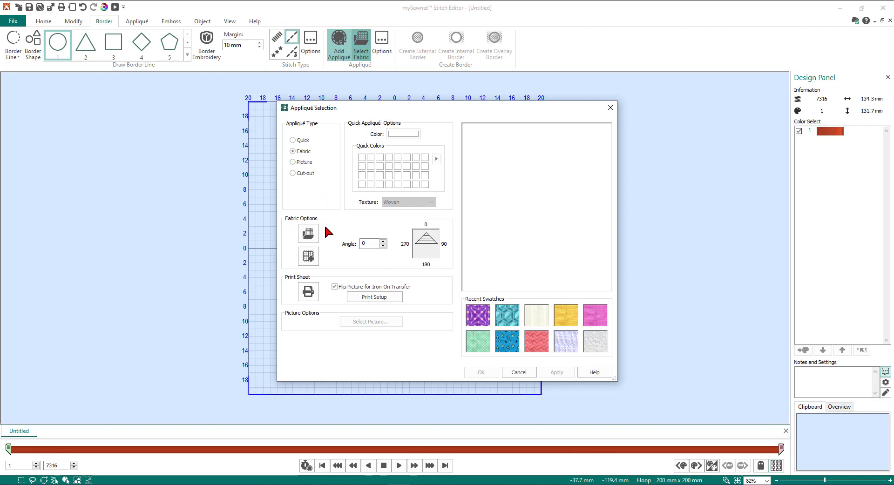
{"action": "mouse_move", "coordinate": [302, 223]}
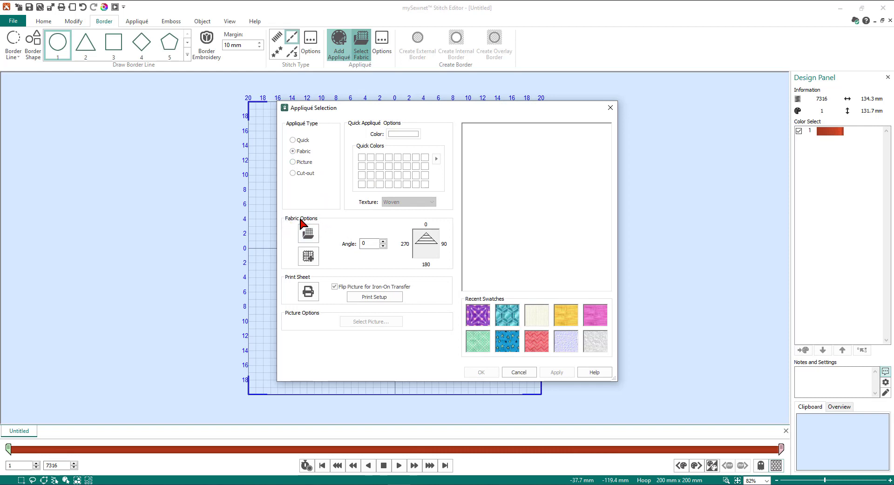
{"action": "mouse_move", "coordinate": [309, 233]}
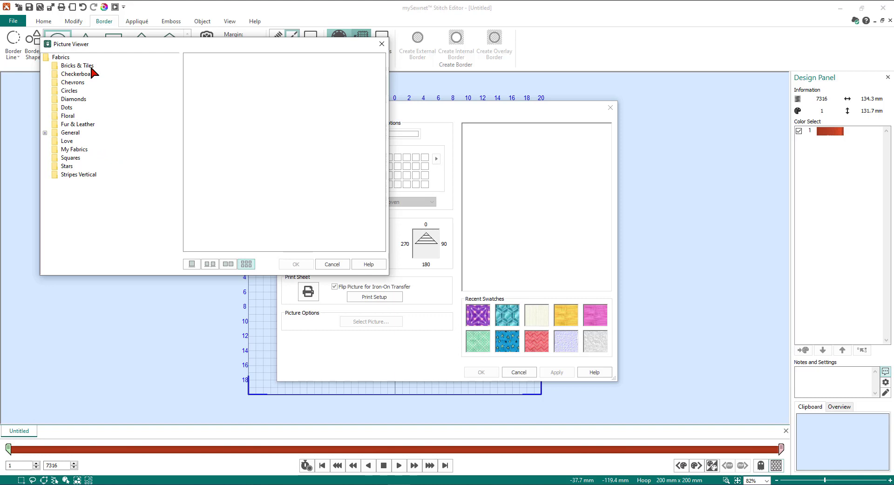
- Browse to General > Climate and choose the purple Sun & Moon fabric swatch
{"action": "left_click", "coordinate": [73, 82]}
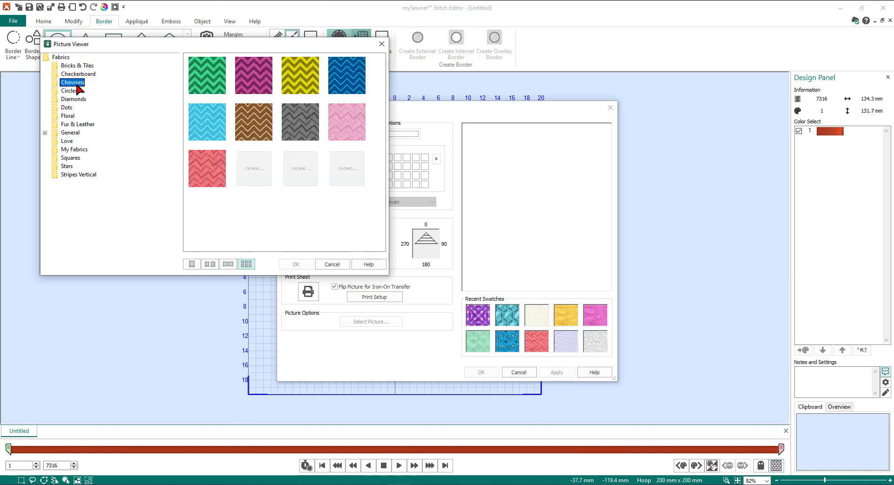
{"action": "left_click", "coordinate": [68, 90]}
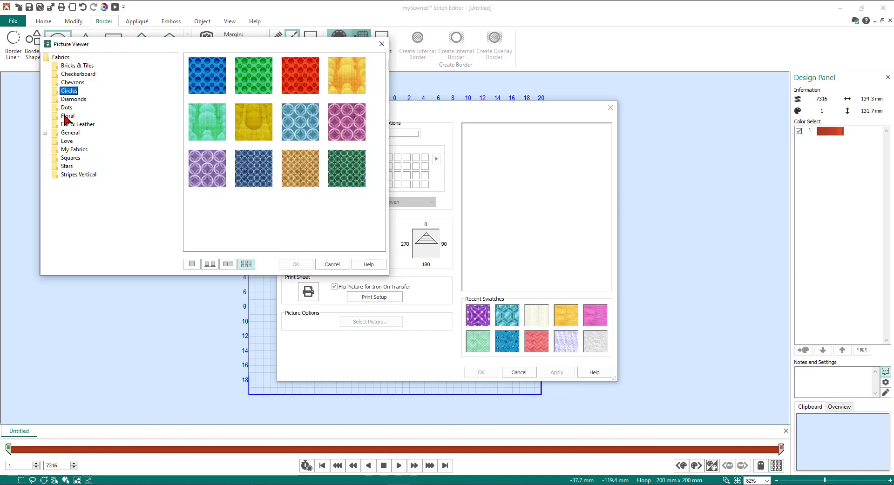
{"action": "mouse_move", "coordinate": [48, 137]}
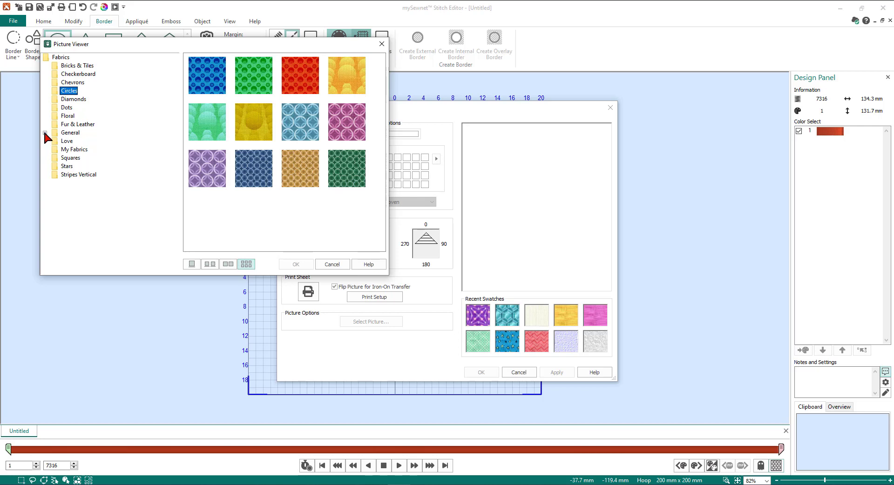
{"action": "left_click", "coordinate": [47, 133]}
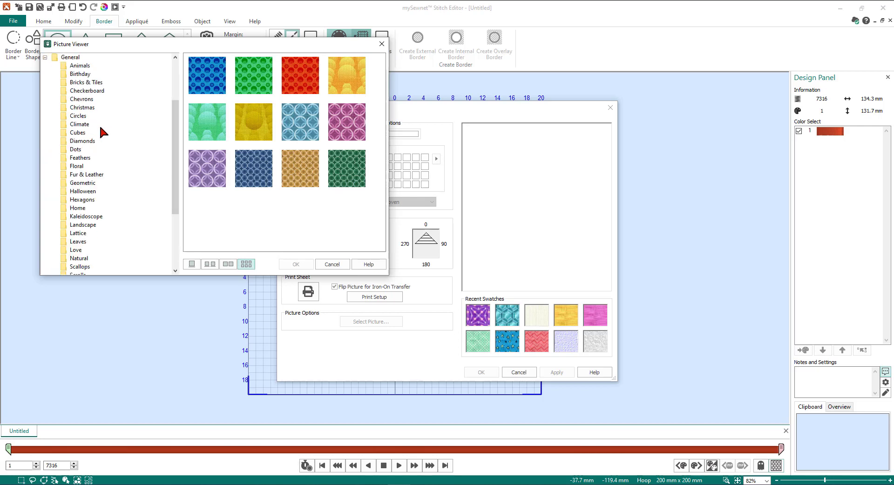
{"action": "scroll", "scroll_direction": "down", "scroll_amount": 3}
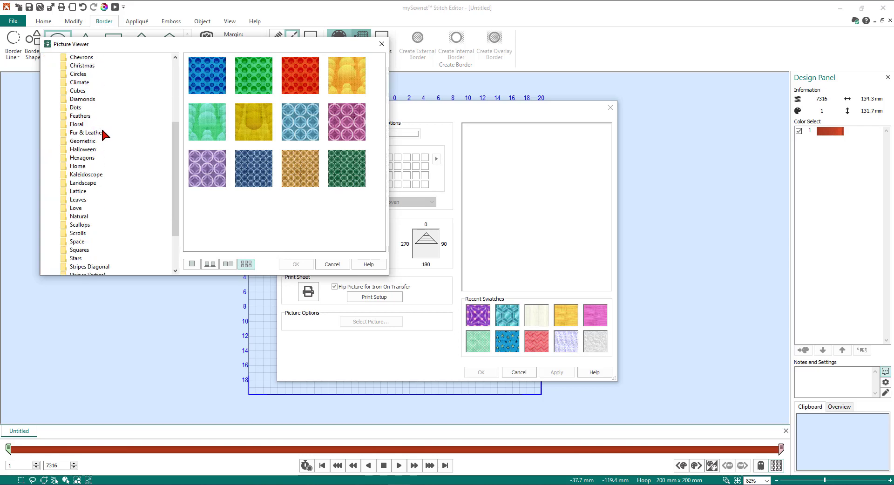
{"action": "scroll", "scroll_direction": "up", "scroll_amount": 3}
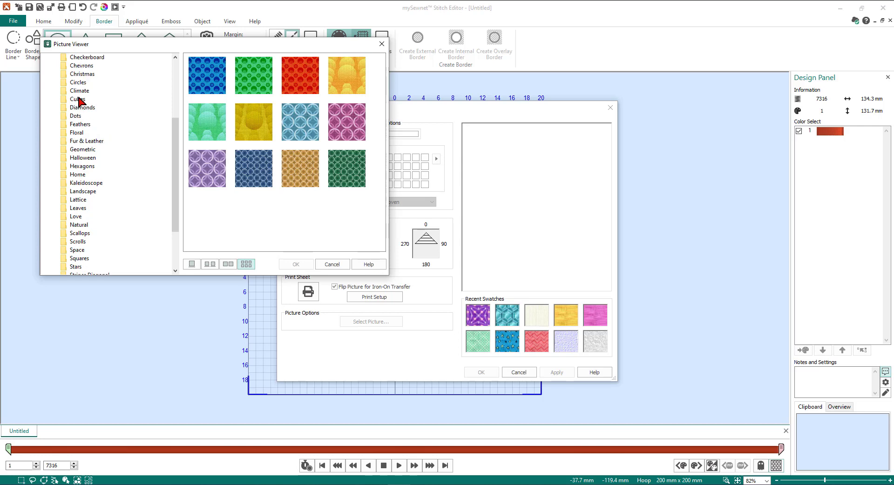
{"action": "left_click", "coordinate": [79, 90]}
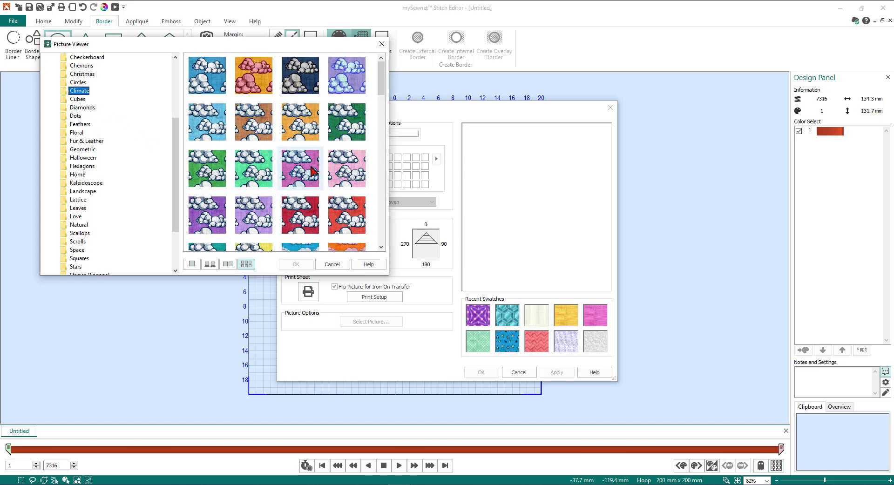
{"action": "scroll", "scroll_direction": "down", "scroll_amount": 3}
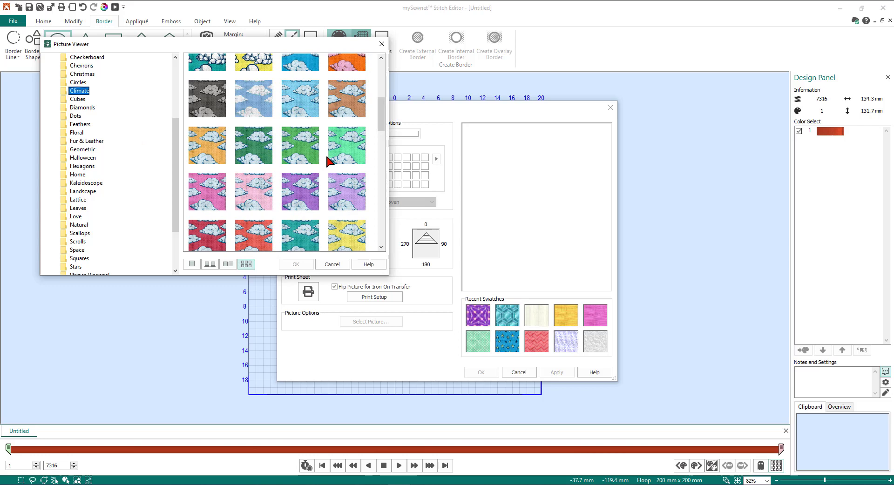
{"action": "scroll", "scroll_direction": "down", "scroll_amount": 3}
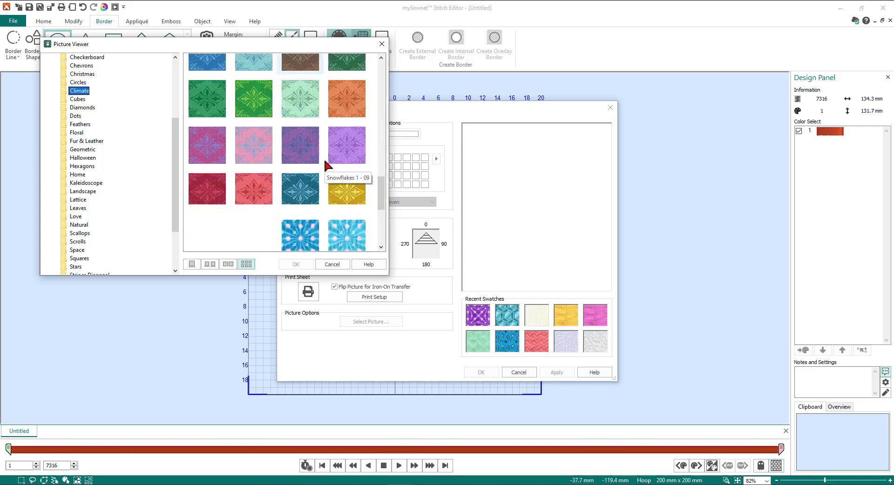
{"action": "scroll", "scroll_direction": "down", "scroll_amount": 3}
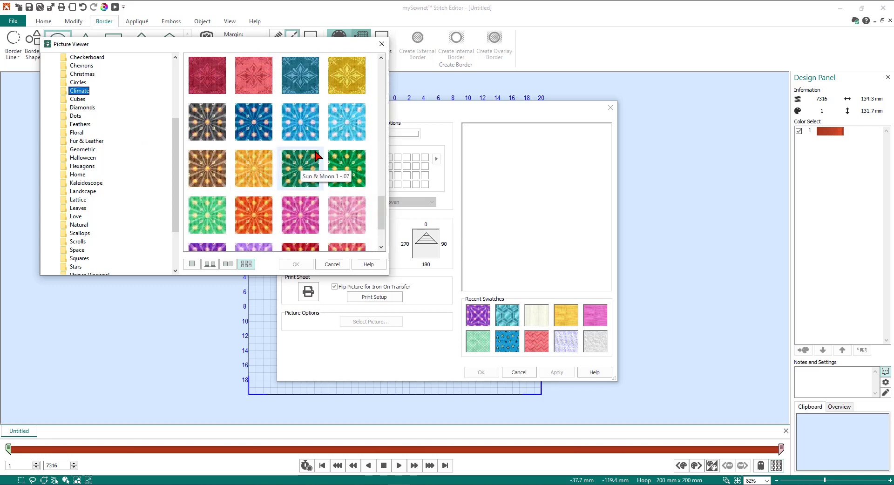
{"action": "scroll", "scroll_direction": "down", "scroll_amount": 3}
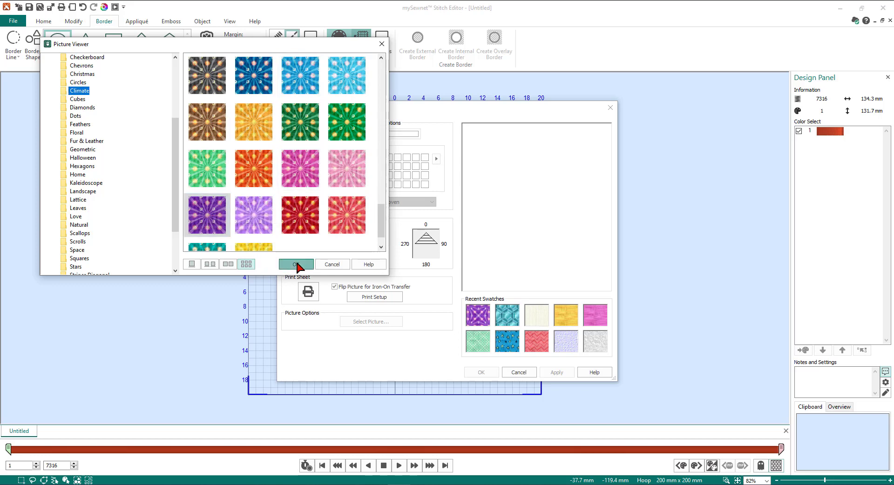
{"action": "left_click", "coordinate": [296, 264]}
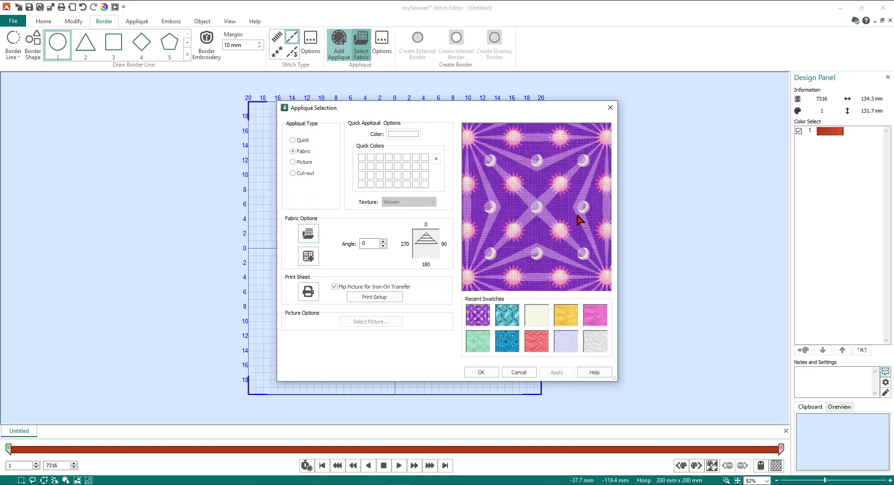
{"action": "mouse_move", "coordinate": [561, 221]}
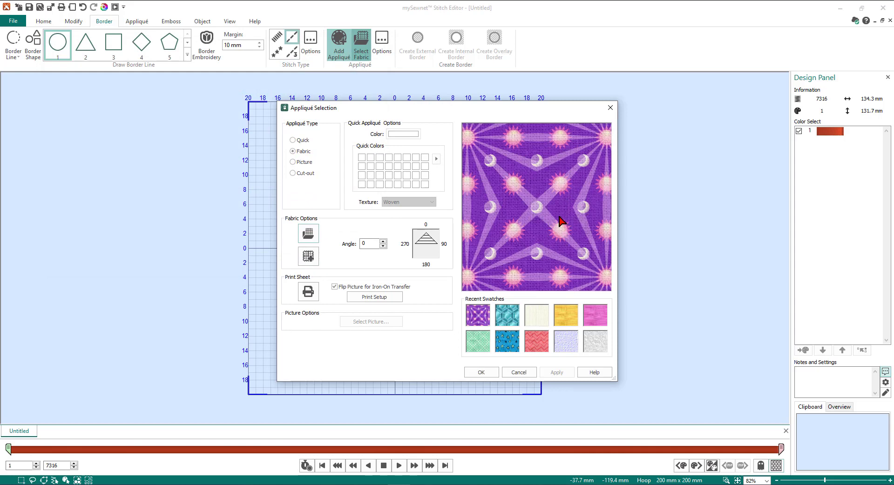
{"action": "mouse_move", "coordinate": [553, 220]}
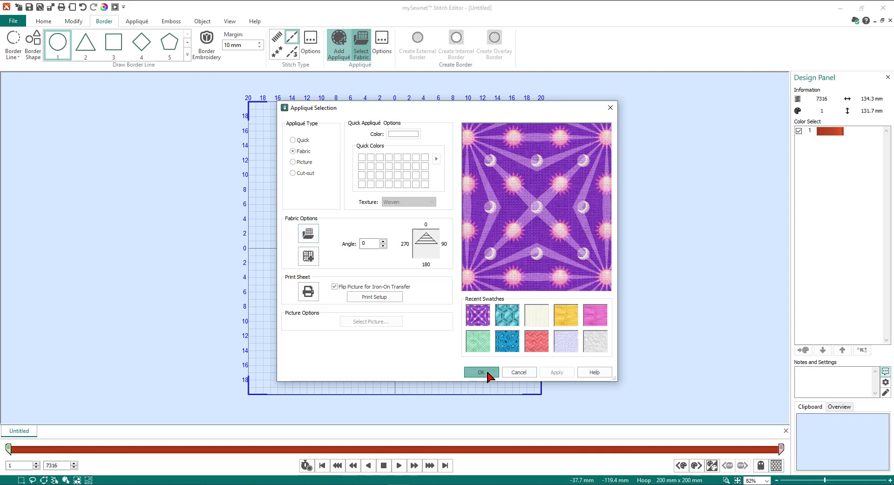
- Accept the purple sun-and-moon appliqué fabric and close Appliqué Selection
{"action": "left_click", "coordinate": [481, 373]}
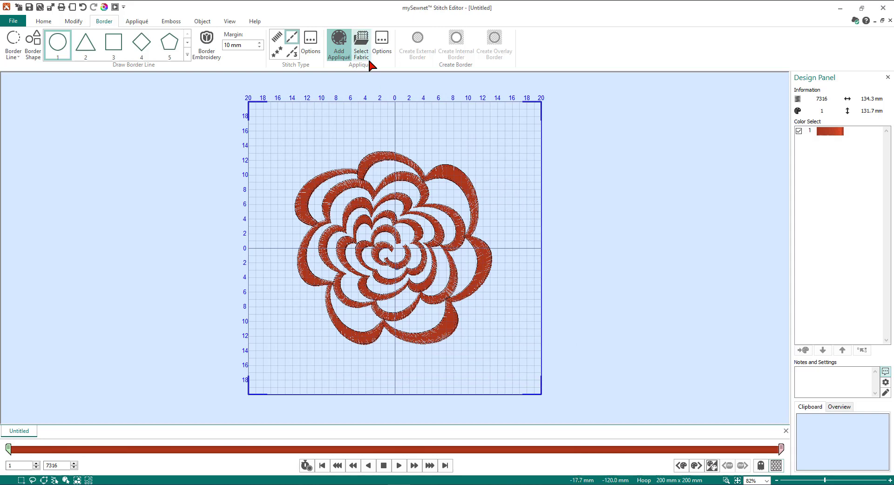
{"action": "mouse_move", "coordinate": [382, 45]}
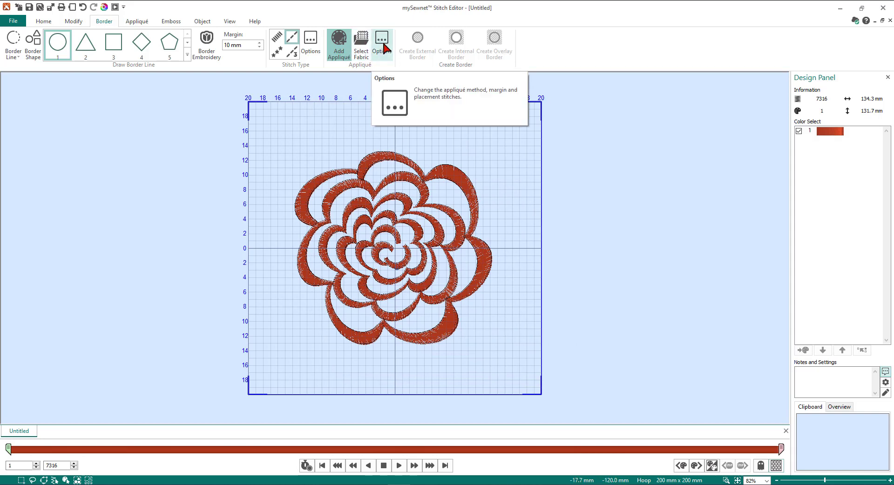
- Compare Pre-cut Piece, Pre-placed Piece and Cut-out methods, keep Standard Appliqué, and accept the settings
{"action": "left_click", "coordinate": [381, 41]}
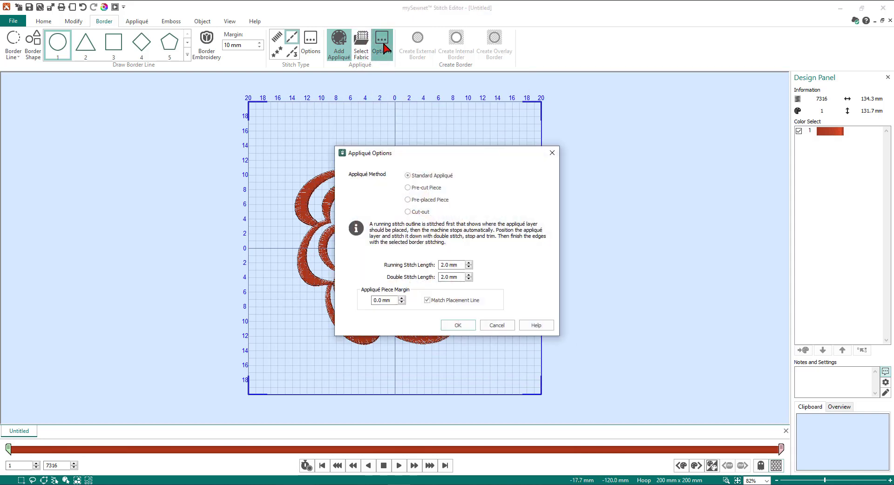
{"action": "mouse_move", "coordinate": [461, 183]}
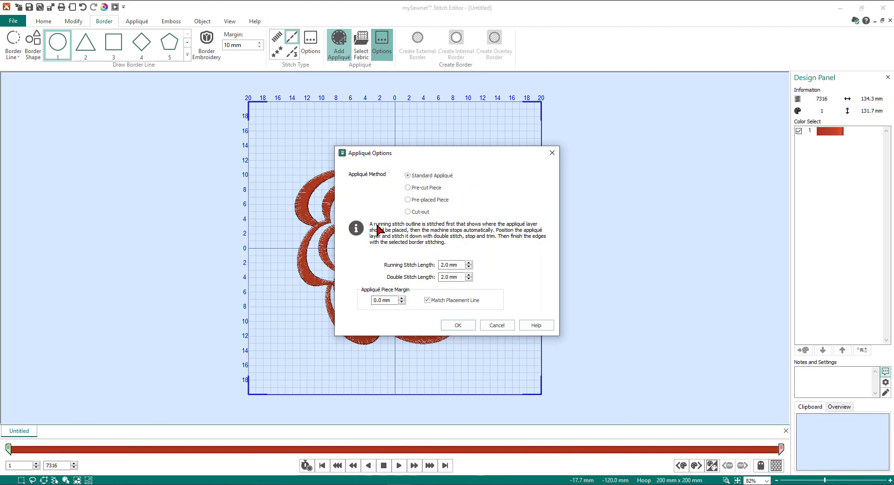
{"action": "mouse_move", "coordinate": [385, 228]}
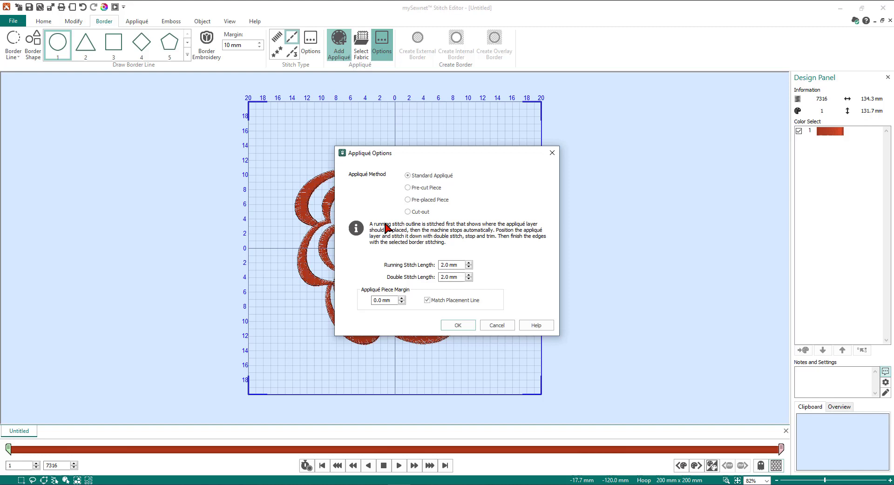
{"action": "mouse_move", "coordinate": [427, 198]}
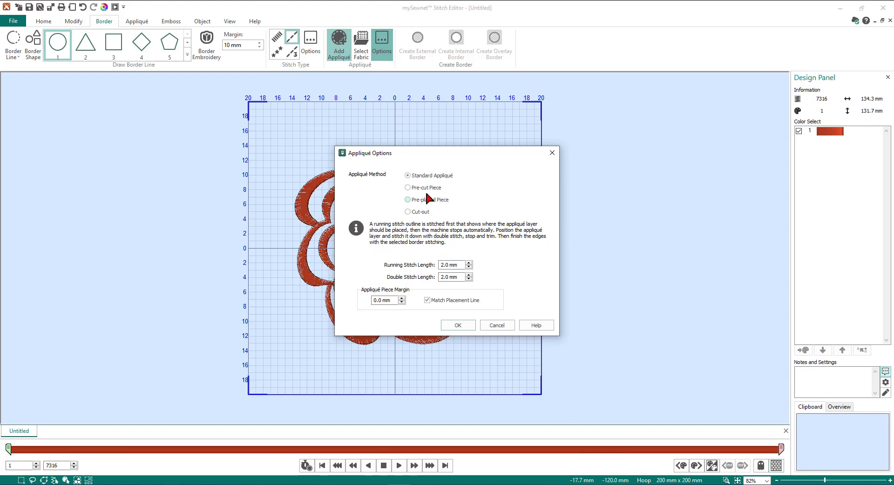
{"action": "left_click", "coordinate": [407, 187]}
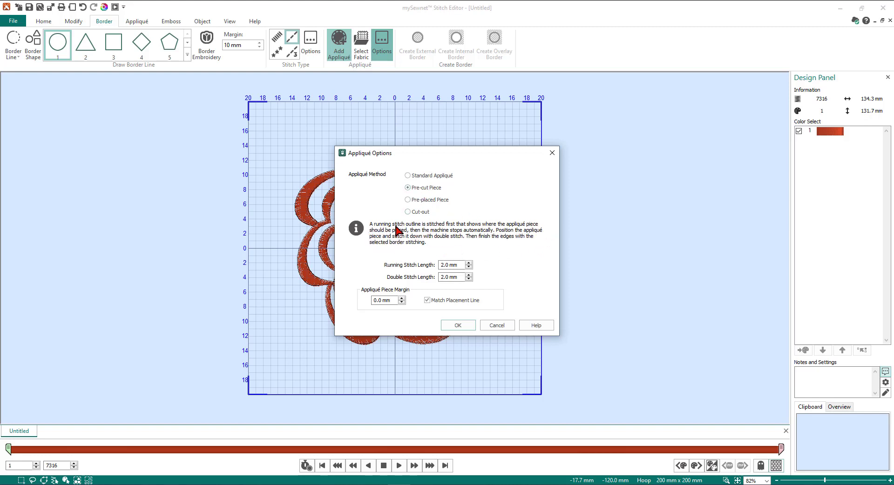
{"action": "mouse_move", "coordinate": [381, 238]}
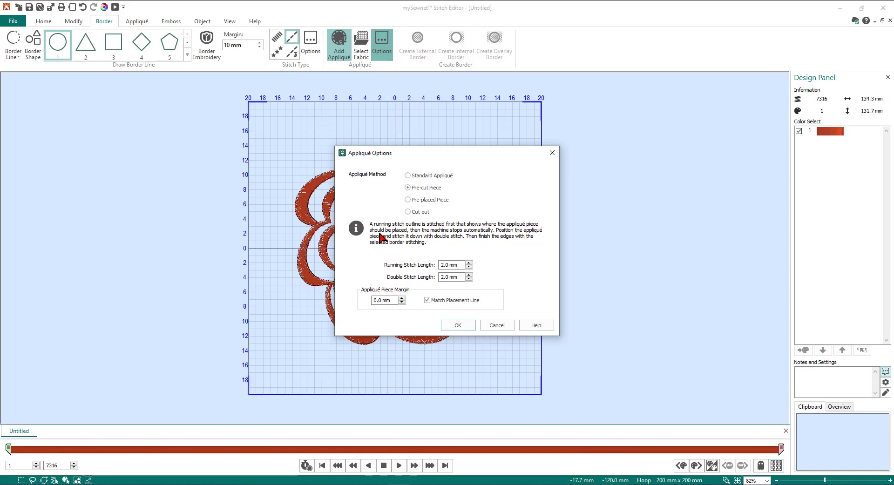
{"action": "left_click", "coordinate": [407, 200]}
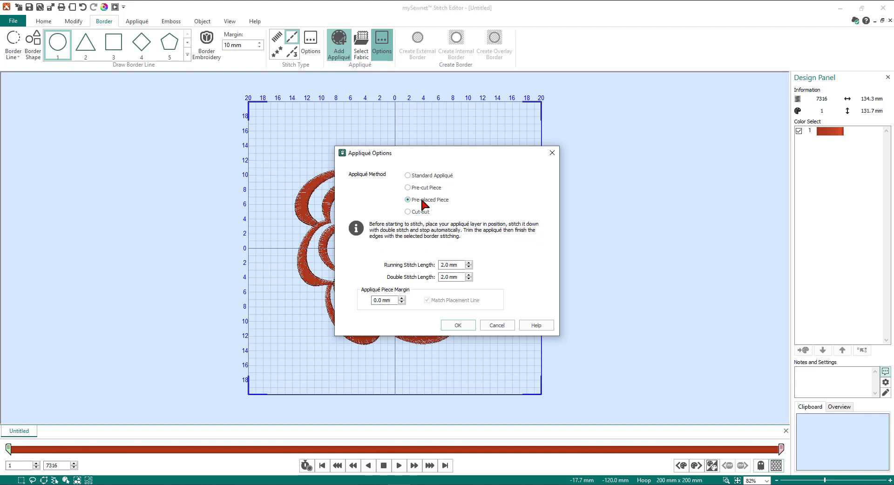
{"action": "left_click", "coordinate": [408, 211]}
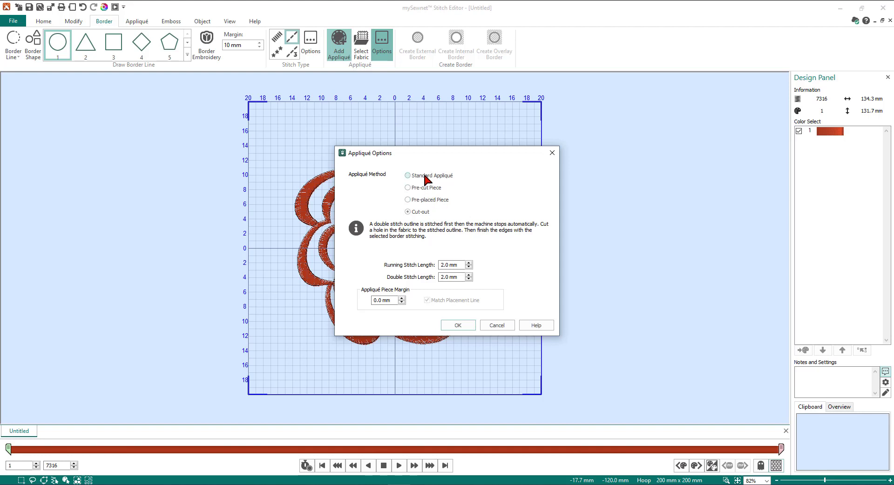
{"action": "left_click", "coordinate": [408, 187]}
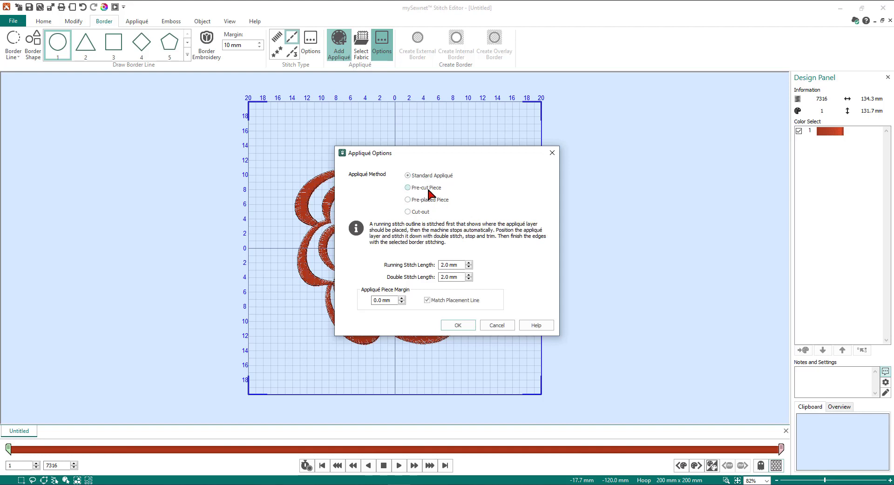
{"action": "mouse_move", "coordinate": [423, 271]}
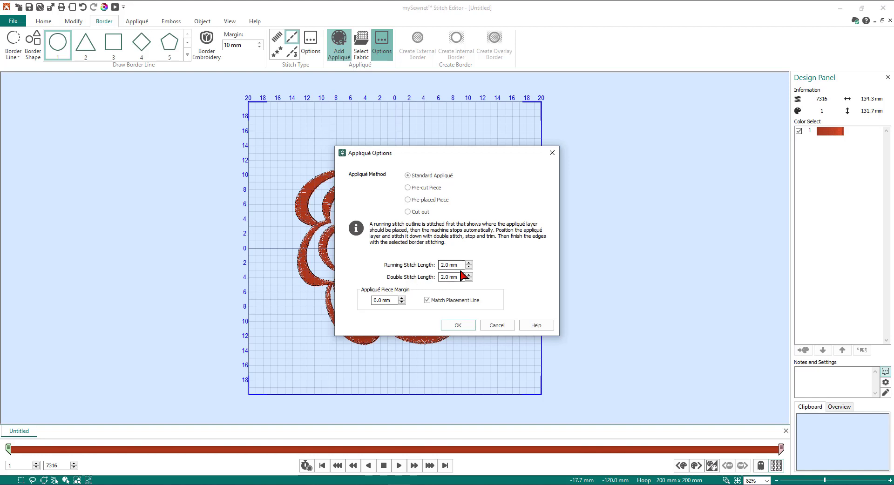
{"action": "mouse_move", "coordinate": [449, 289]}
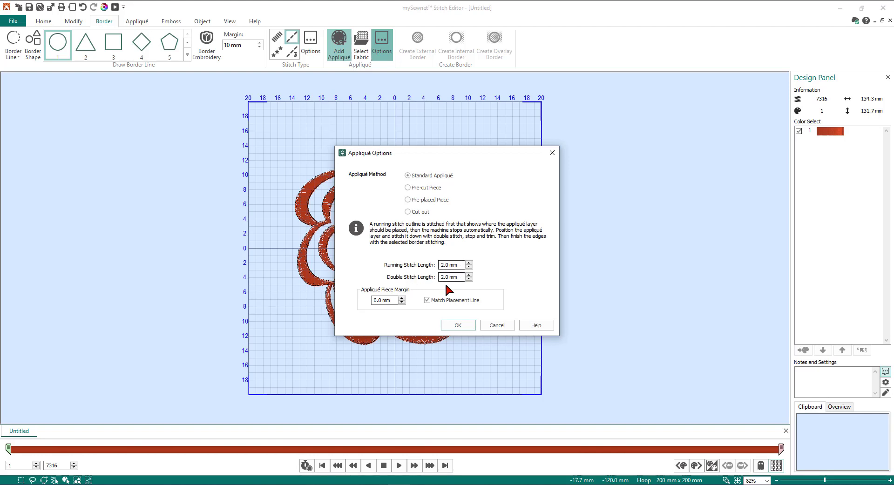
{"action": "mouse_move", "coordinate": [408, 308]}
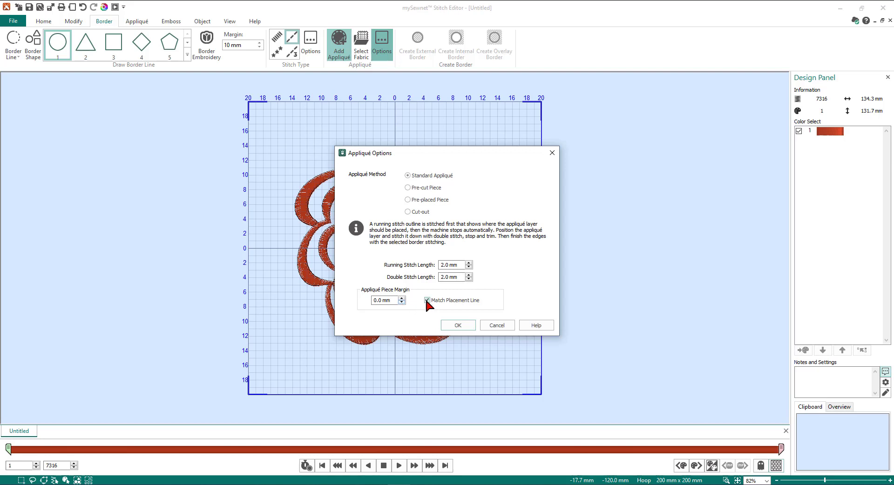
{"action": "left_click", "coordinate": [456, 325]}
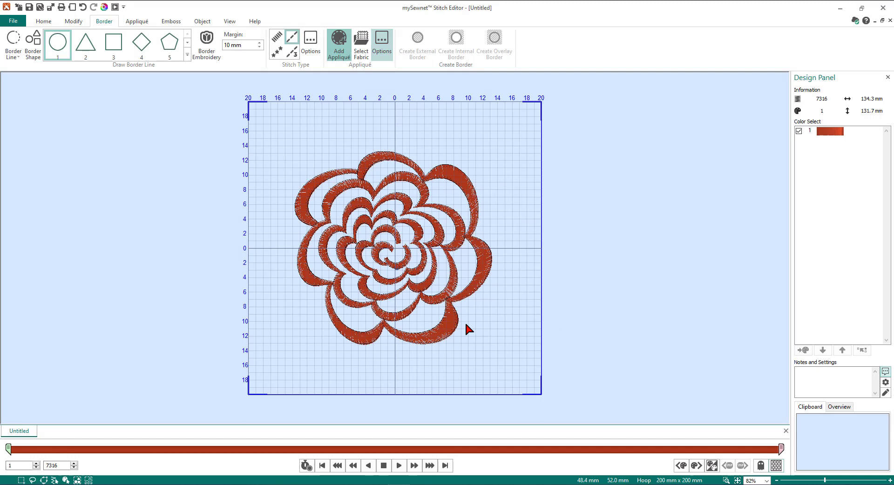
{"action": "mouse_move", "coordinate": [485, 316]}
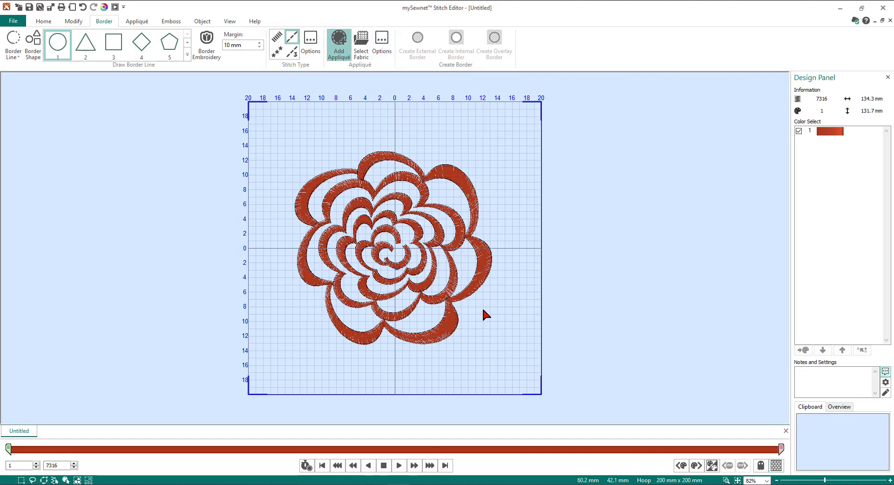
{"action": "mouse_move", "coordinate": [41, 67]}
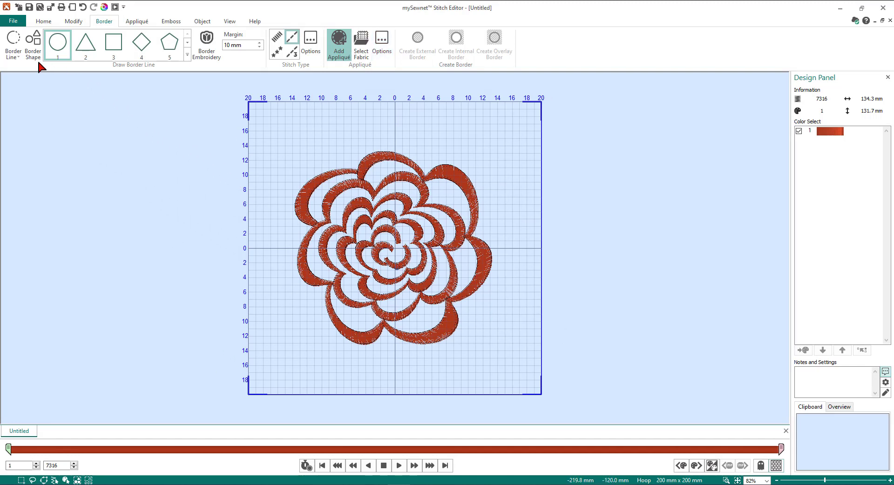
{"action": "mouse_move", "coordinate": [12, 44]}
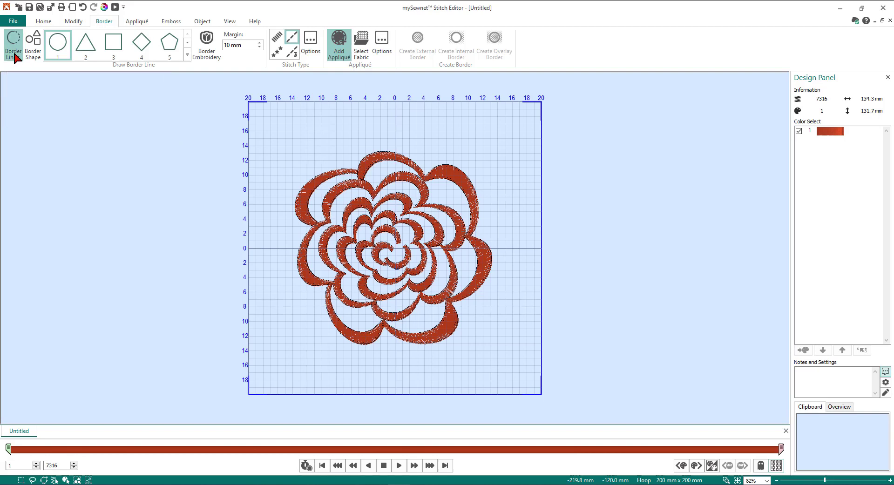
- Choose Point Line as the border-line drawing mode on the Border tab
{"action": "left_click", "coordinate": [12, 46]}
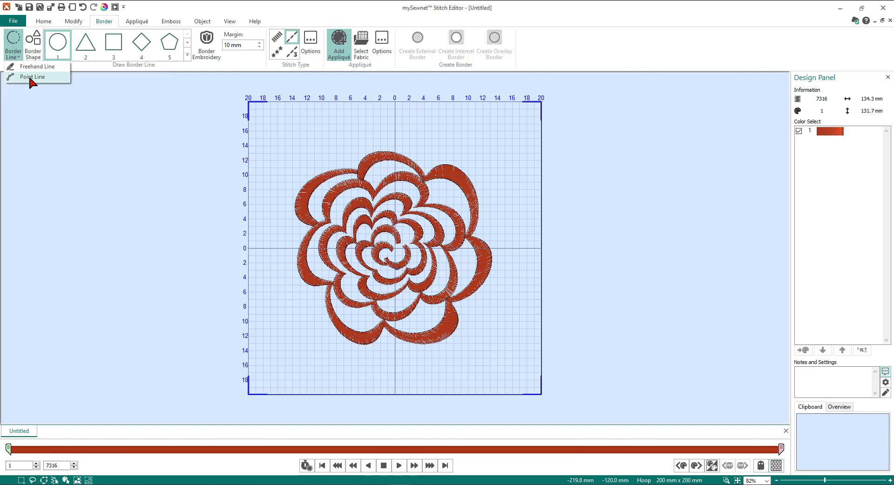
{"action": "left_click", "coordinate": [33, 76]}
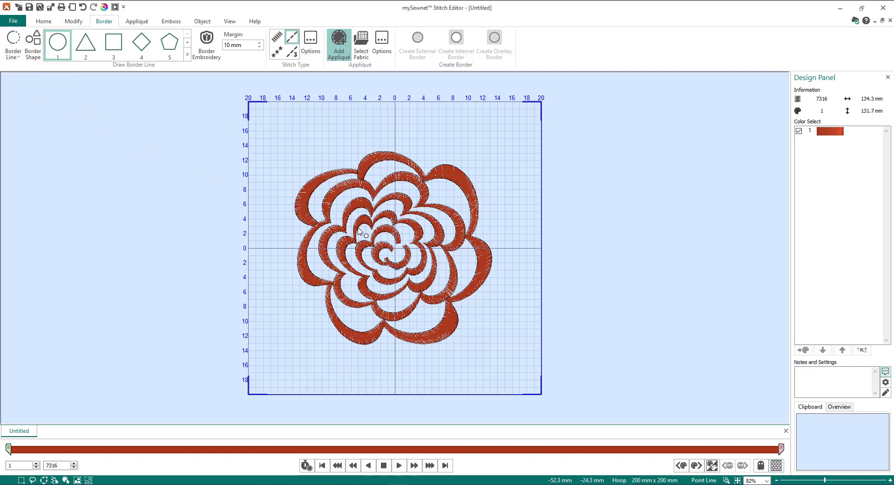
{"action": "mouse_move", "coordinate": [448, 222]}
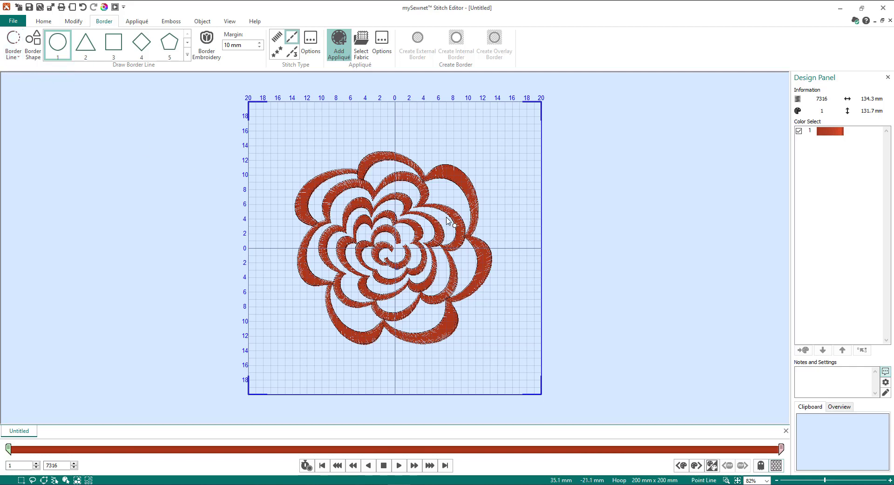
{"action": "mouse_move", "coordinate": [711, 169]}
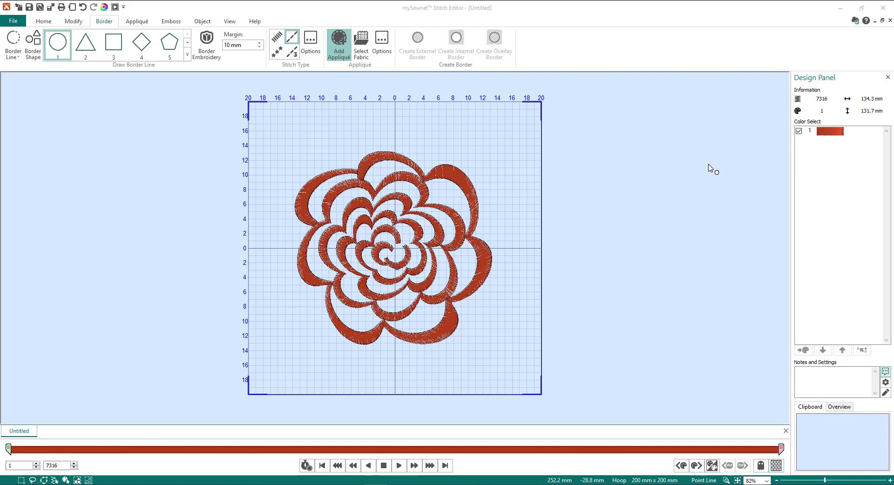
{"action": "mouse_move", "coordinate": [371, 144]}
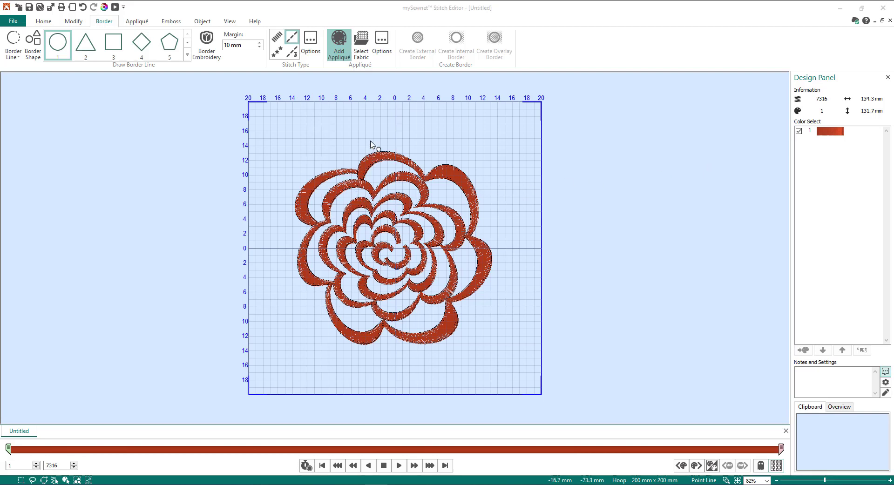
{"action": "mouse_move", "coordinate": [410, 144]}
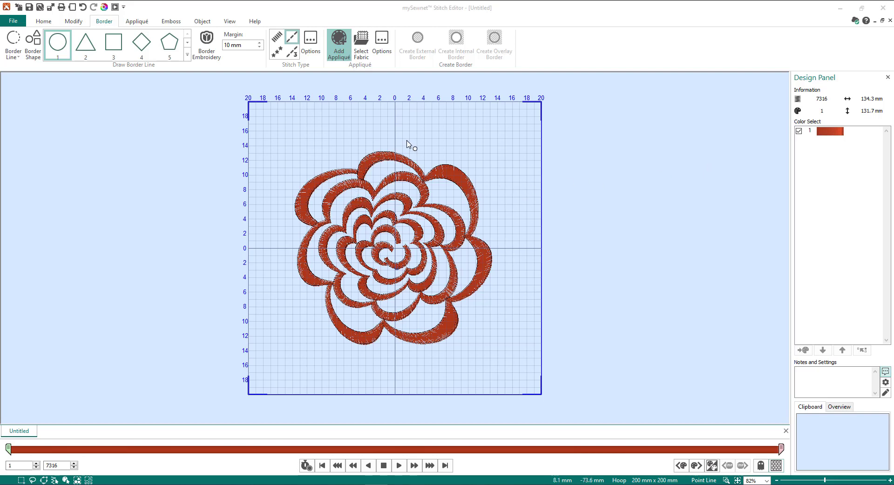
{"action": "mouse_move", "coordinate": [404, 144]}
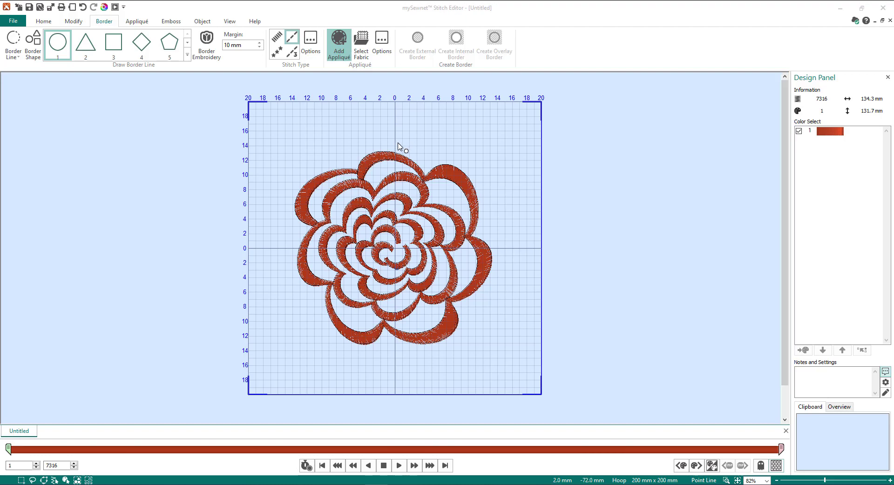
{"action": "scroll", "scroll_direction": "up", "scroll_amount": 3}
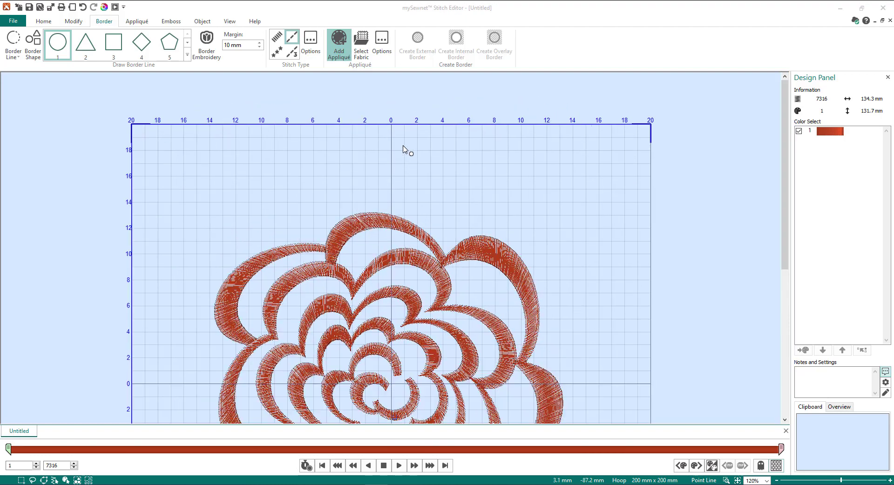
- Place outline points from the top-left petal dip over the top petals and down the right side
{"action": "scroll", "scroll_direction": "up", "scroll_amount": 3}
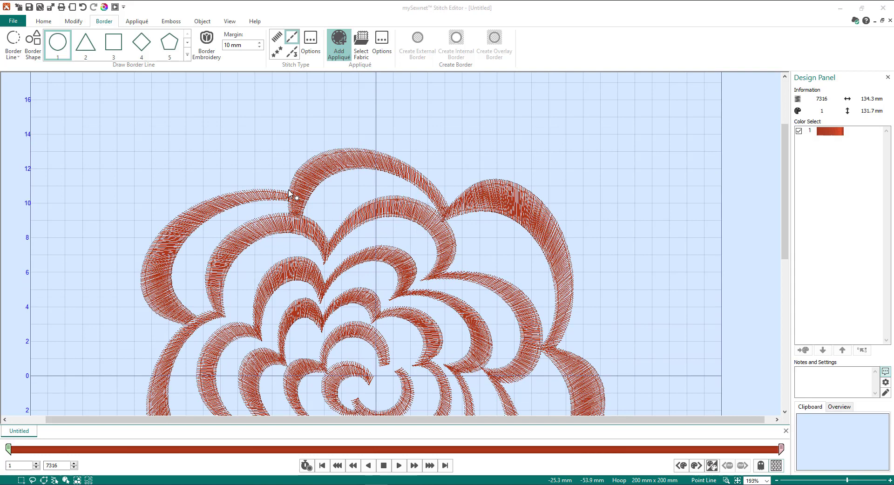
{"action": "mouse_move", "coordinate": [287, 188]}
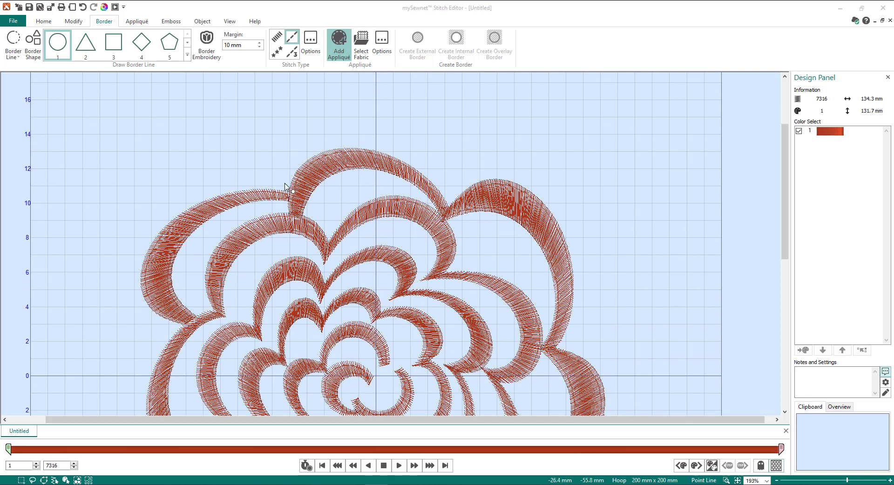
{"action": "mouse_move", "coordinate": [292, 193]}
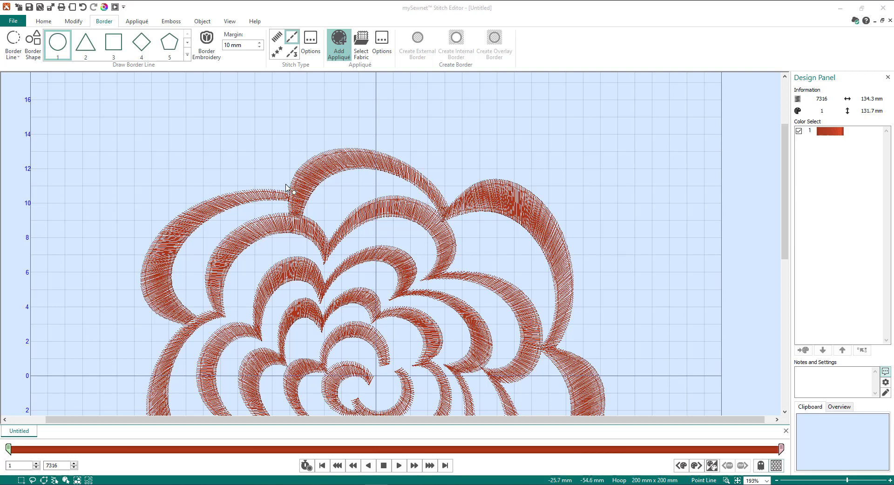
{"action": "mouse_move", "coordinate": [291, 193]}
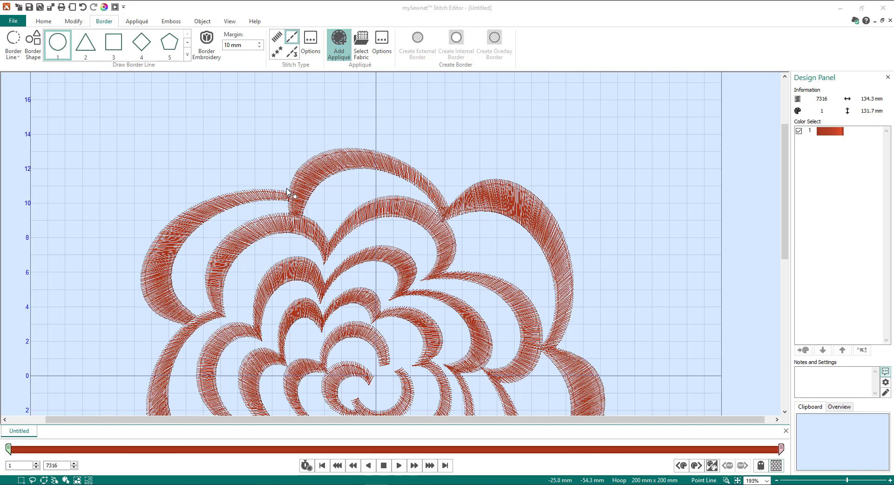
{"action": "mouse_move", "coordinate": [292, 196]}
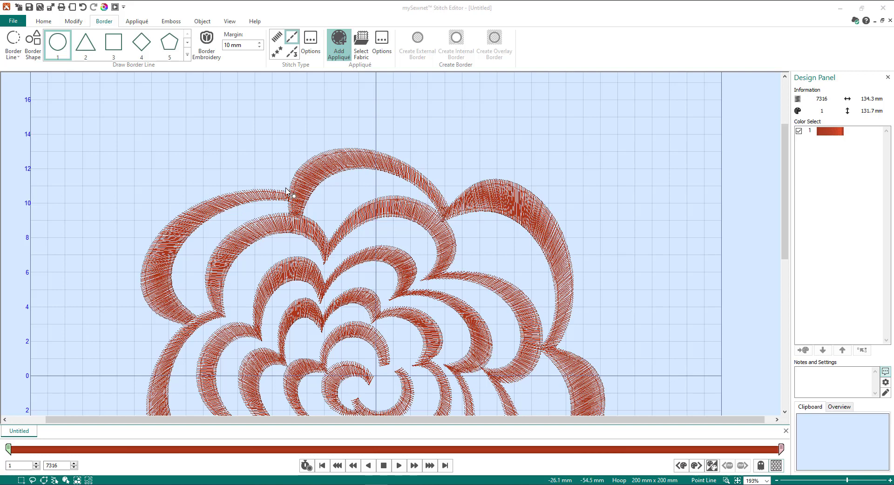
{"action": "mouse_move", "coordinate": [299, 177]}
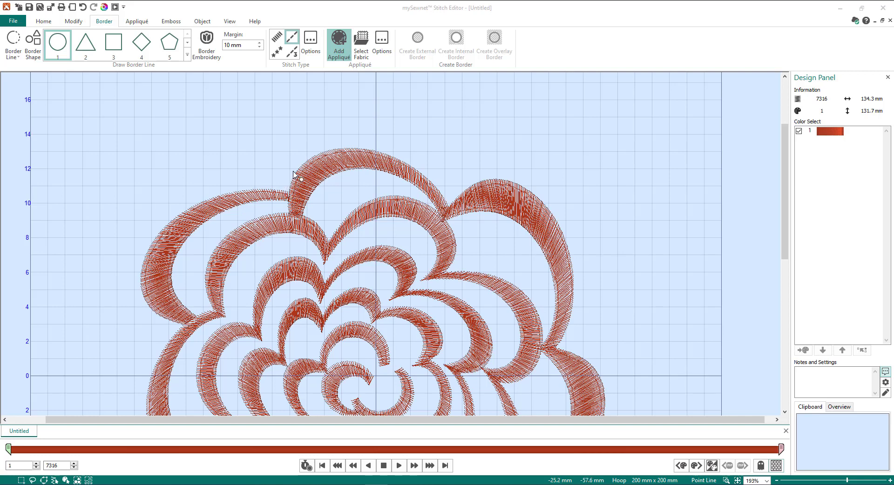
{"action": "mouse_move", "coordinate": [453, 208]}
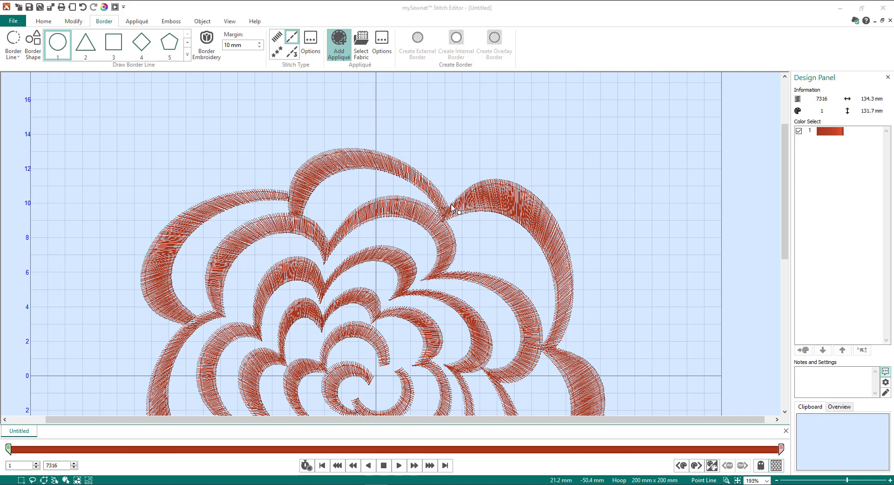
{"action": "mouse_move", "coordinate": [548, 205]}
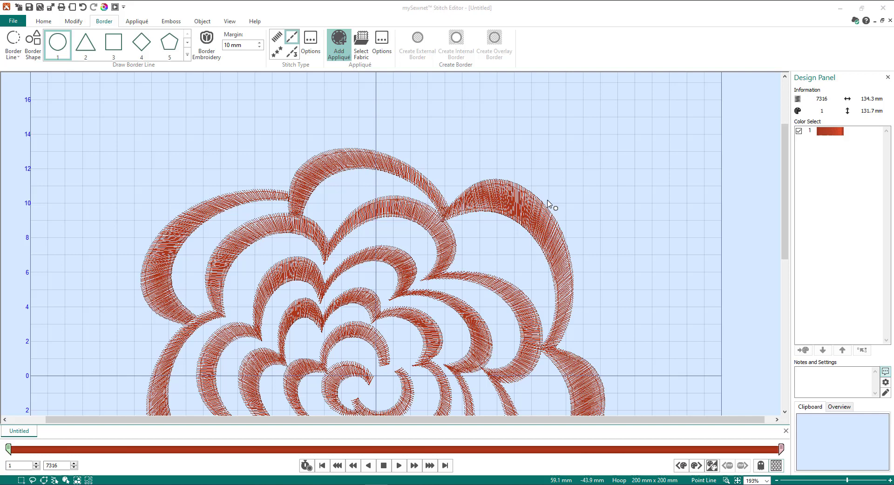
{"action": "mouse_move", "coordinate": [291, 187]}
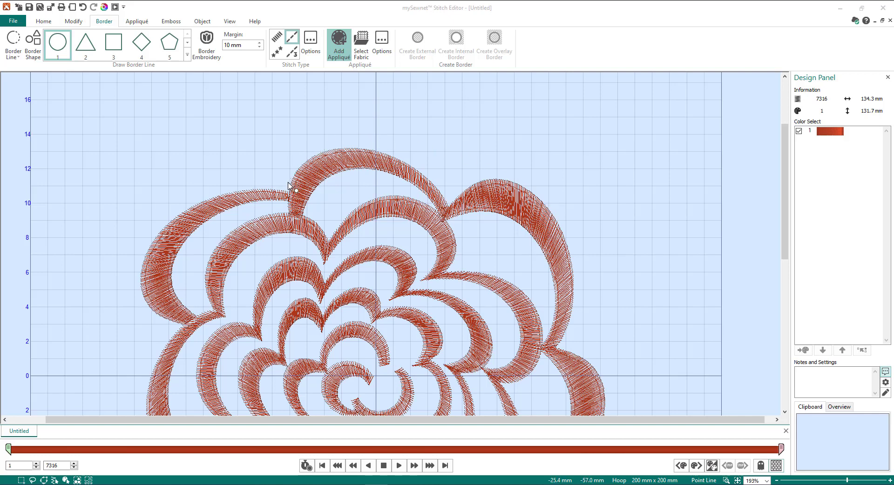
{"action": "mouse_move", "coordinate": [285, 193]}
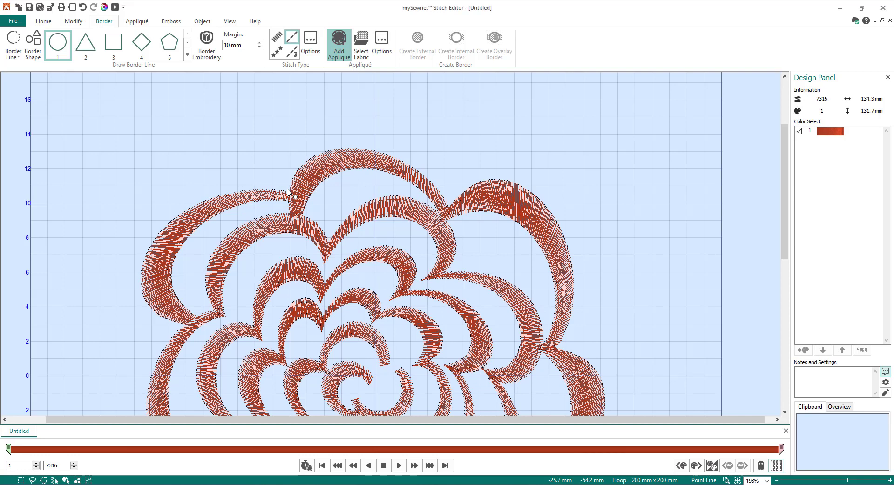
{"action": "left_click", "coordinate": [294, 196]}
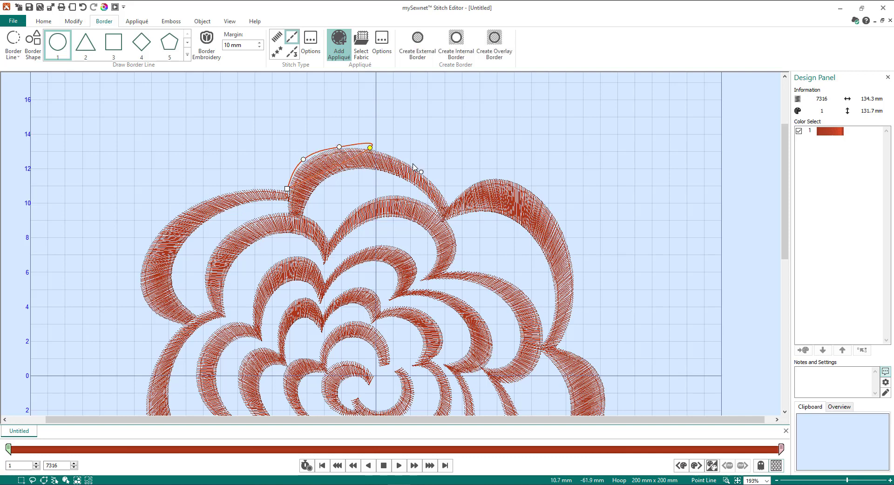
{"action": "left_click_drag", "start_coordinate": [370, 148], "coordinate": [413, 161]}
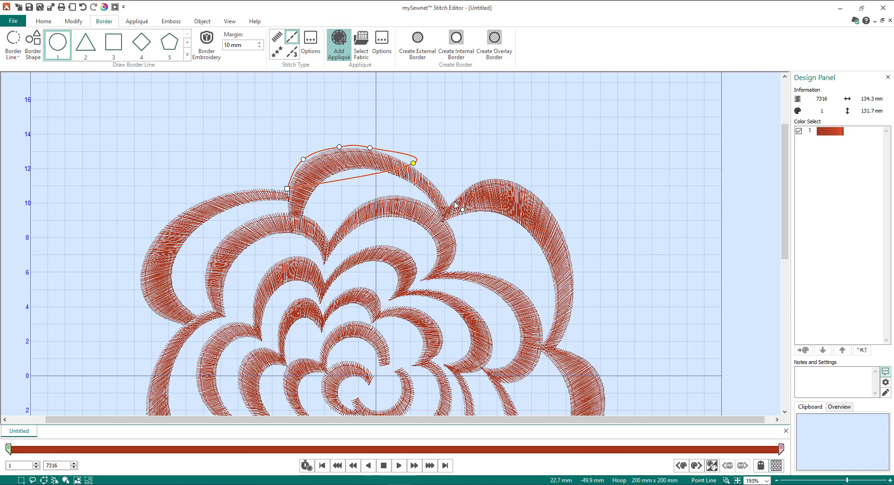
{"action": "mouse_move", "coordinate": [454, 207]}
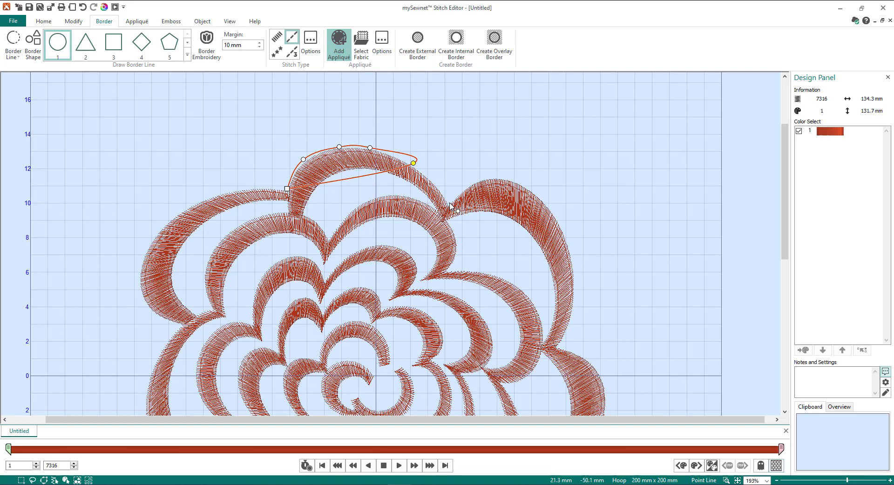
{"action": "left_click_drag", "start_coordinate": [413, 162], "coordinate": [451, 202]}
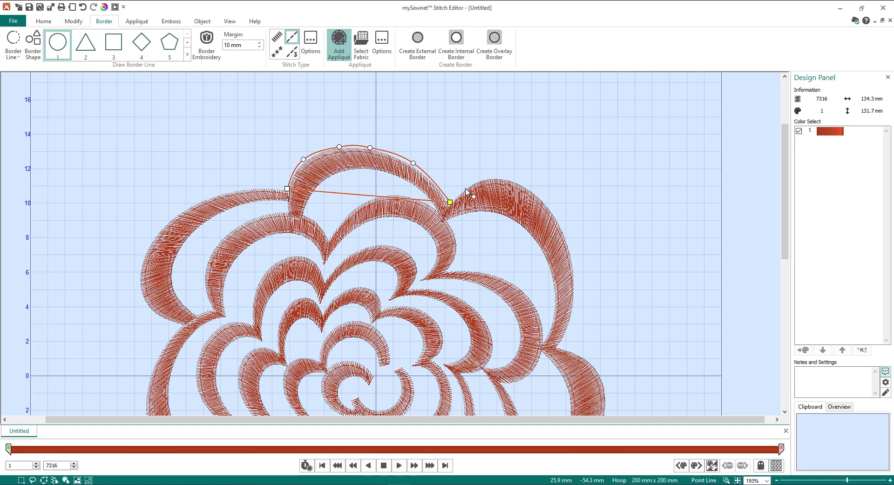
{"action": "left_click_drag", "start_coordinate": [451, 202], "coordinate": [494, 179]}
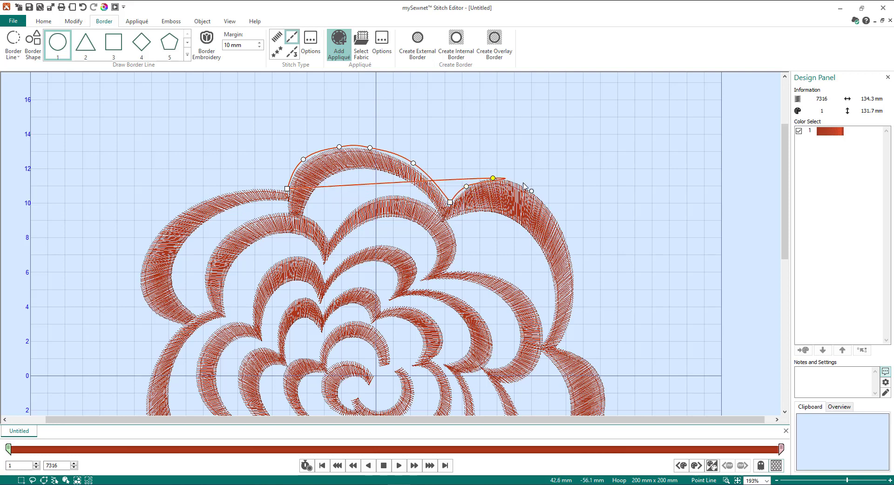
{"action": "left_click_drag", "start_coordinate": [494, 178], "coordinate": [529, 189]}
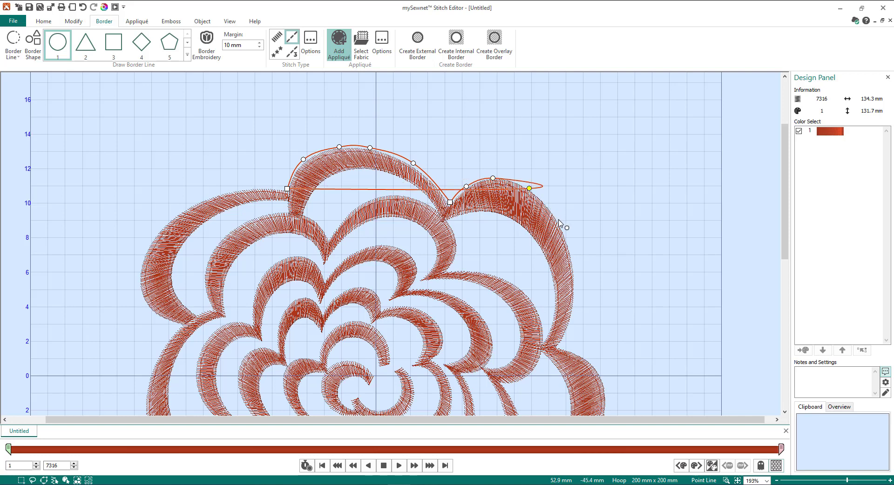
{"action": "left_click_drag", "start_coordinate": [529, 188], "coordinate": [559, 220]}
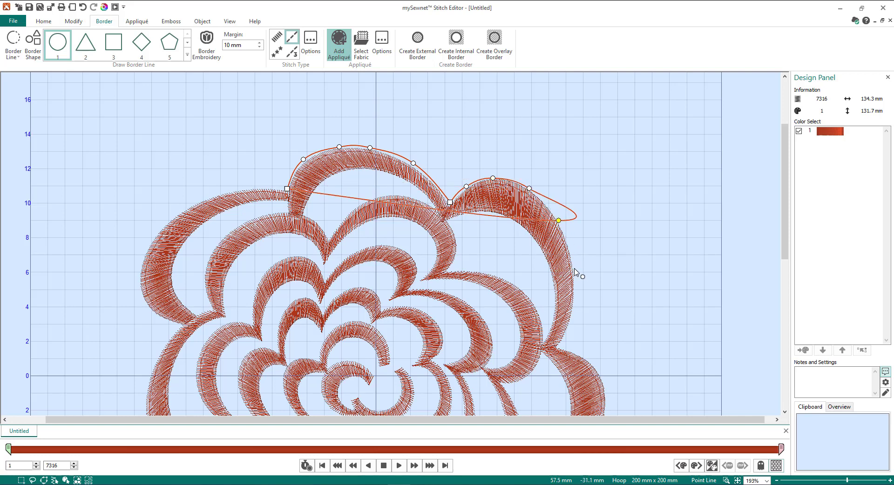
{"action": "left_click_drag", "start_coordinate": [559, 221], "coordinate": [575, 268]}
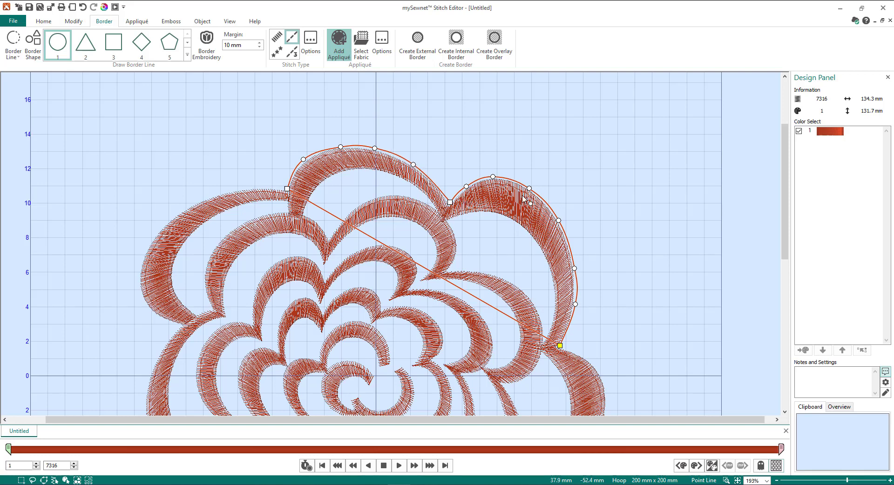
{"action": "mouse_move", "coordinate": [632, 315]}
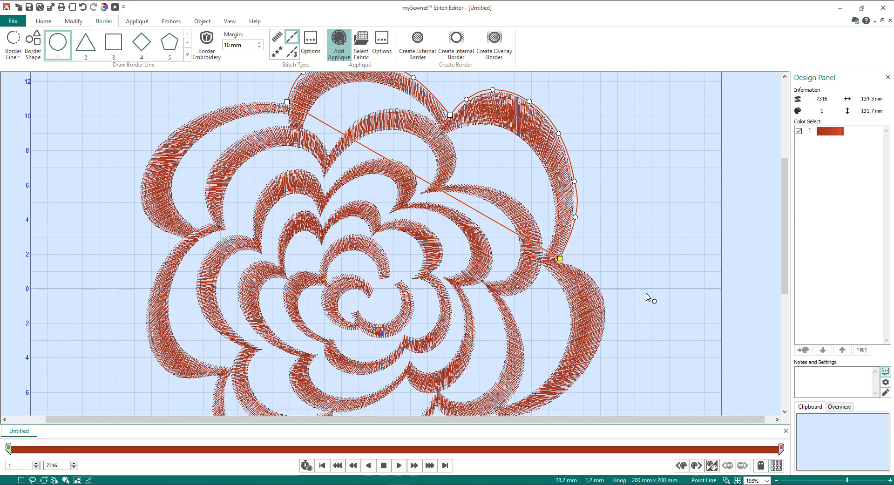
- Continue the outline around the lower right petal and up the flower's left side toward the start
{"action": "scroll", "scroll_direction": "down", "scroll_amount": 3}
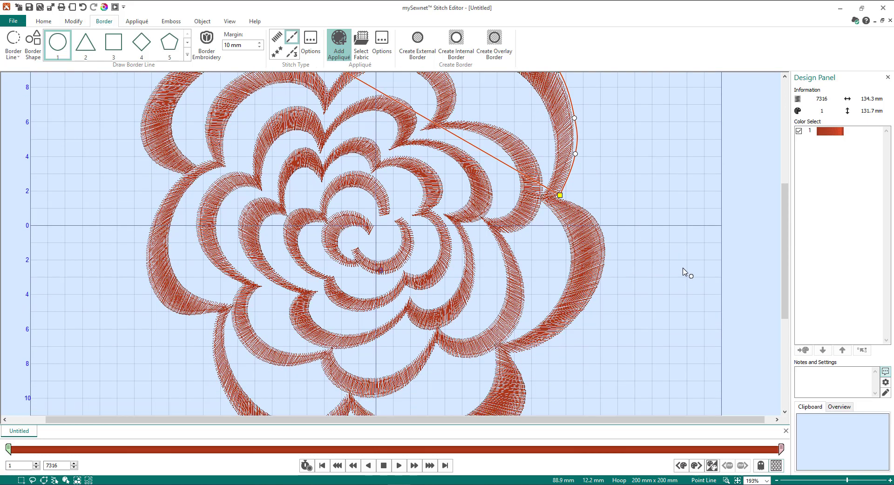
{"action": "left_click_drag", "start_coordinate": [560, 197], "coordinate": [601, 275]}
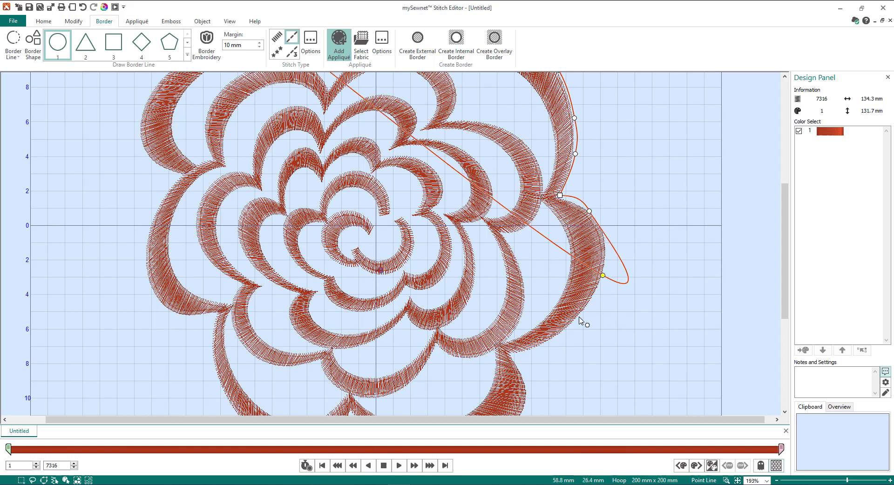
{"action": "scroll", "scroll_direction": "down", "scroll_amount": 3}
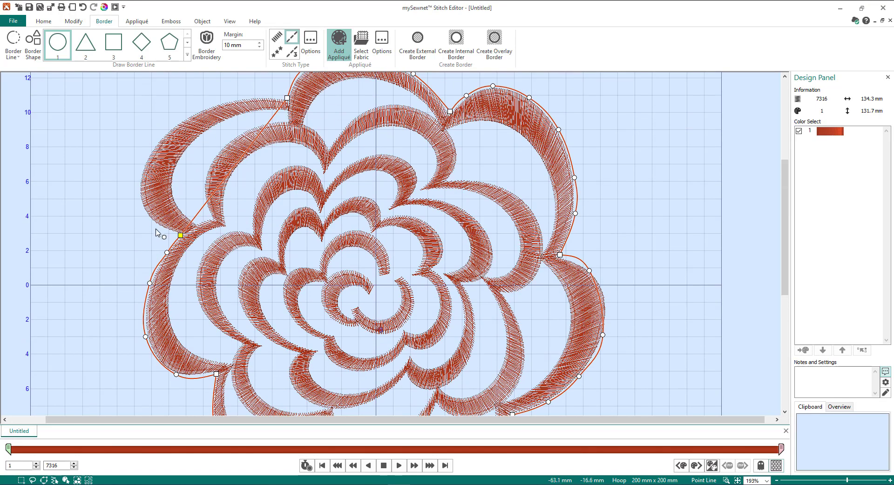
{"action": "left_click_drag", "start_coordinate": [179, 236], "coordinate": [231, 99]}
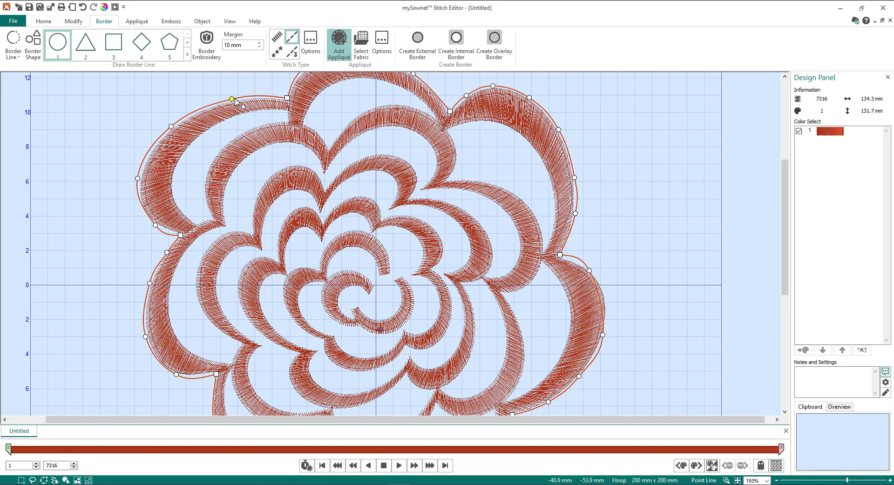
{"action": "mouse_move", "coordinate": [418, 187]}
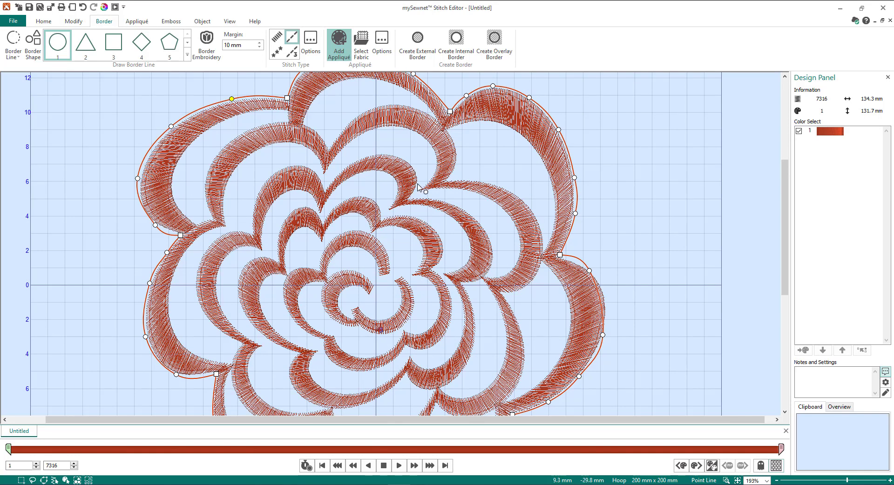
{"action": "mouse_move", "coordinate": [231, 130]}
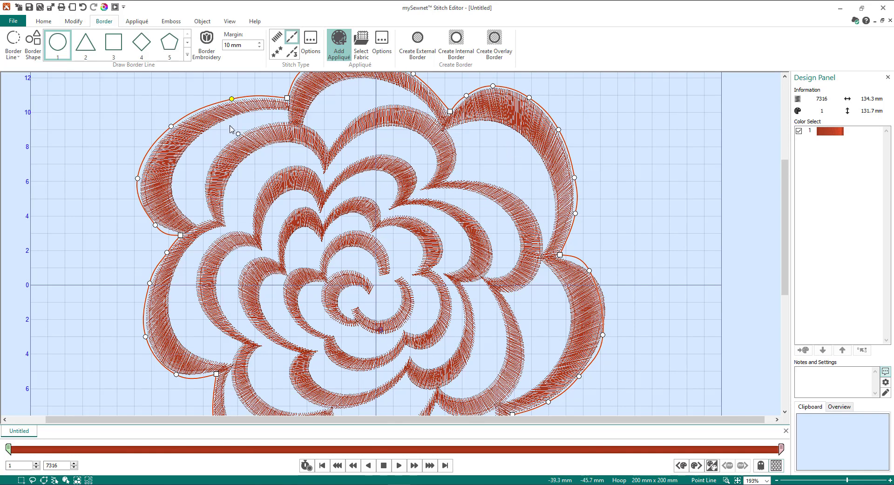
{"action": "mouse_move", "coordinate": [269, 94]}
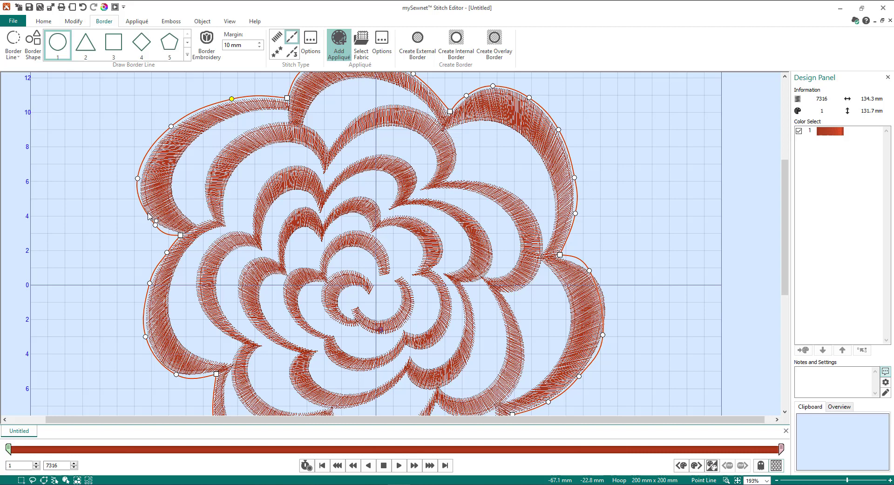
{"action": "mouse_move", "coordinate": [530, 183]}
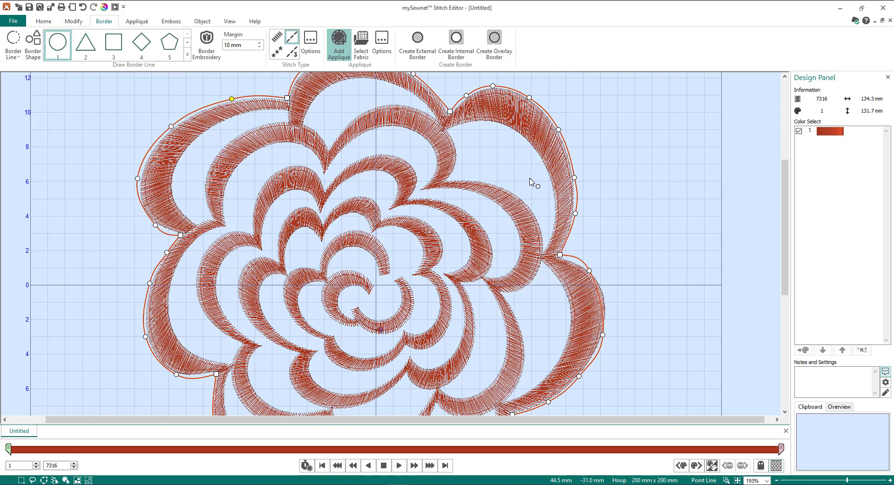
{"action": "mouse_move", "coordinate": [603, 193]}
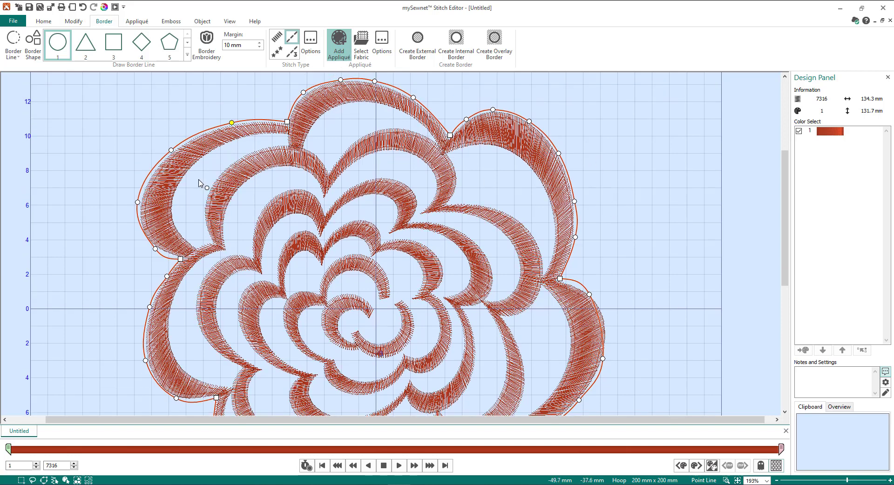
{"action": "mouse_move", "coordinate": [232, 131]}
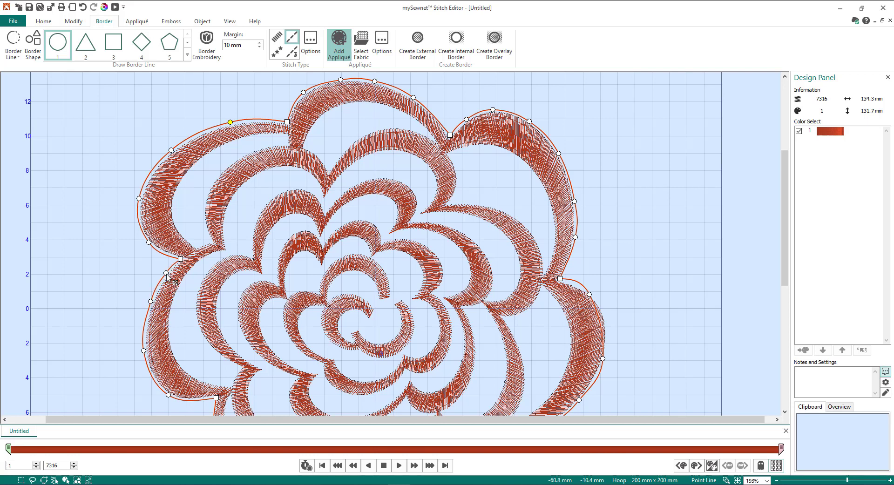
{"action": "scroll", "scroll_direction": "down", "scroll_amount": 3}
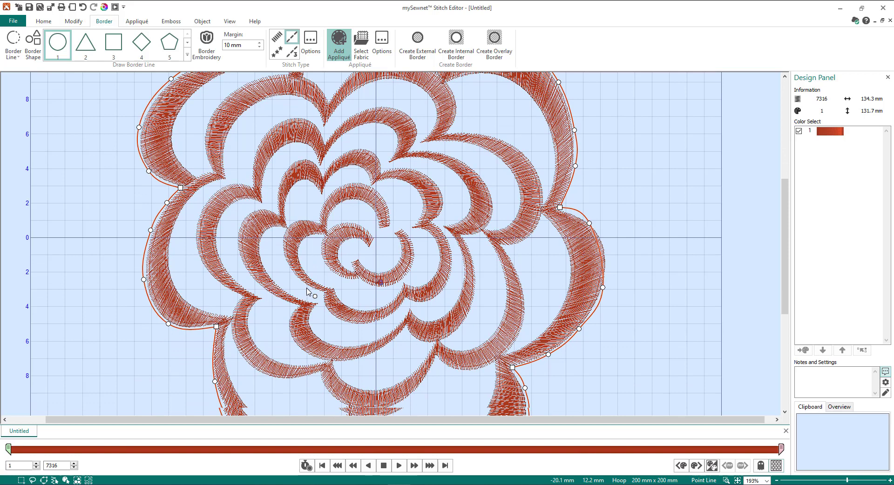
{"action": "scroll", "scroll_direction": "down", "scroll_amount": 3}
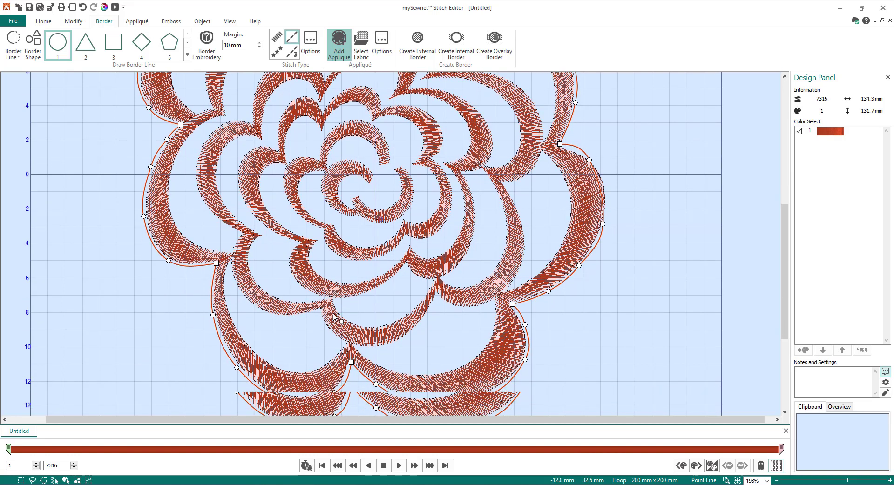
{"action": "scroll", "scroll_direction": "down", "scroll_amount": 3}
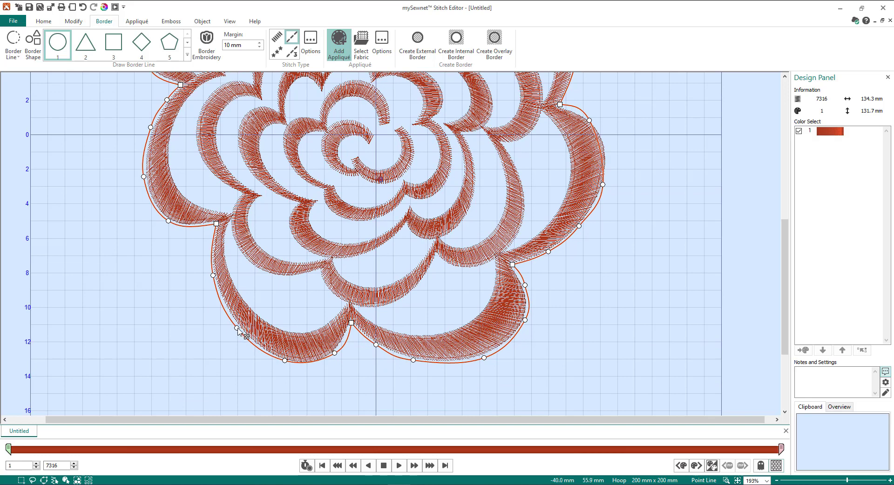
{"action": "mouse_move", "coordinate": [240, 336]}
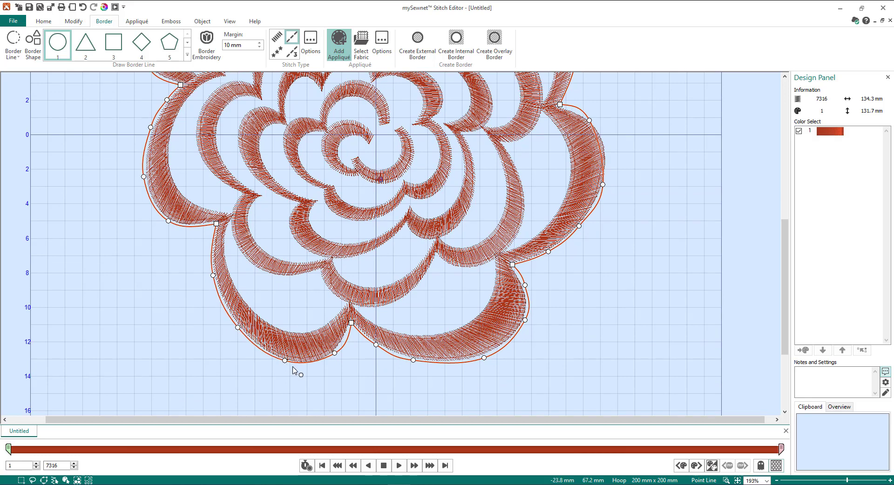
{"action": "mouse_move", "coordinate": [335, 363]}
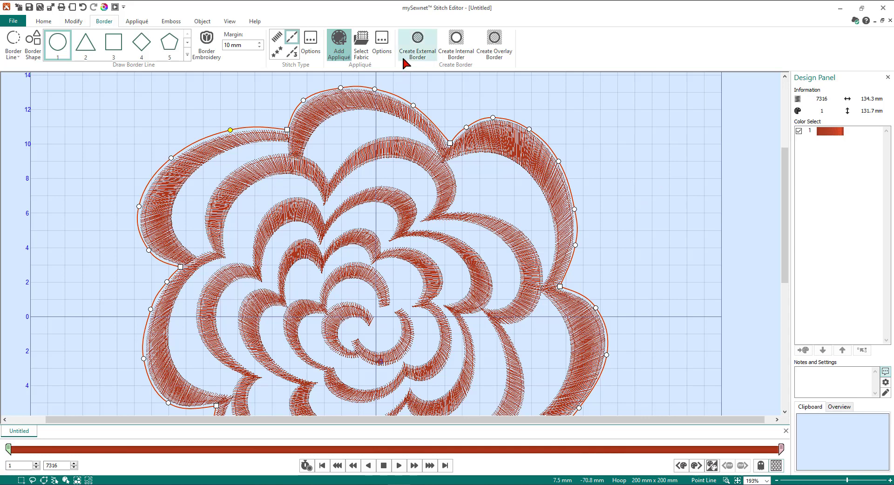
{"action": "mouse_move", "coordinate": [421, 43]}
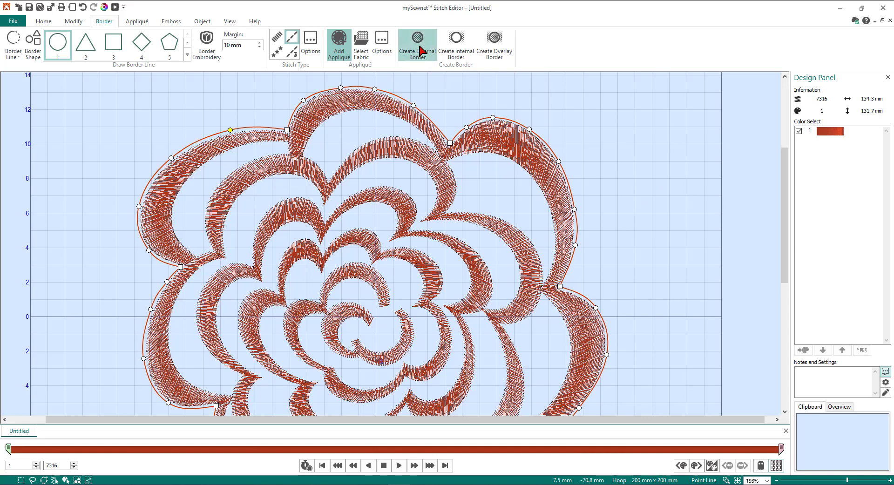
{"action": "left_click", "coordinate": [416, 44]}
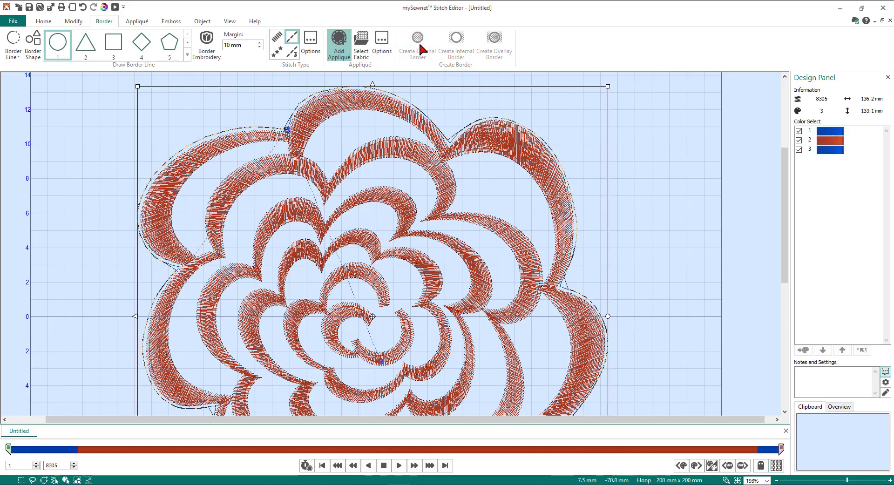
{"action": "mouse_move", "coordinate": [393, 77]}
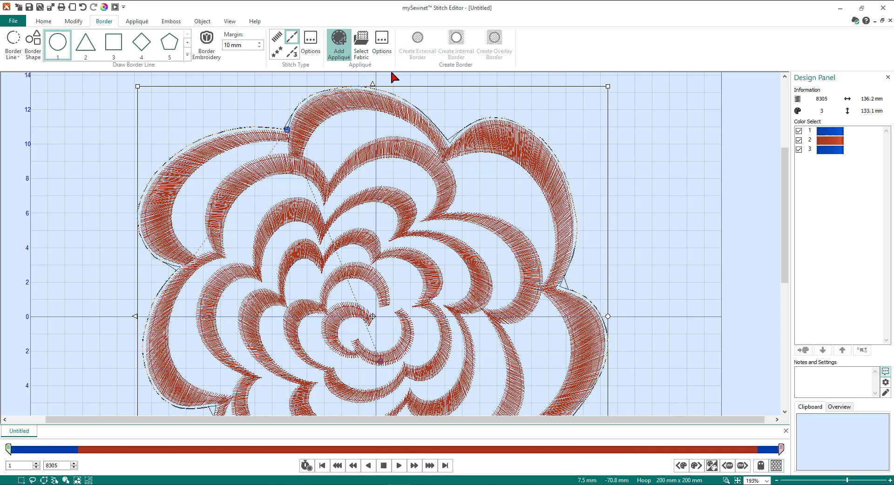
{"action": "mouse_move", "coordinate": [636, 164]}
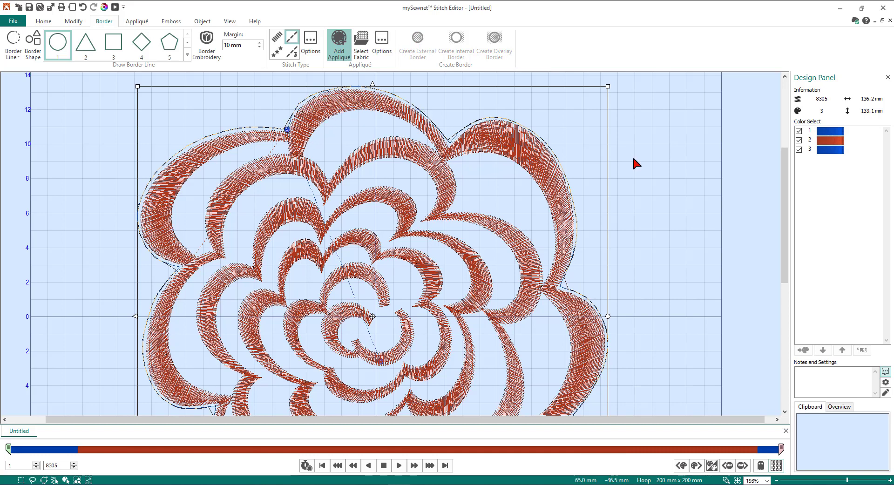
{"action": "mouse_move", "coordinate": [830, 132]}
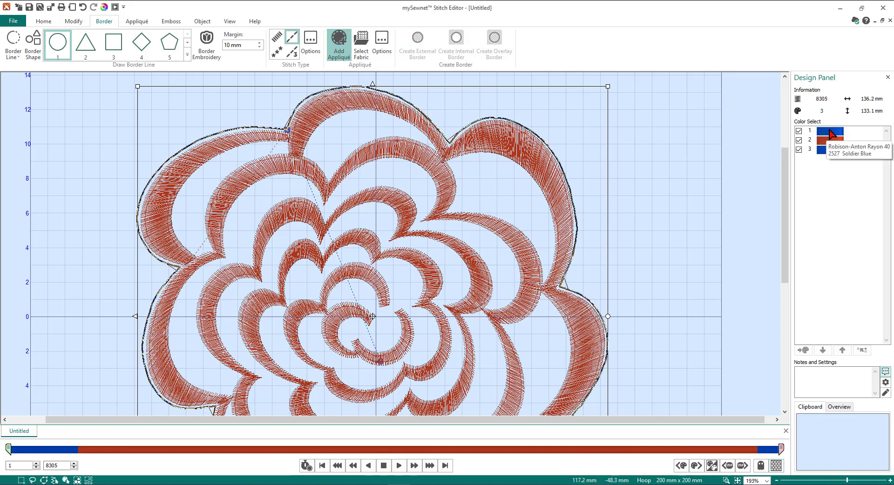
{"action": "mouse_move", "coordinate": [841, 126]}
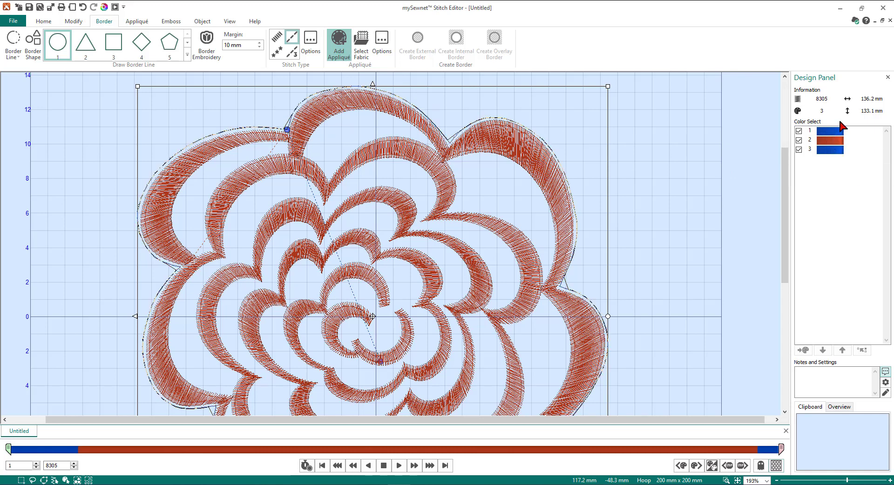
{"action": "mouse_move", "coordinate": [831, 150]}
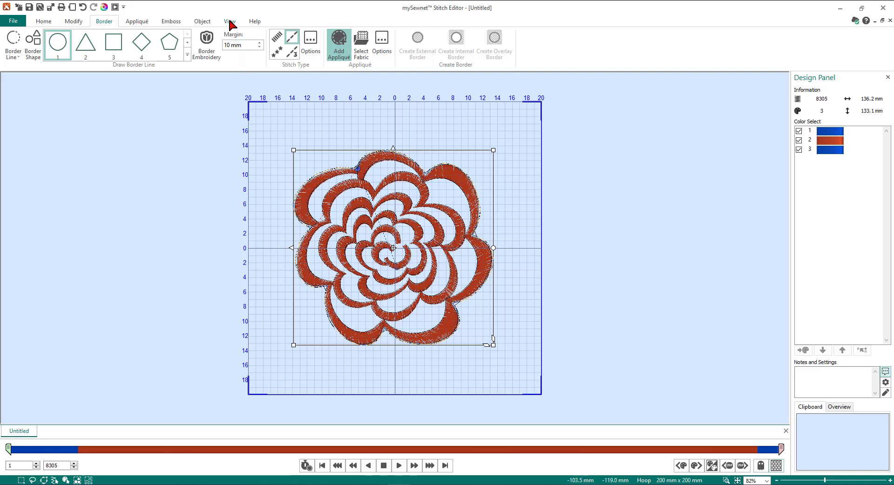
{"action": "mouse_move", "coordinate": [231, 25]}
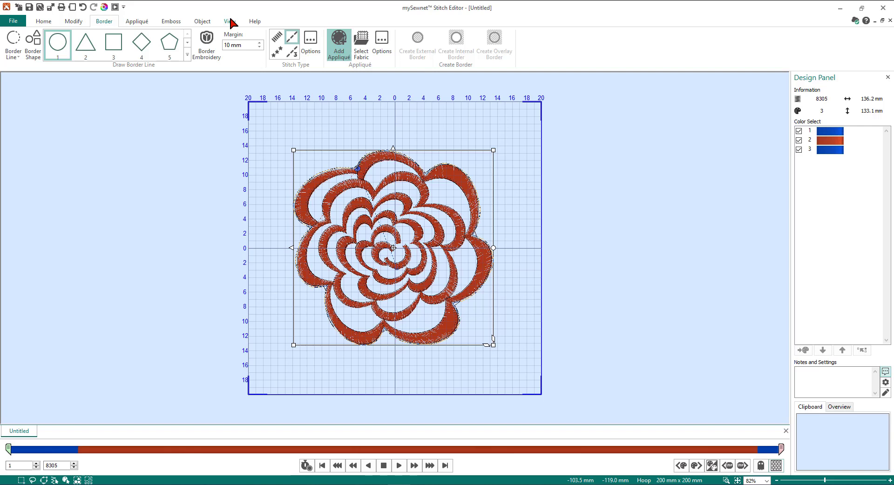
- Switch the display to 3D View for a realistic stitch preview
{"action": "left_click", "coordinate": [229, 21]}
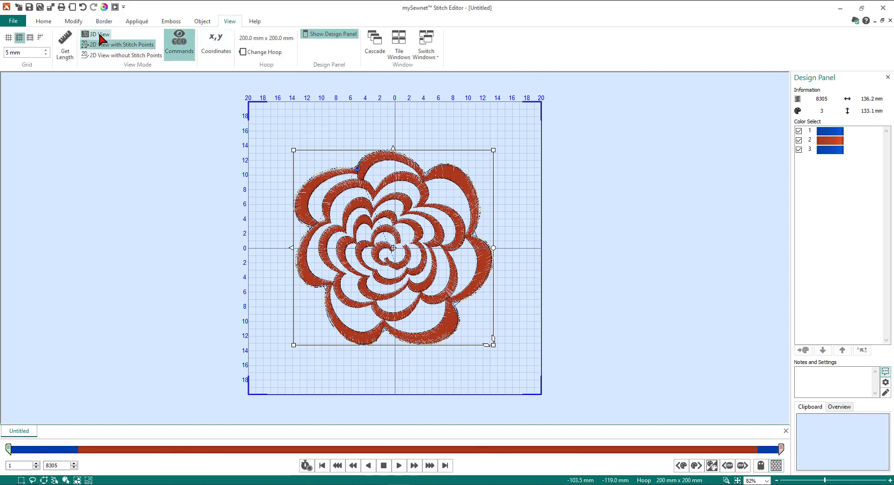
{"action": "left_click", "coordinate": [96, 34]}
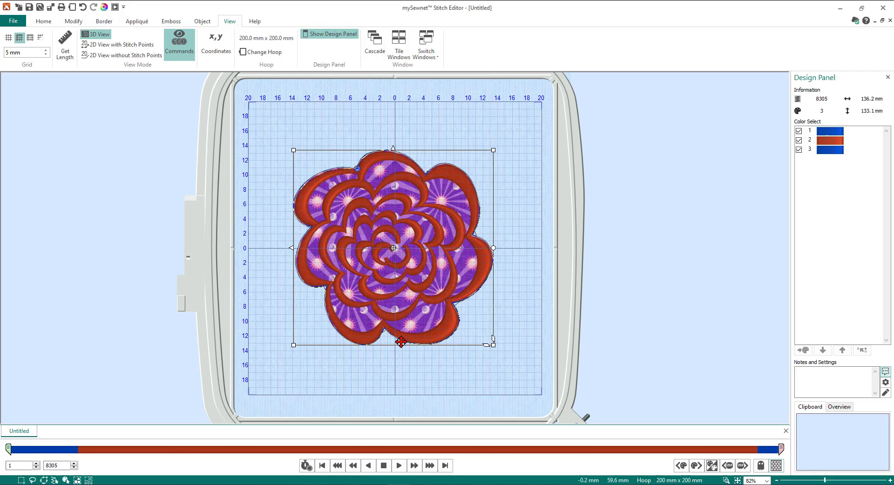
{"action": "mouse_move", "coordinate": [511, 166]}
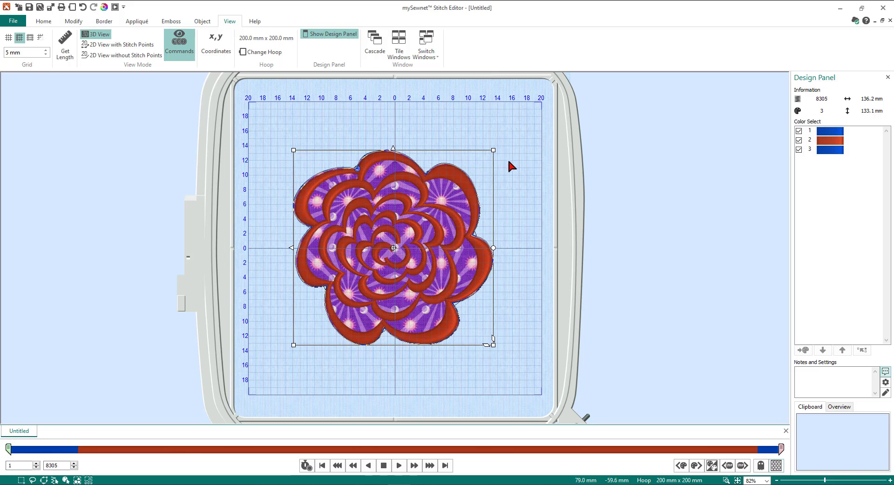
{"action": "mouse_move", "coordinate": [489, 162]}
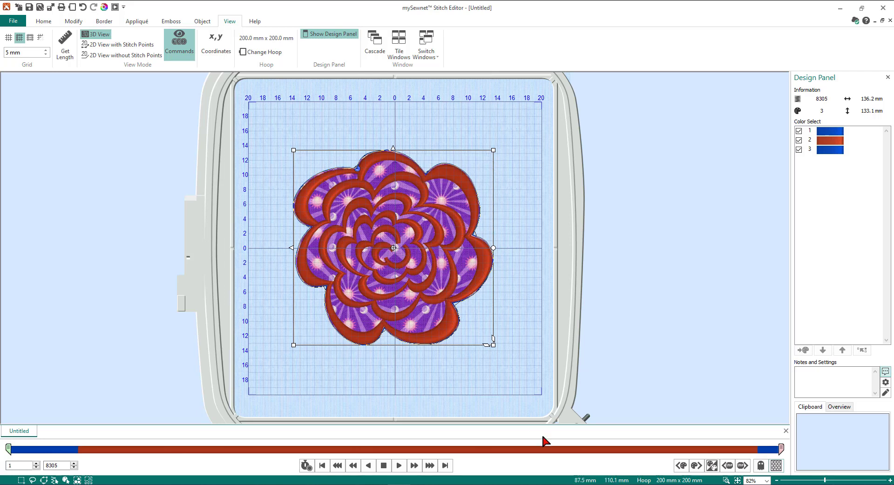
{"action": "mouse_move", "coordinate": [693, 466]}
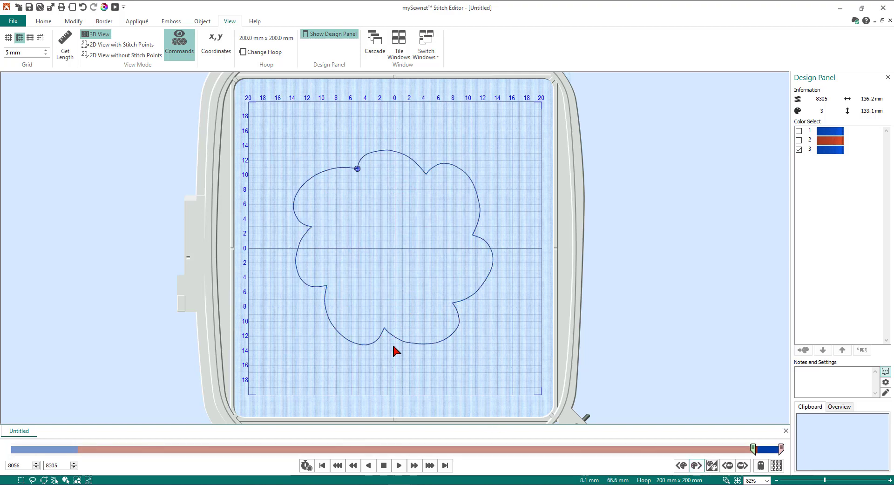
{"action": "mouse_move", "coordinate": [462, 316]}
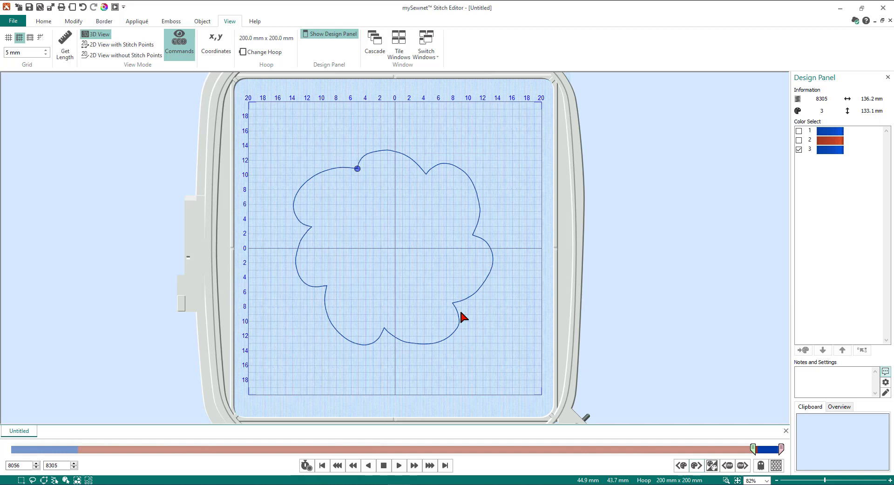
{"action": "mouse_move", "coordinate": [716, 464]}
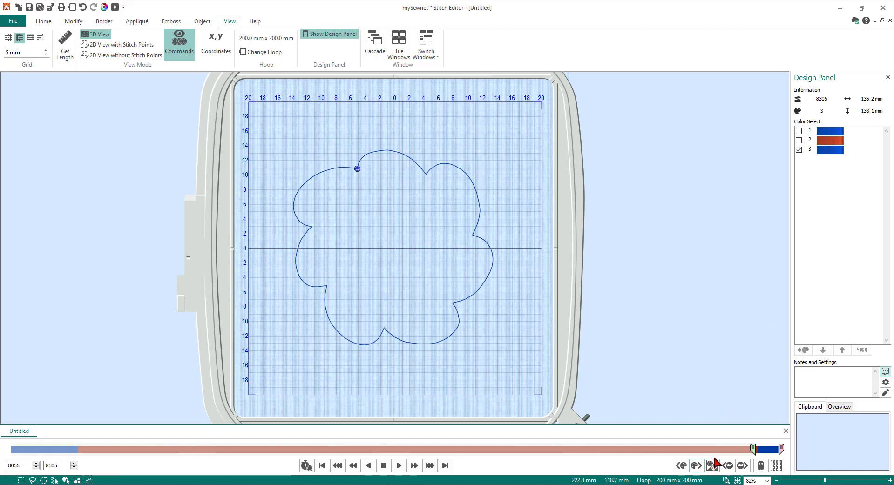
{"action": "mouse_move", "coordinate": [804, 173]}
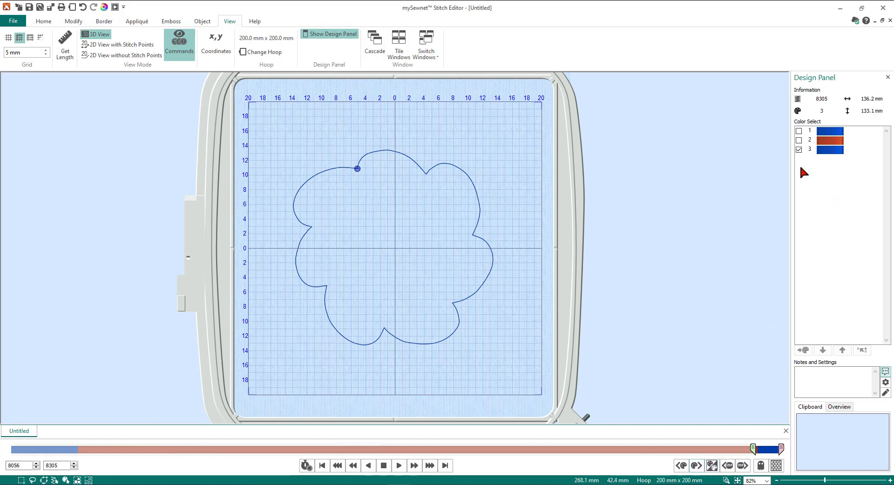
{"action": "mouse_move", "coordinate": [414, 318]}
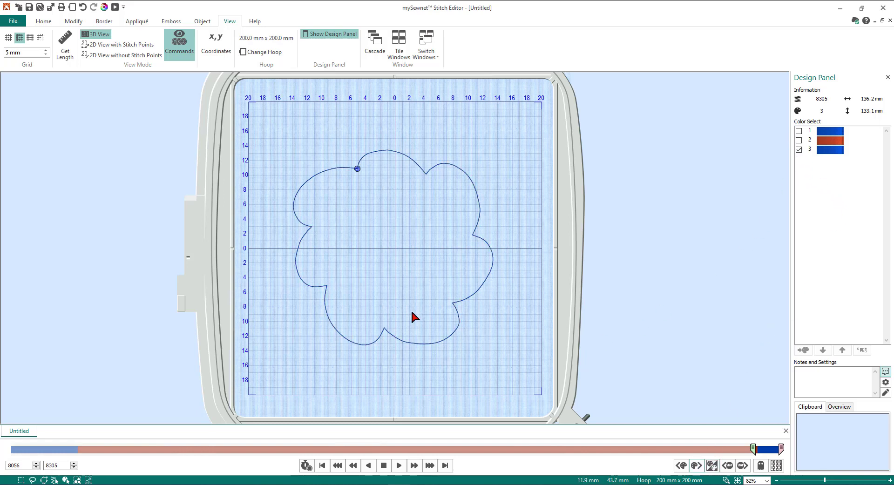
{"action": "mouse_move", "coordinate": [47, 27]}
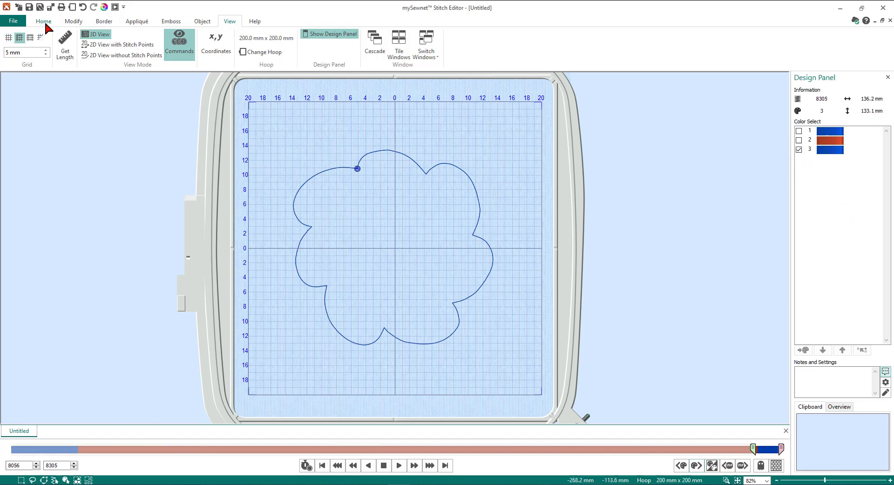
- Select all visible outline stitches, delete them, and show the remaining colour blocks again
{"action": "left_click", "coordinate": [44, 21]}
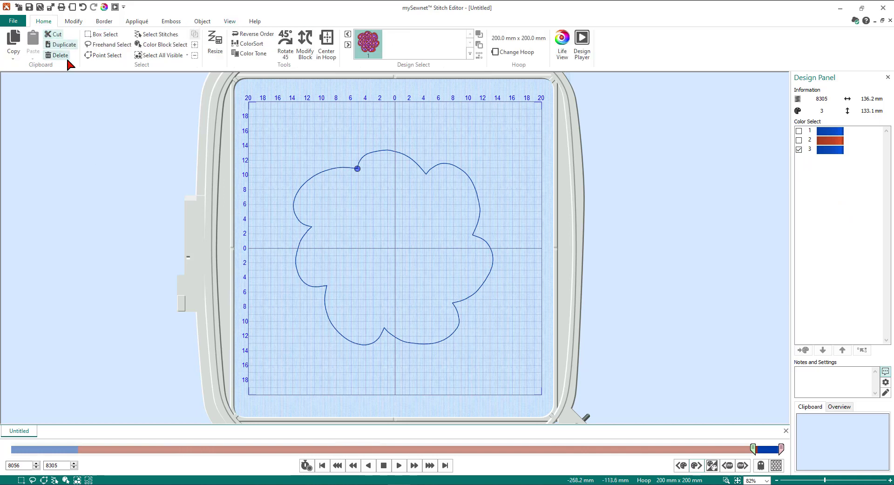
{"action": "left_click", "coordinate": [393, 248]}
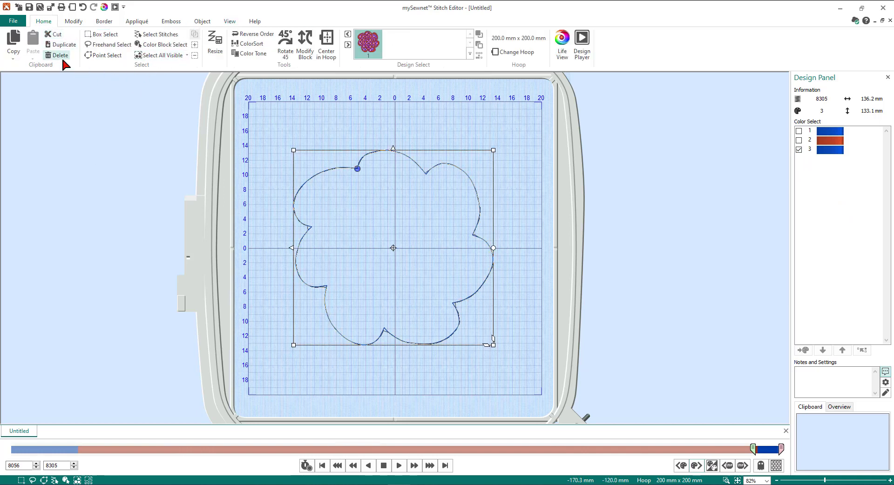
{"action": "left_click", "coordinate": [59, 54]}
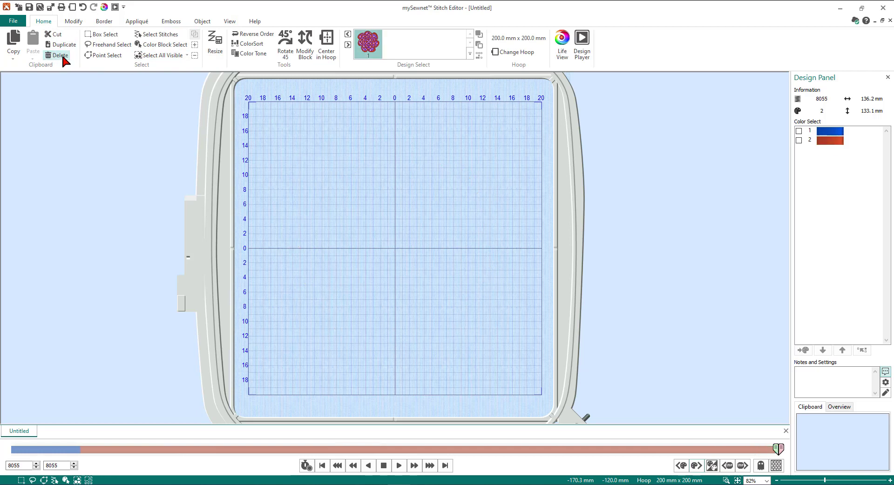
{"action": "mouse_move", "coordinate": [477, 212]}
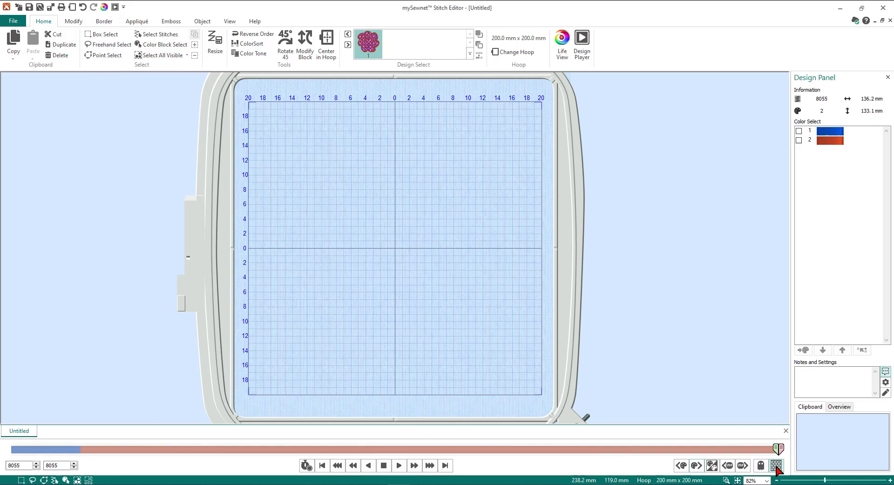
{"action": "left_click", "coordinate": [799, 131]}
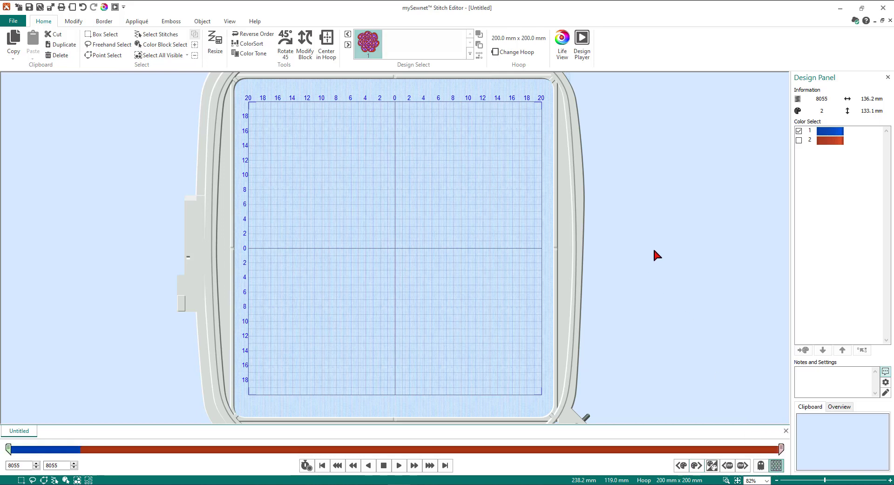
- Hide colour block 2 so only the purple fabric shows, and select all its stitches
{"action": "left_click", "coordinate": [799, 141]}
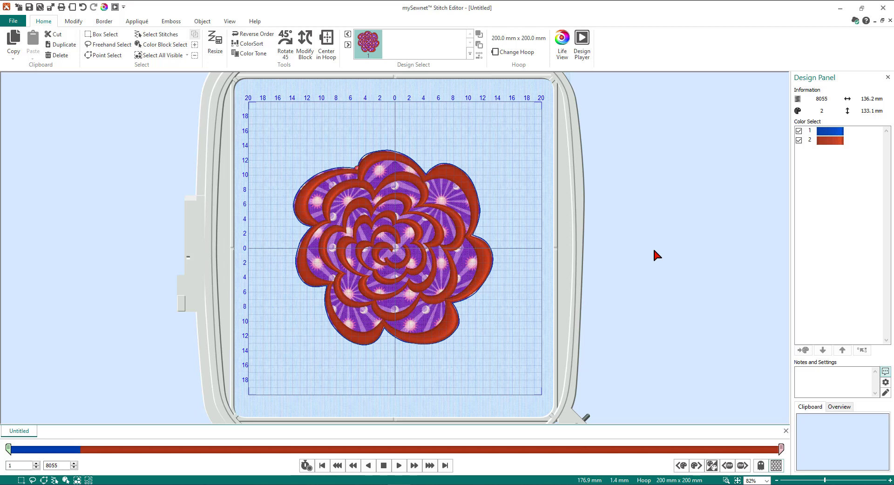
{"action": "mouse_move", "coordinate": [655, 452]}
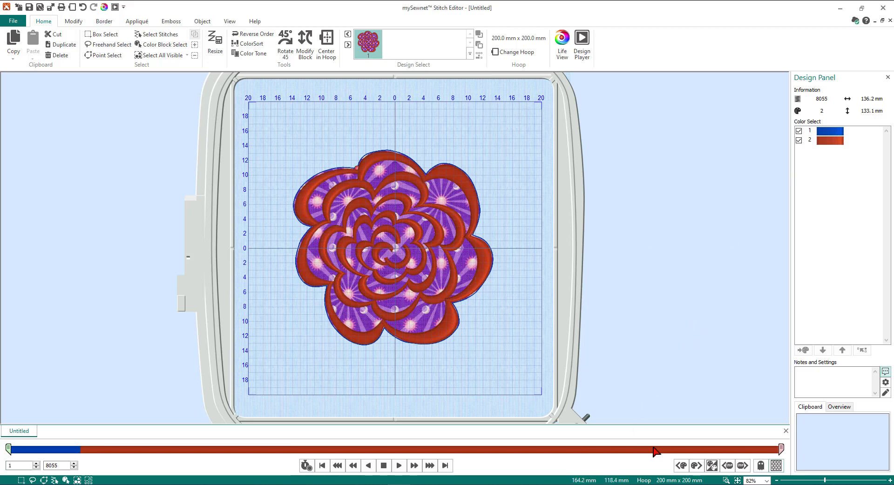
{"action": "mouse_move", "coordinate": [694, 465]}
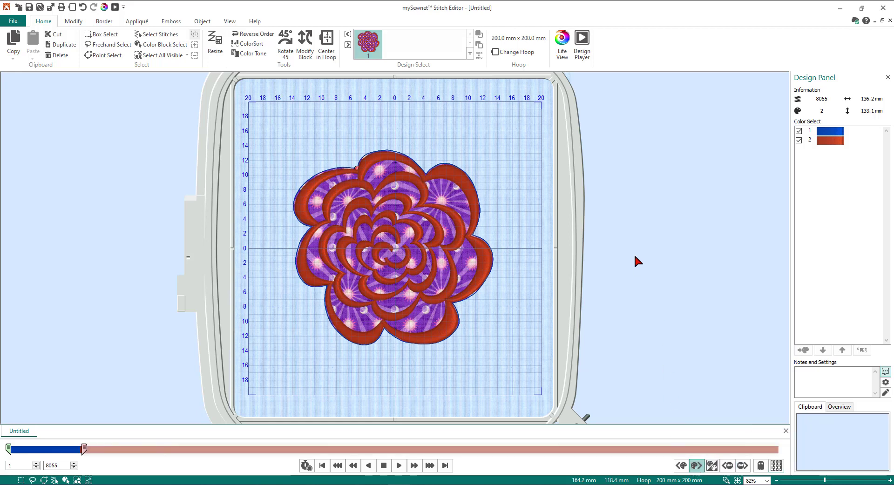
{"action": "left_click", "coordinate": [798, 140]}
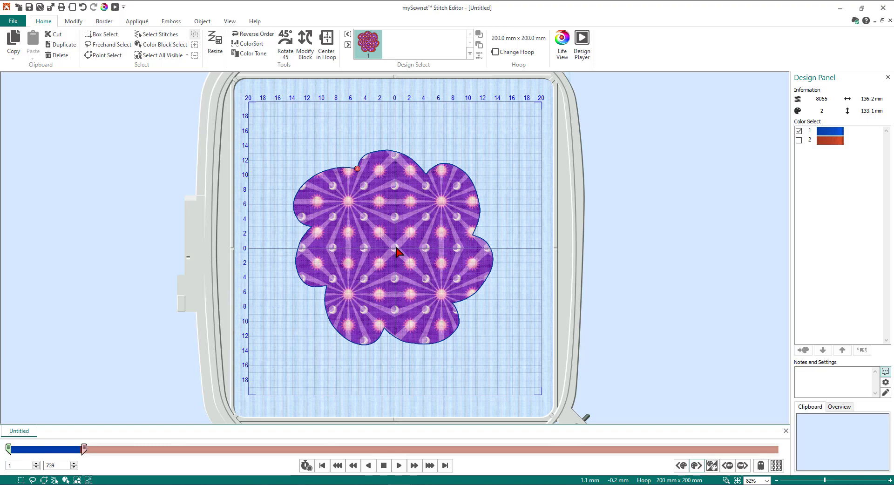
{"action": "mouse_move", "coordinate": [162, 55]}
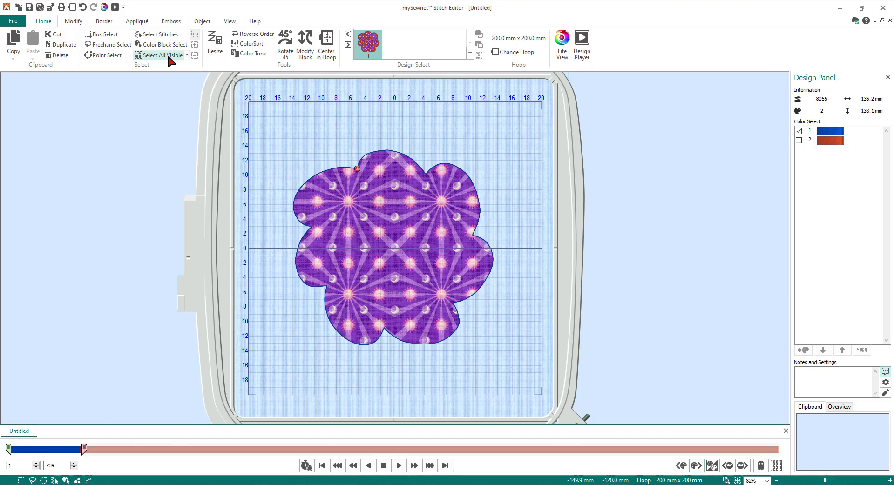
{"action": "left_click", "coordinate": [161, 55]}
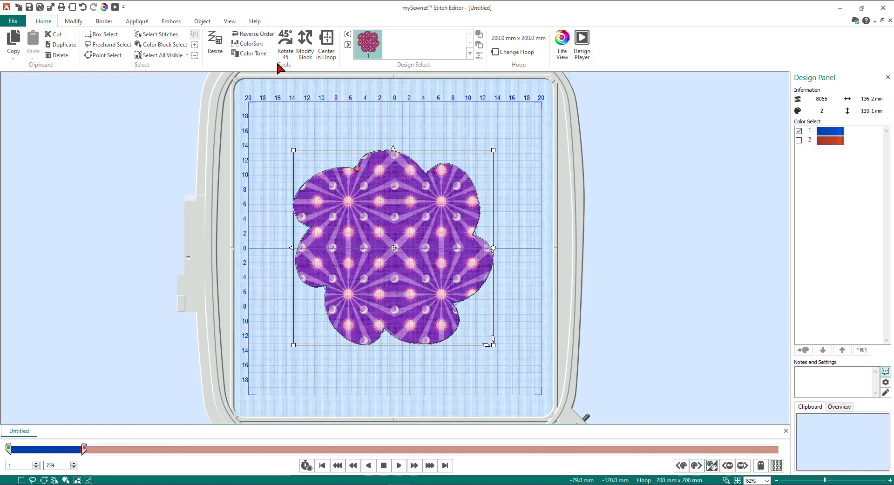
{"action": "mouse_move", "coordinate": [305, 46]}
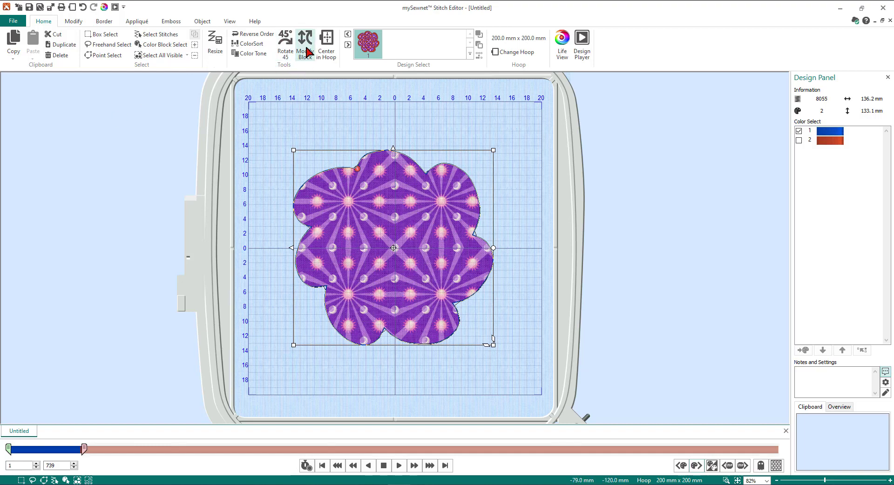
- Scale the selected fabric piece down to 97 percent in the size settings and apply it
{"action": "left_click", "coordinate": [305, 44]}
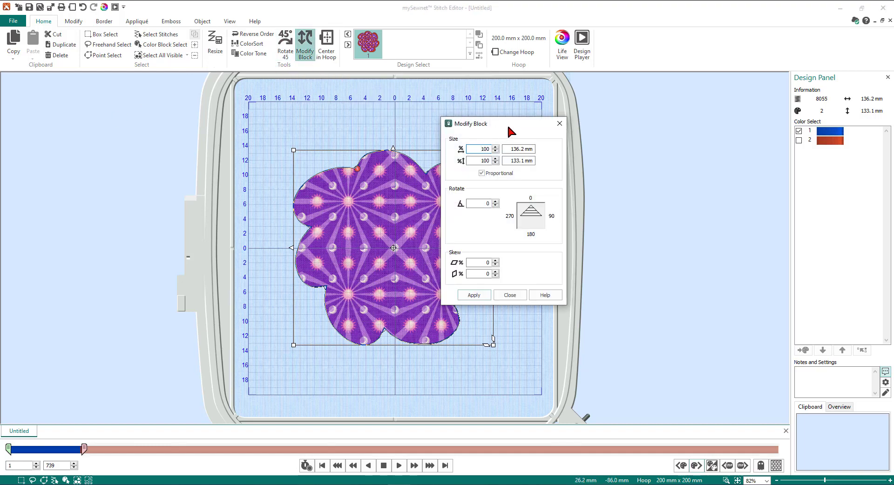
{"action": "left_click_drag", "start_coordinate": [471, 124], "coordinate": [533, 125]}
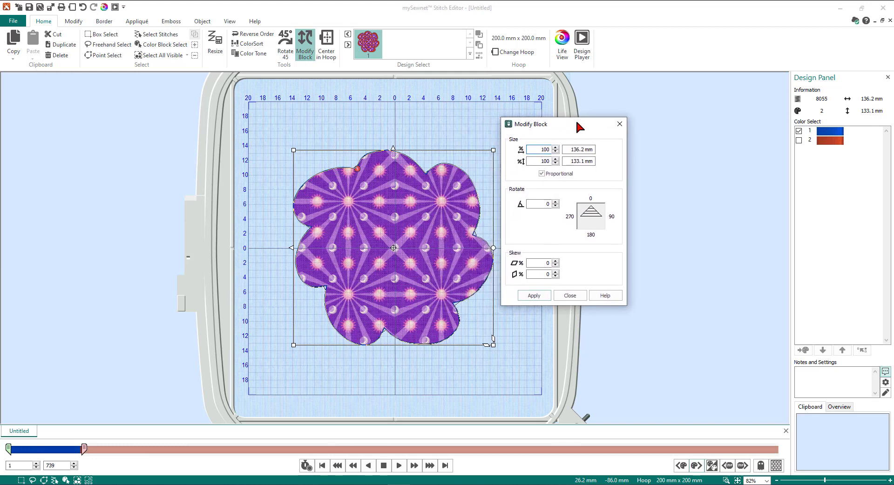
{"action": "mouse_move", "coordinate": [340, 228]}
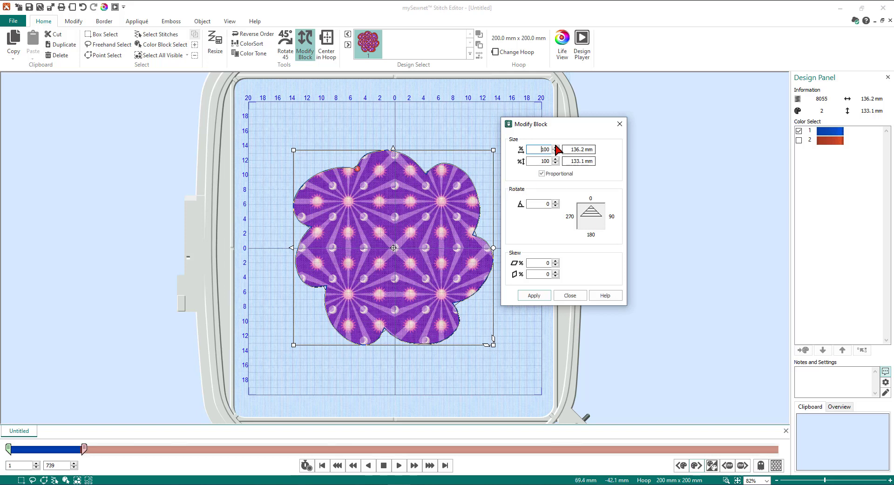
{"action": "left_click", "coordinate": [554, 152]}
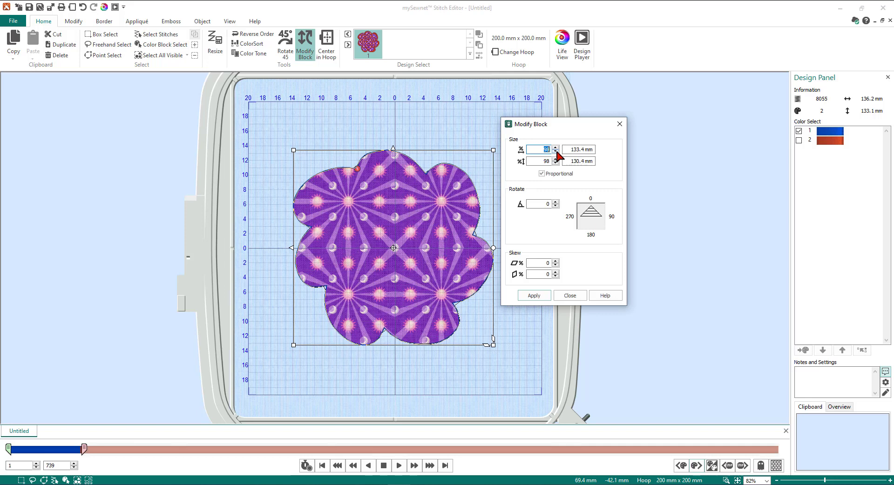
{"action": "left_click", "coordinate": [553, 152]}
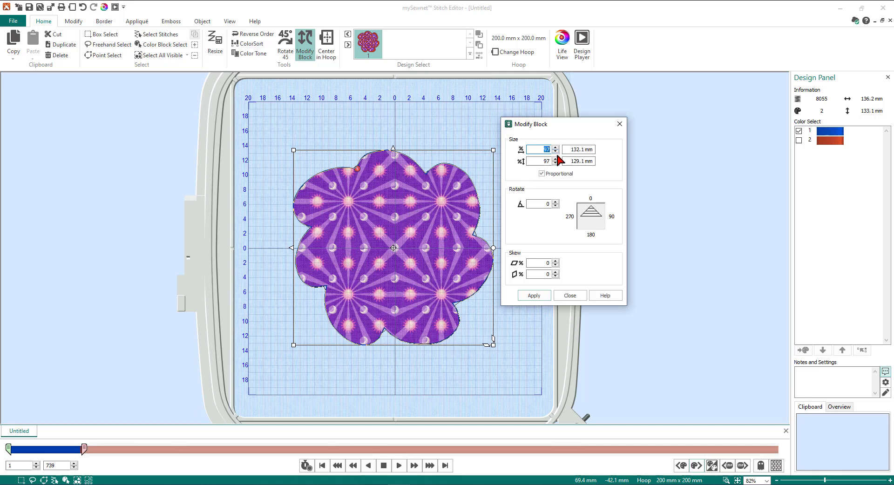
{"action": "mouse_move", "coordinate": [557, 166]}
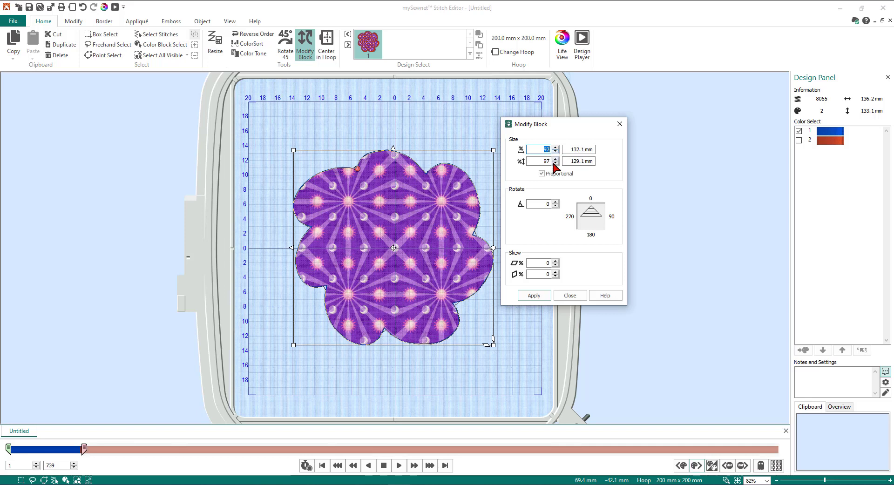
{"action": "left_click", "coordinate": [534, 295]}
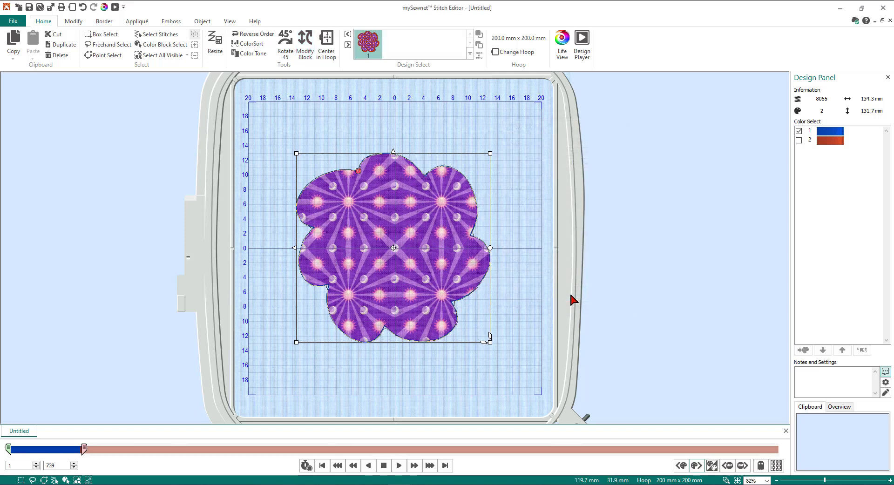
{"action": "mouse_move", "coordinate": [757, 422]}
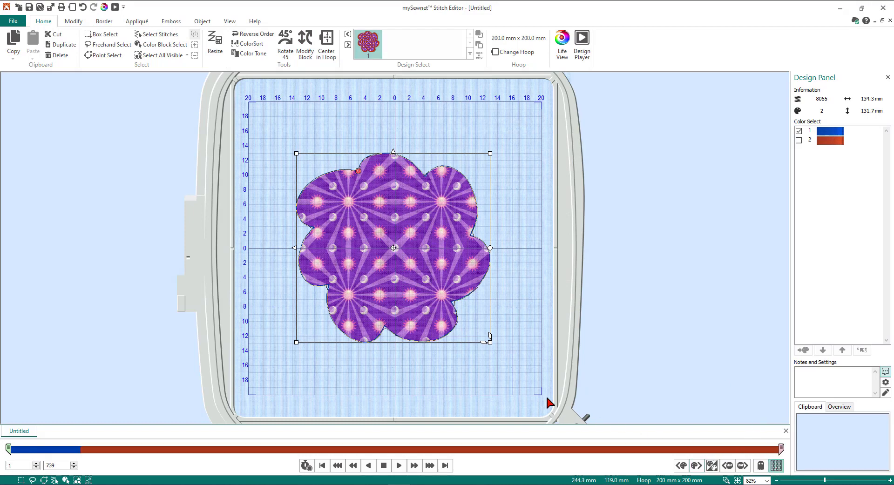
- Show colour block 2 again so the red satin edges appear over the fabric
{"action": "left_click", "coordinate": [799, 141]}
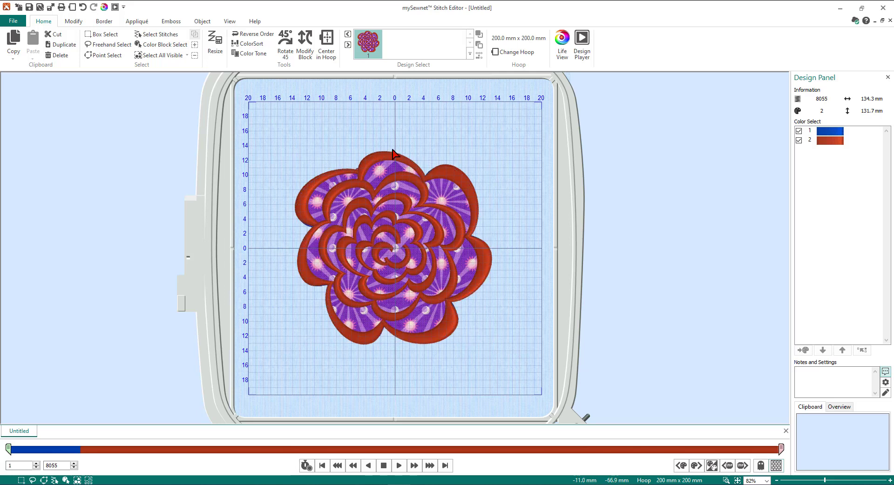
{"action": "mouse_move", "coordinate": [395, 352]}
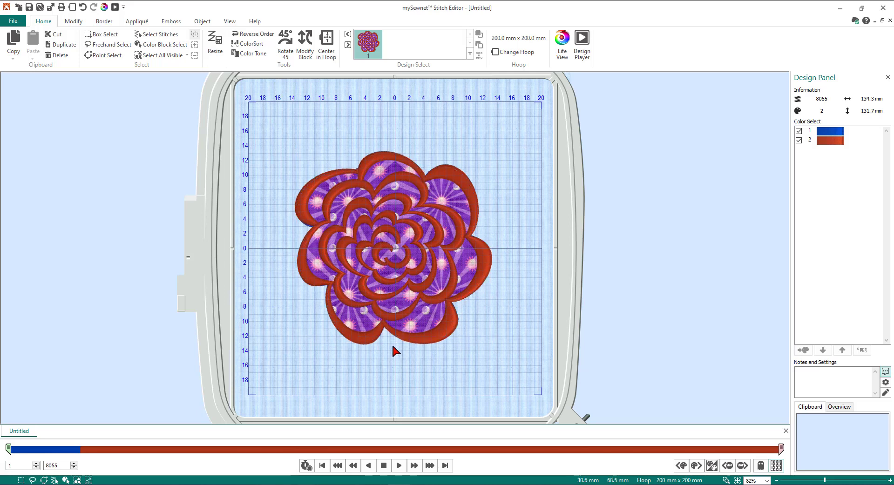
{"action": "mouse_move", "coordinate": [422, 162]}
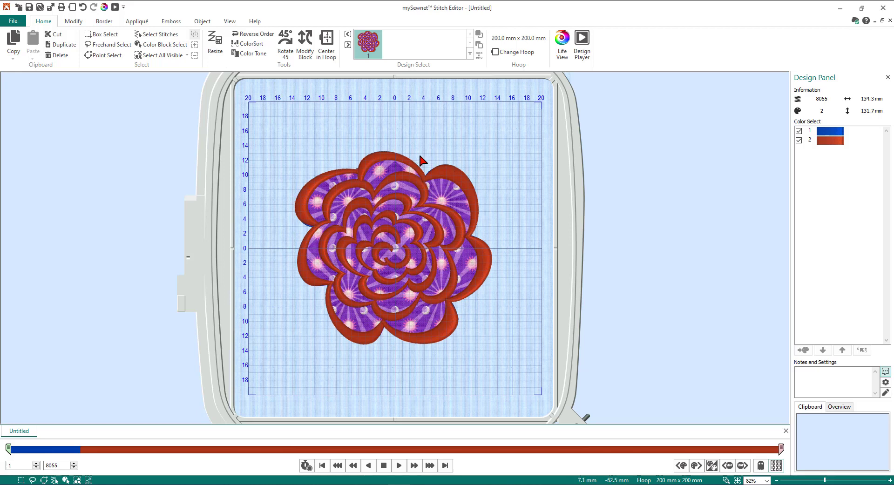
{"action": "mouse_move", "coordinate": [467, 237]}
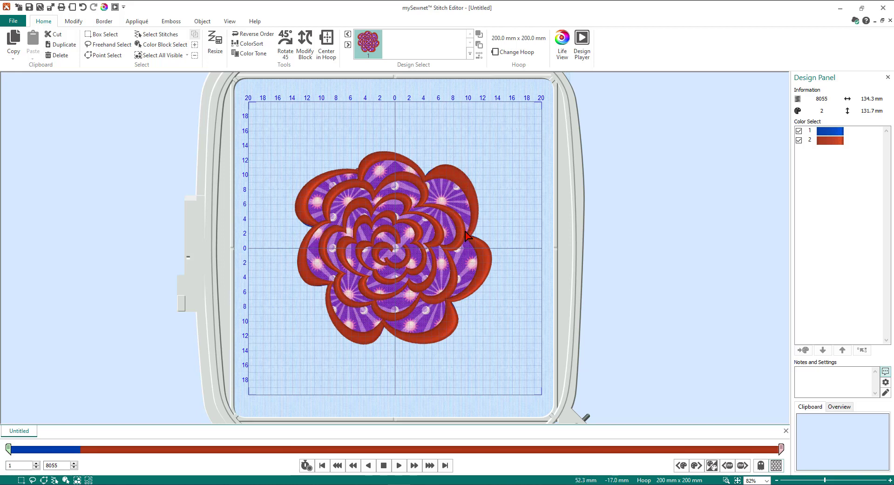
{"action": "mouse_move", "coordinate": [521, 301]}
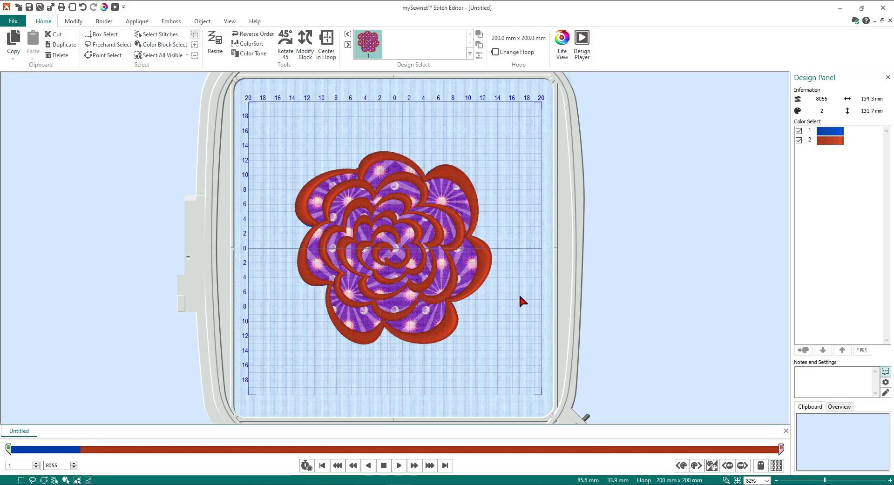
{"action": "mouse_move", "coordinate": [516, 284]}
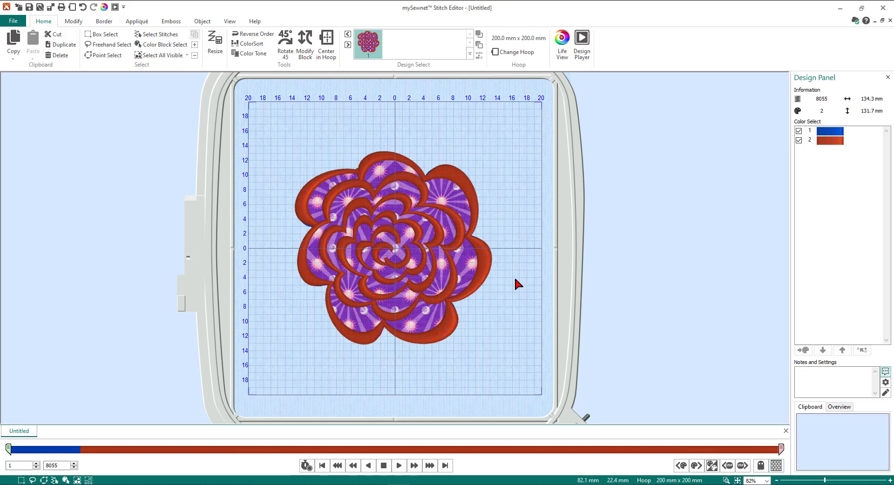
{"action": "mouse_move", "coordinate": [527, 356]}
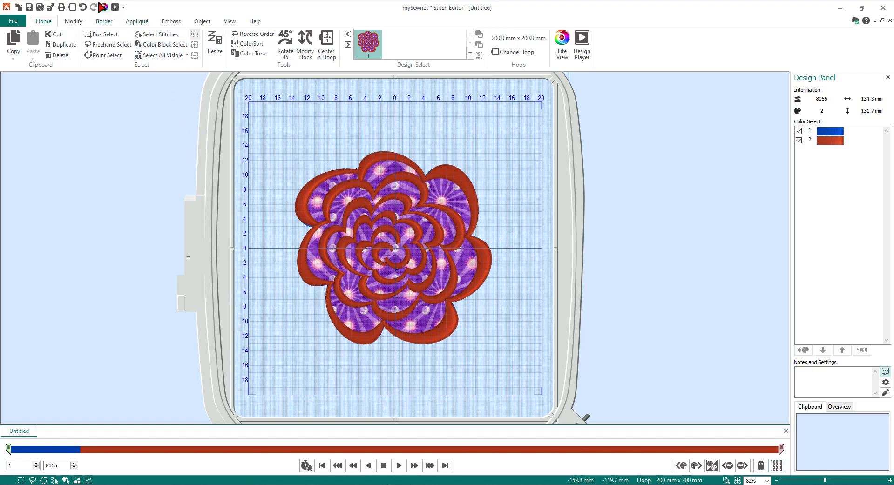
- Run the Design Player stitch-out, enlarging its window and fast-forwarding through to the finished flower
{"action": "left_click", "coordinate": [582, 44]}
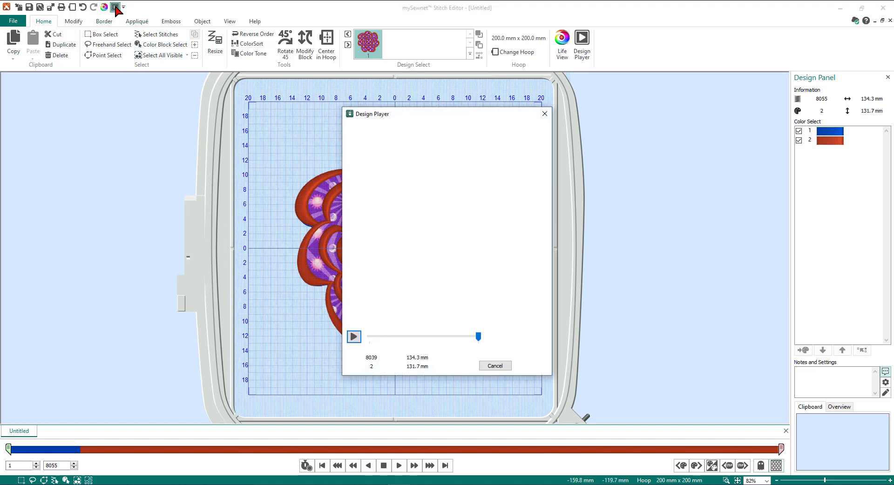
{"action": "left_click", "coordinate": [354, 336]}
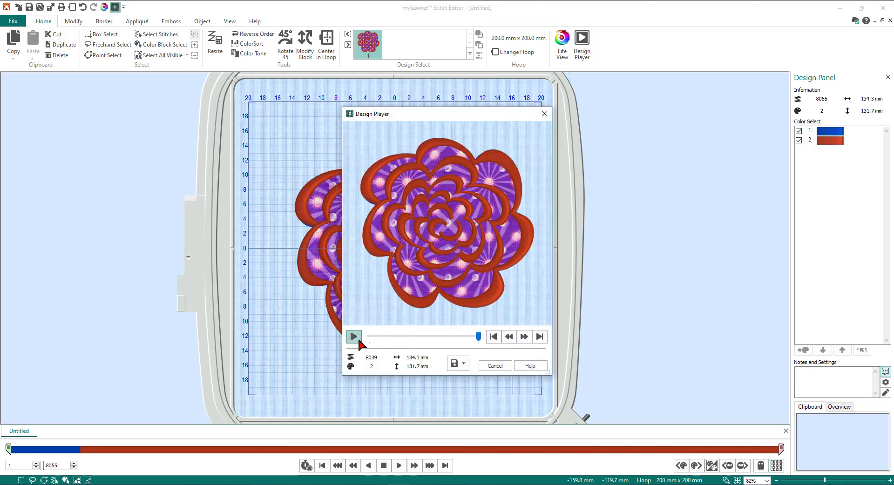
{"action": "left_click_drag", "start_coordinate": [446, 114], "coordinate": [375, 47]}
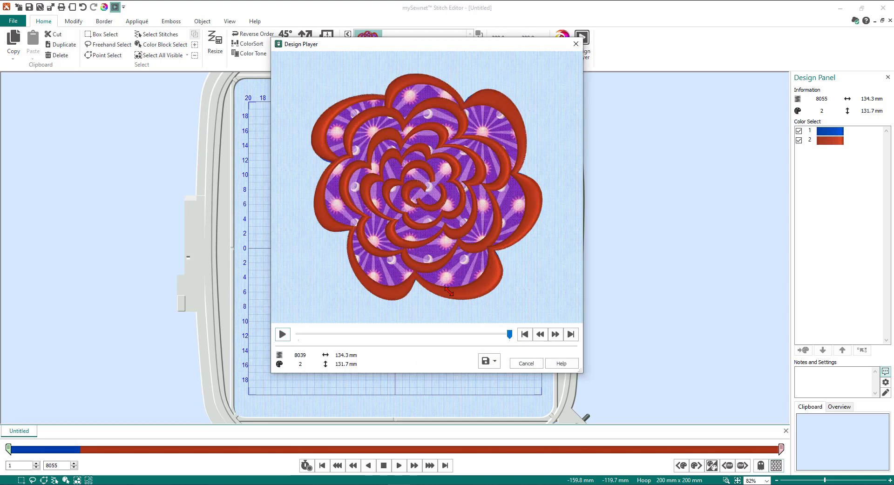
{"action": "left_click", "coordinate": [283, 335]}
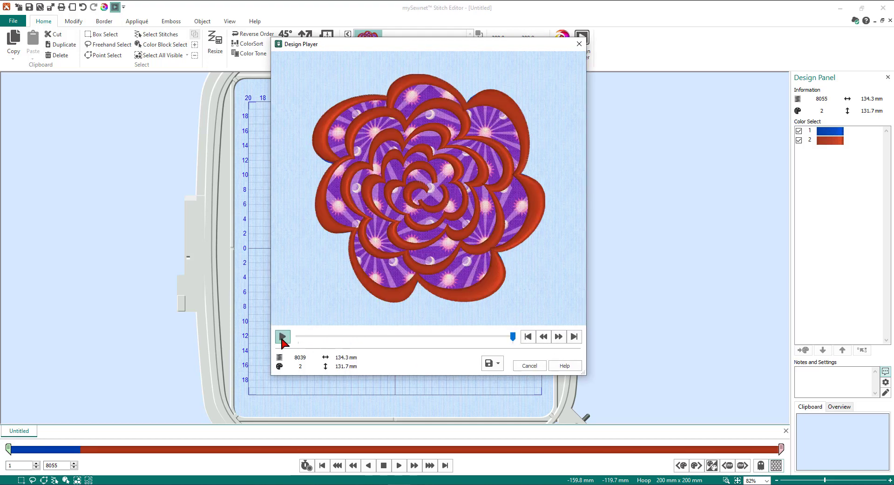
{"action": "left_click", "coordinate": [283, 336]}
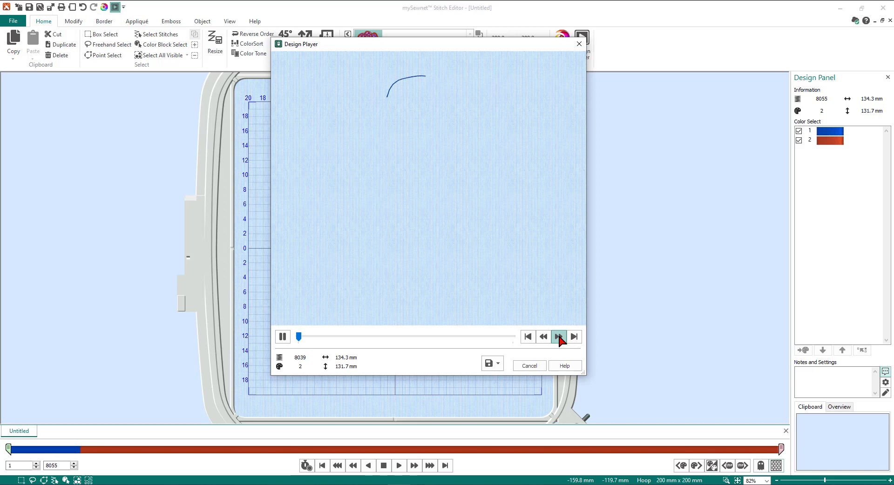
{"action": "left_click", "coordinate": [559, 336]}
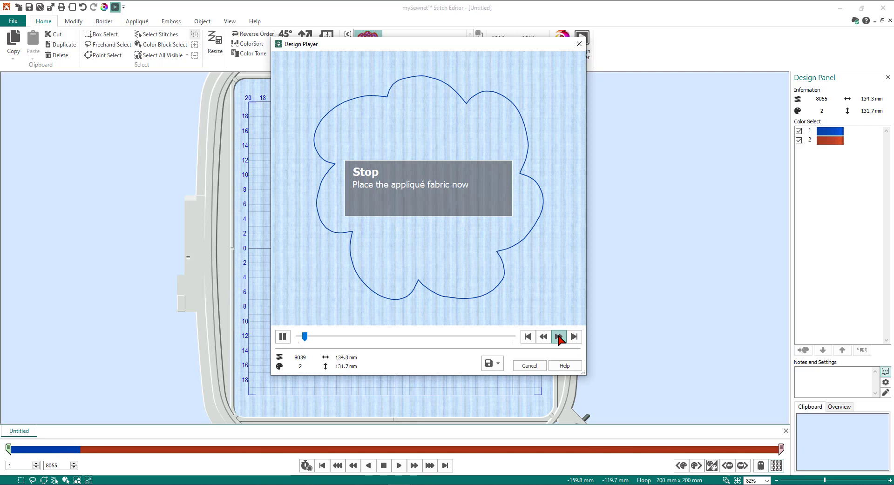
{"action": "left_click", "coordinate": [559, 337]}
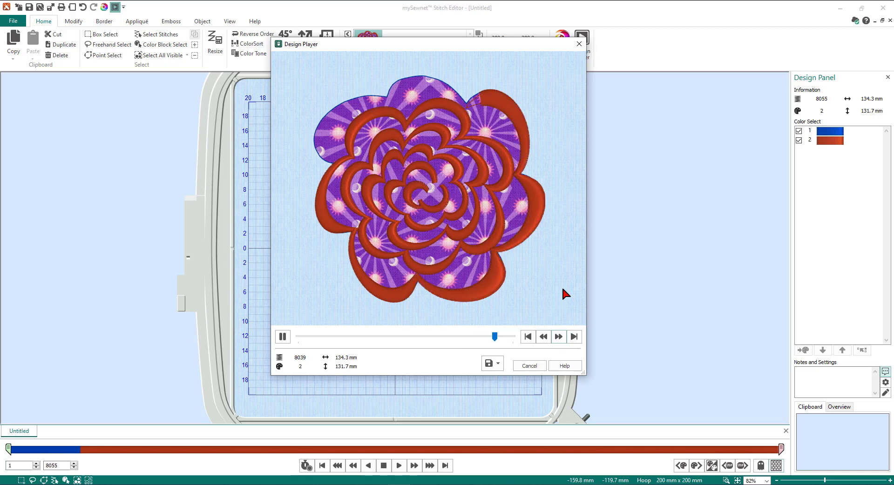
{"action": "left_click", "coordinate": [282, 336]}
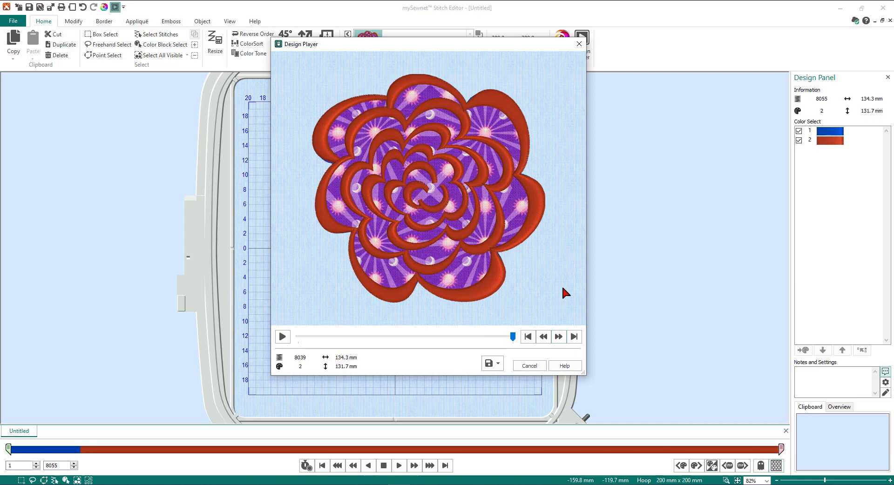
- Cancel the Design Player so the two-colour appliquéd flower shows in the hoop again
{"action": "left_click", "coordinate": [579, 44]}
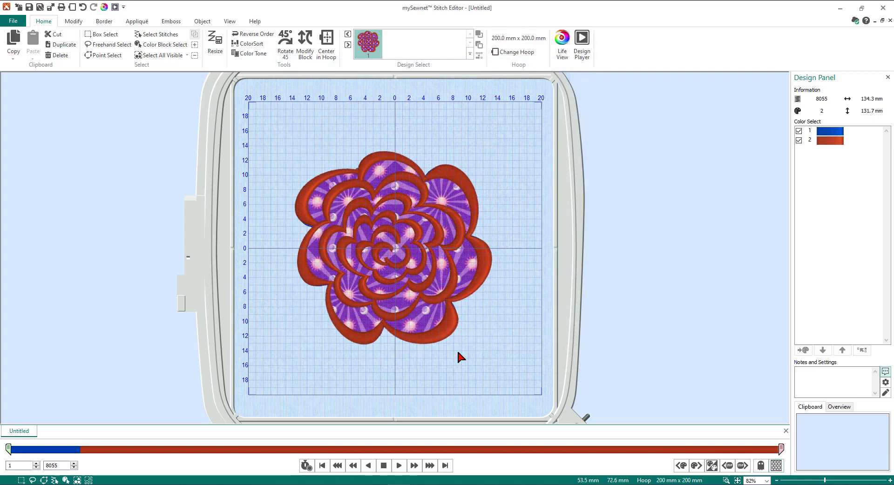
{"action": "mouse_move", "coordinate": [482, 328]}
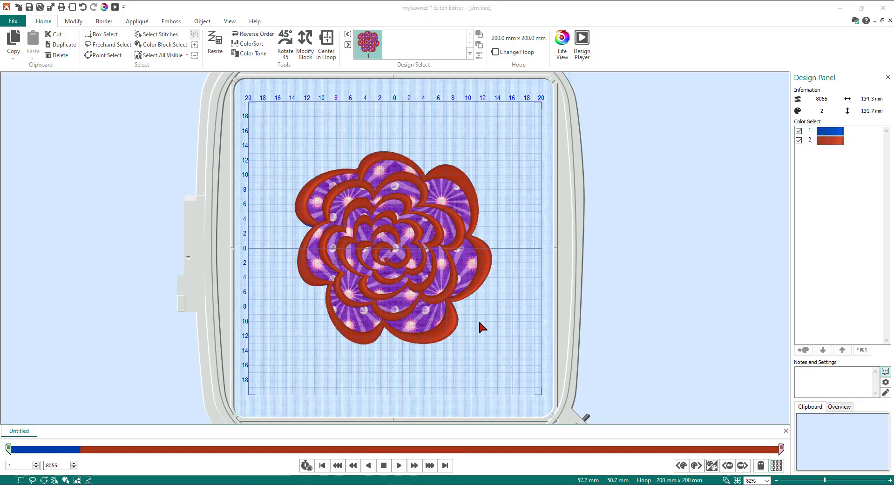
{"action": "mouse_move", "coordinate": [484, 324]}
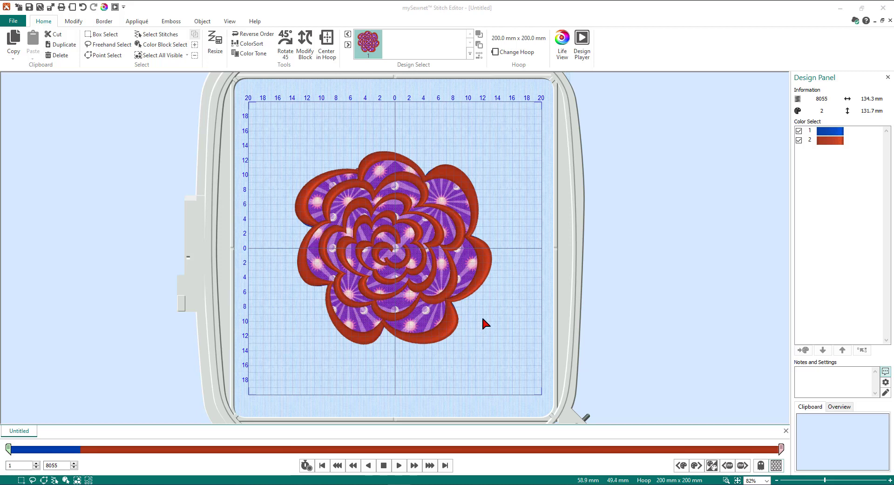
{"action": "mouse_move", "coordinate": [516, 268]}
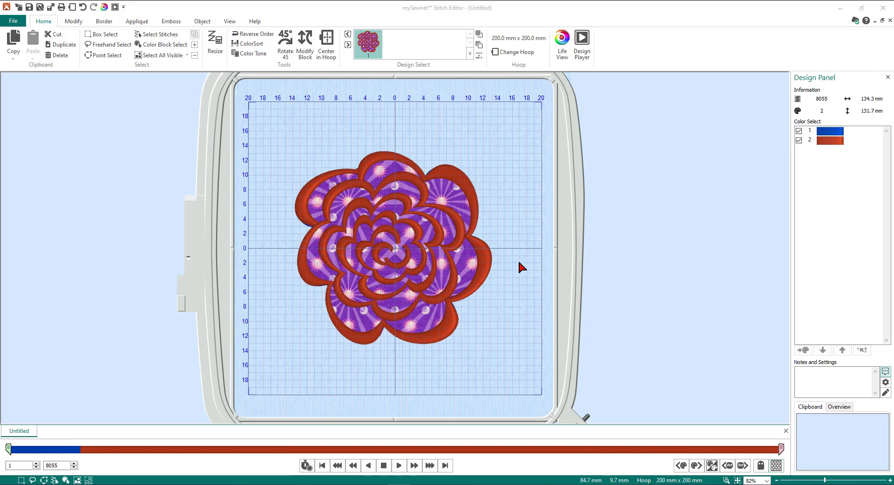
{"action": "mouse_move", "coordinate": [477, 302]}
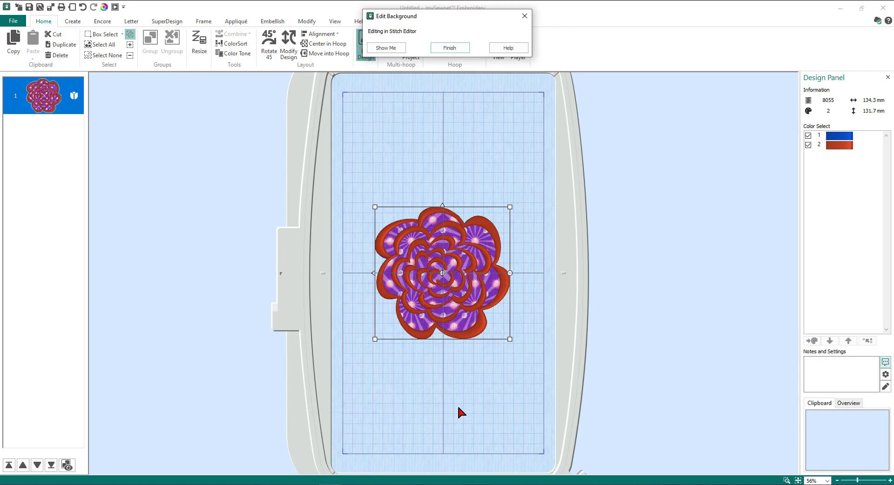
{"action": "mouse_move", "coordinate": [451, 110]}
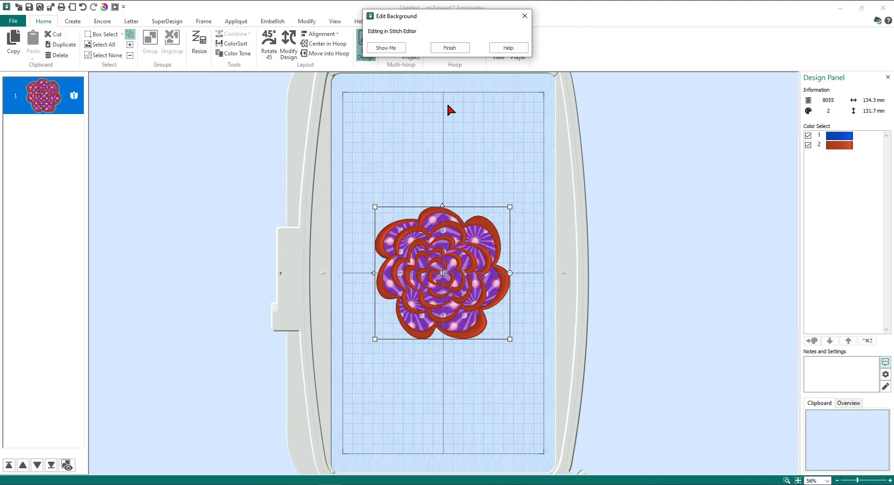
{"action": "mouse_move", "coordinate": [393, 81]}
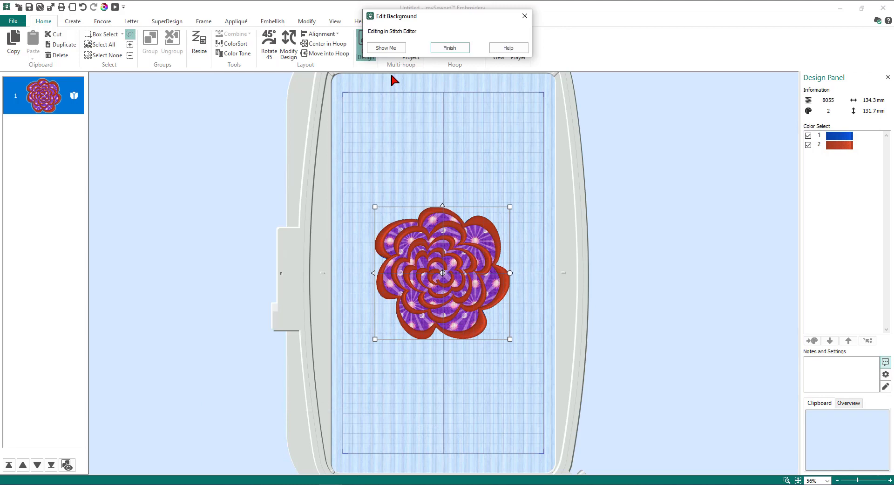
- Finish editing so the appliquéd flower returns to the 360 x 200 mm hoop in mySewnet Embroidery
{"action": "left_click", "coordinate": [449, 47]}
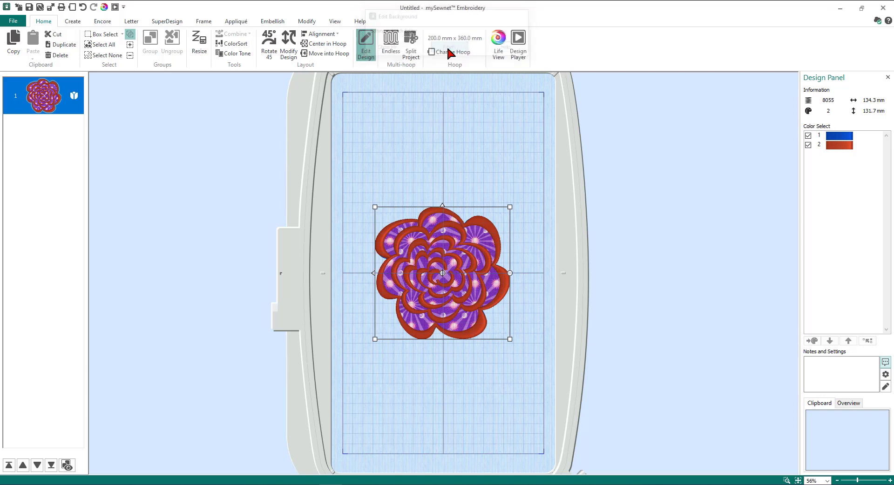
{"action": "mouse_move", "coordinate": [710, 253]}
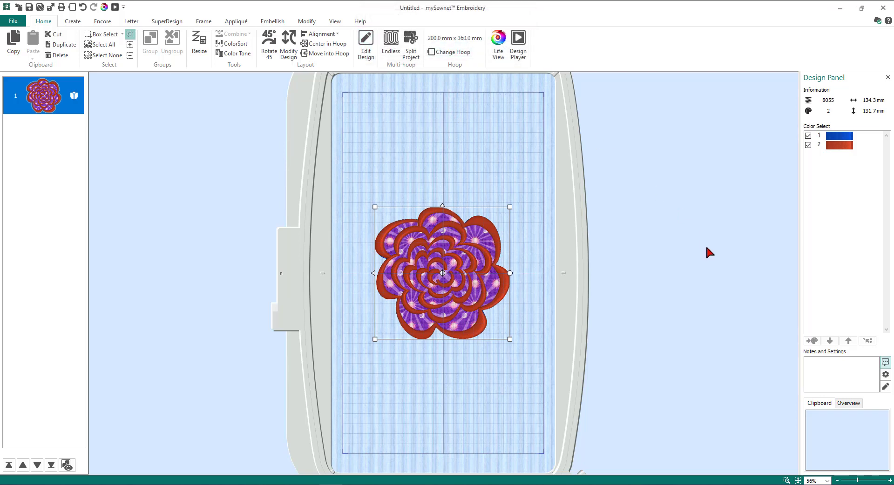
{"action": "mouse_move", "coordinate": [473, 298]}
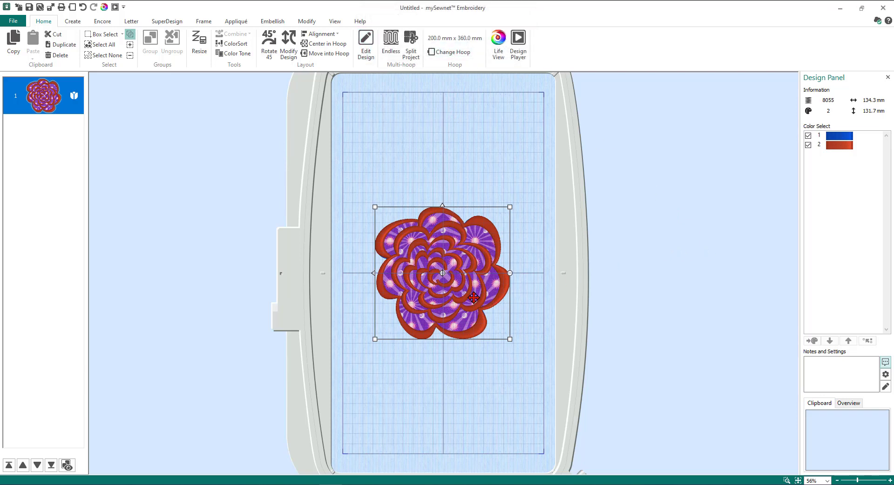